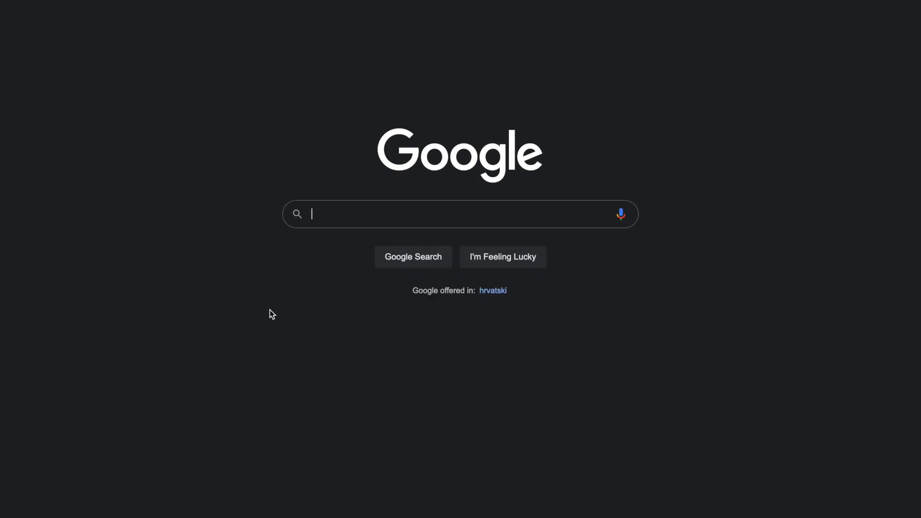
# Step: Search Google for 'docker desktop mac' and run the Appwrite 0.14.2 Docker install command
pyautogui.write('docker desktop mac')
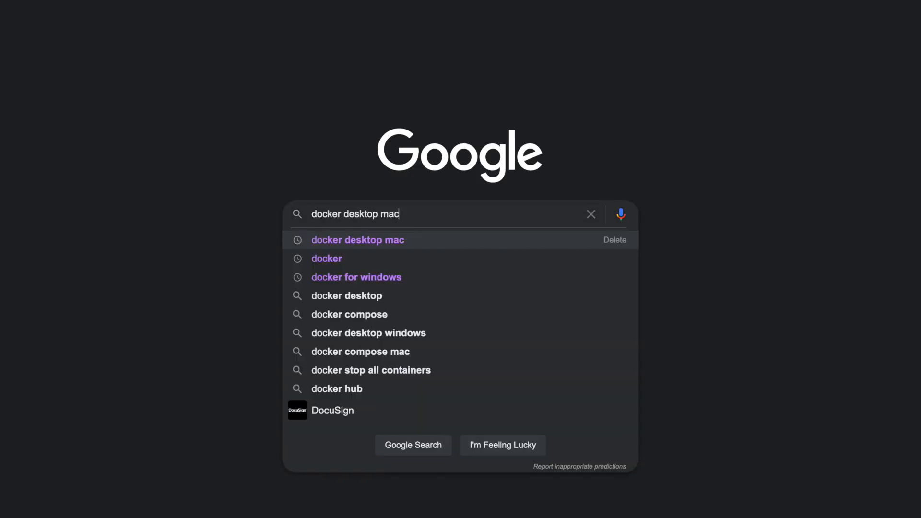
pyautogui.click(357, 240)
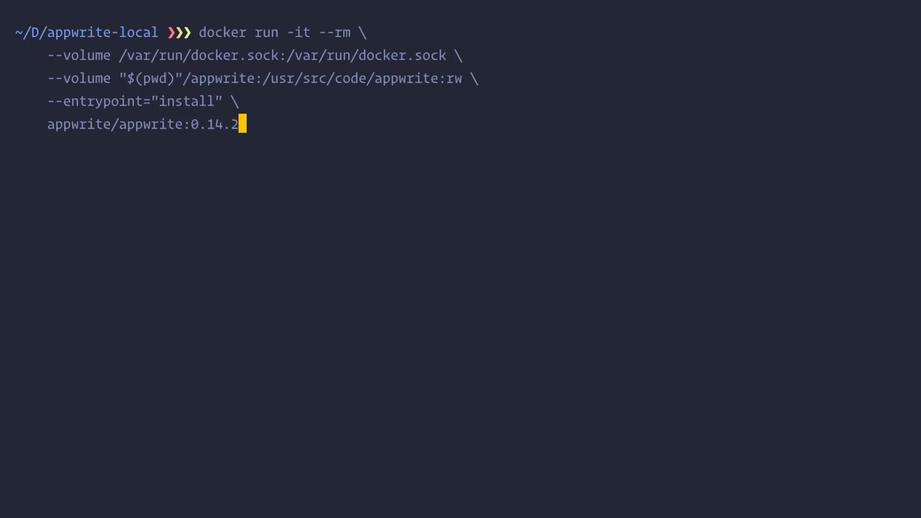
pyautogui.press('Return')
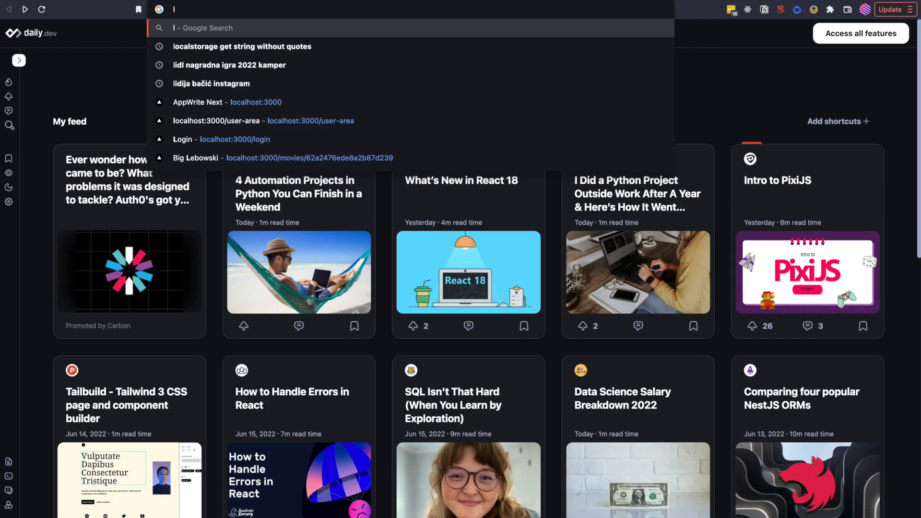
# Step: Enter 'localhost/auth/signin' in the Brave address bar
pyautogui.write('localhost/auth/signin')
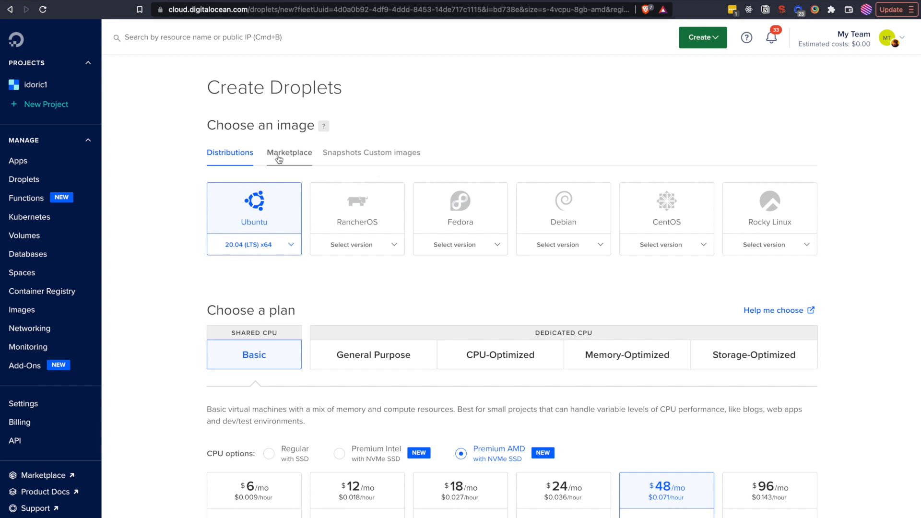
# Step: Choose a Marketplace image, the Premium Intel CPU option and the Frankfurt datacenter
pyautogui.click(290, 152)
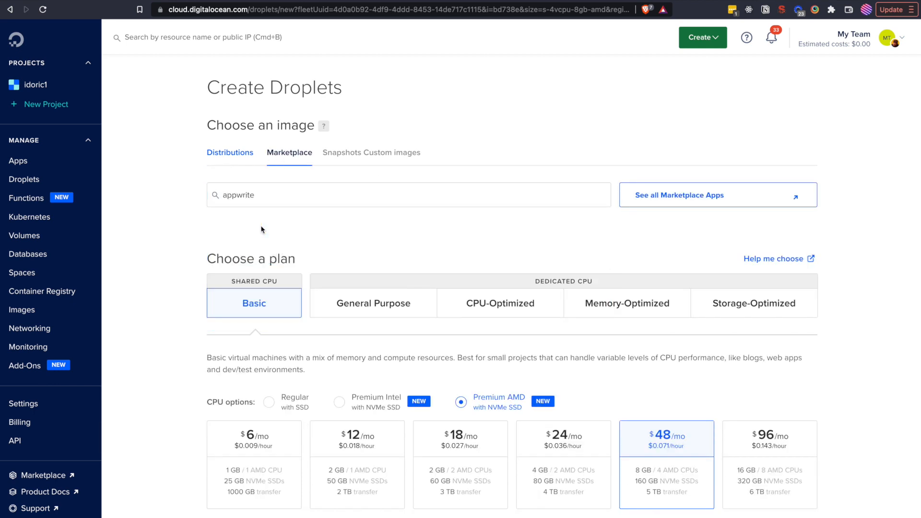
pyautogui.scroll(-3)
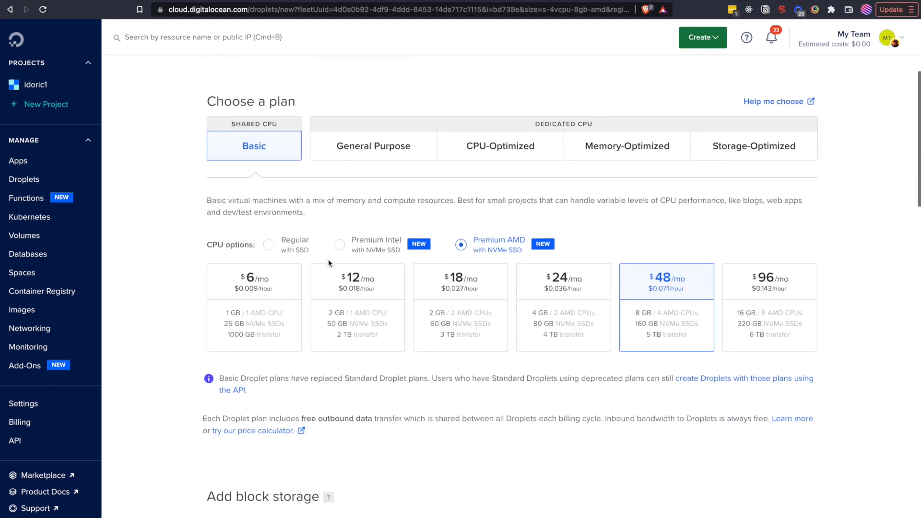
pyautogui.click(339, 244)
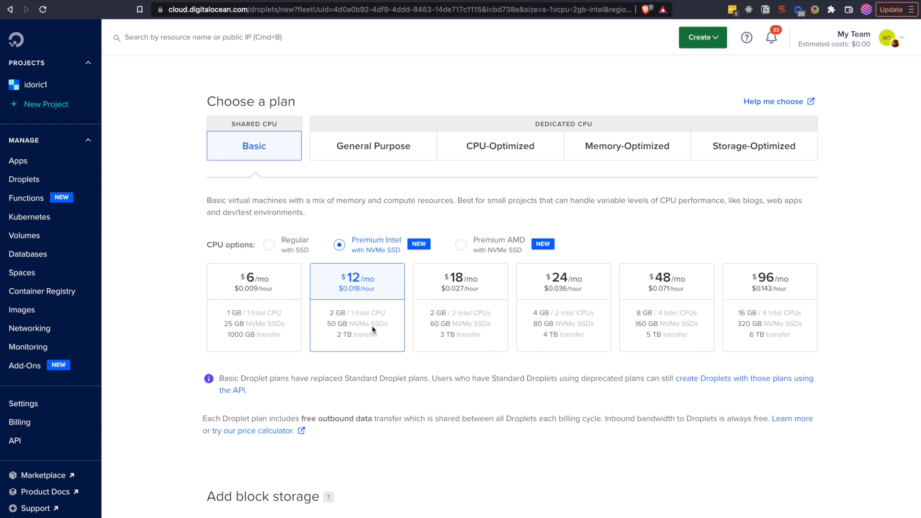
pyautogui.scroll(-3)
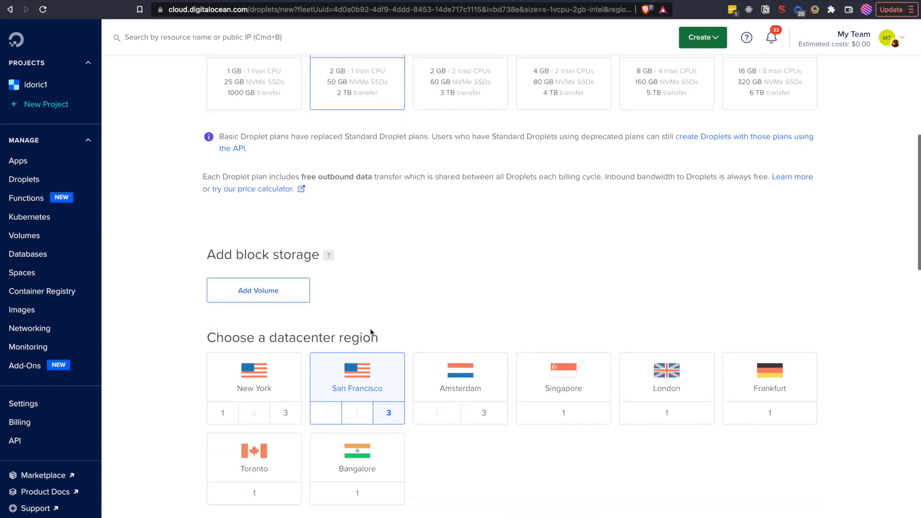
pyautogui.click(770, 226)
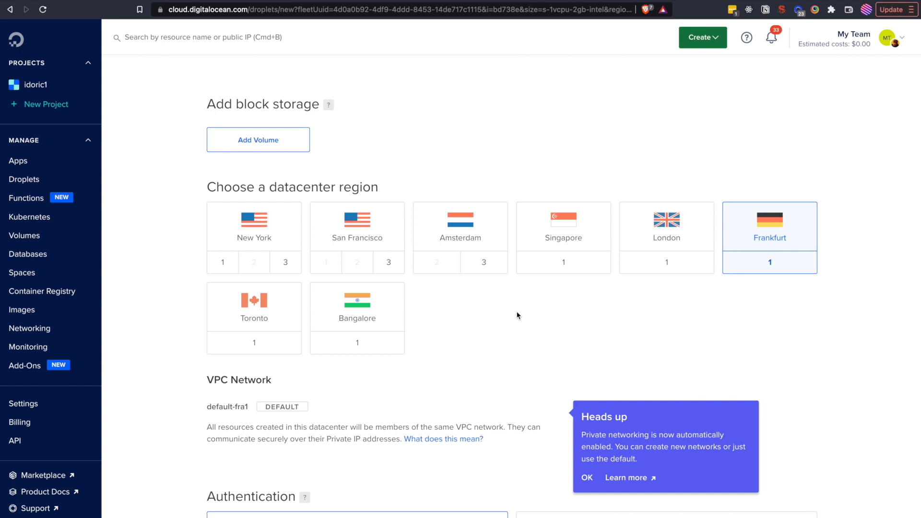
# Step: Set the droplet hostname to 'AppWrite' and create the droplet
pyautogui.scroll(-3)
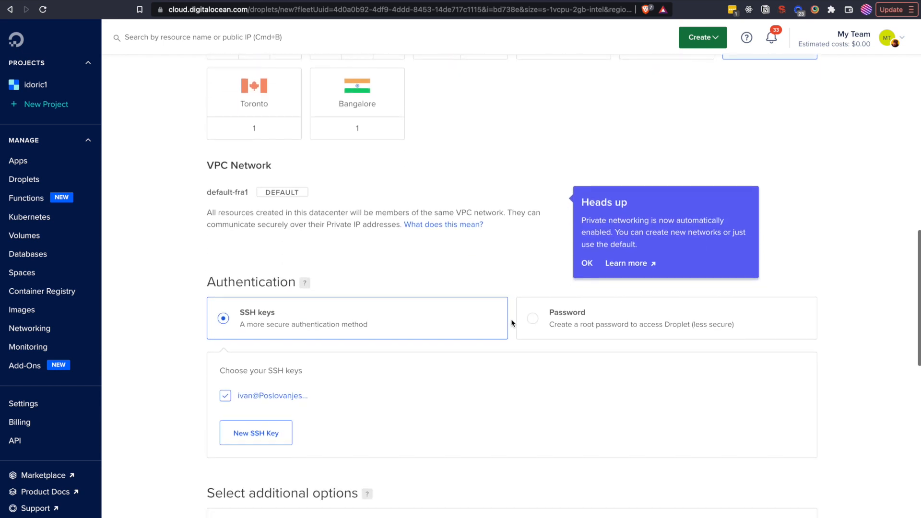
pyautogui.scroll(-3)
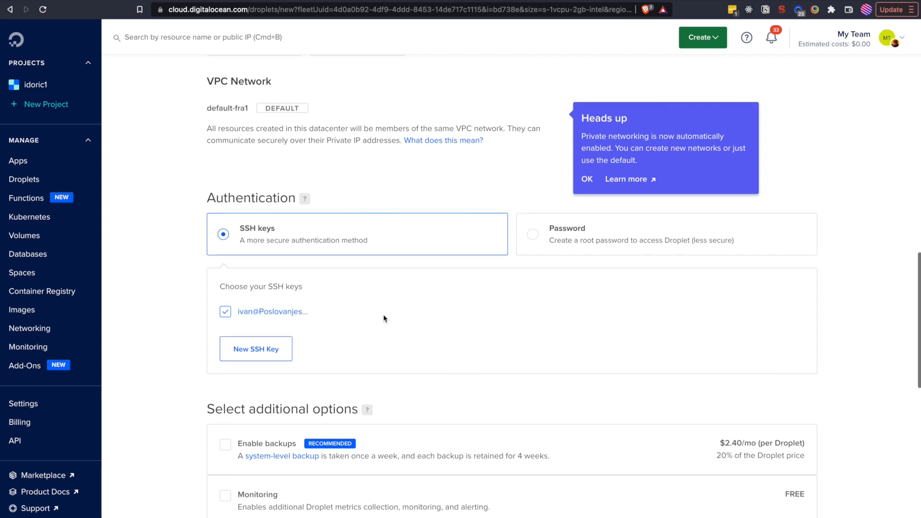
pyautogui.scroll(-3)
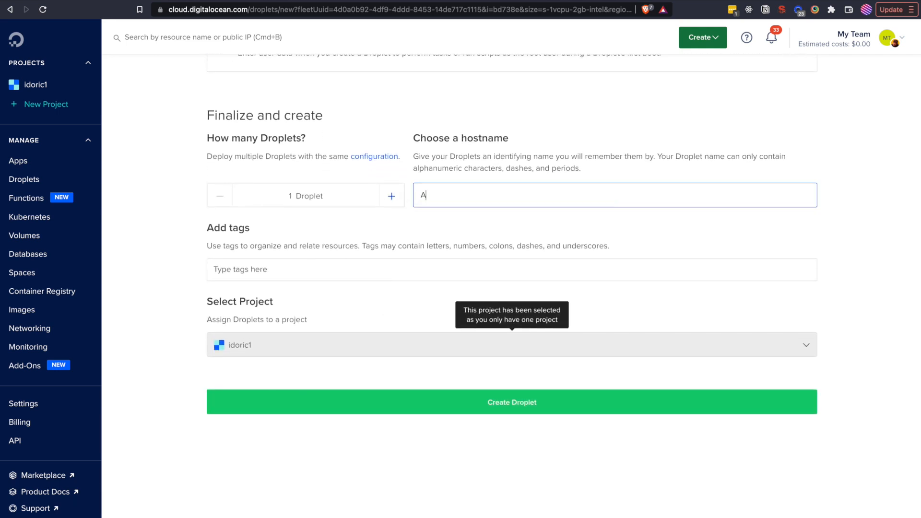
pyautogui.write('ppWrite')
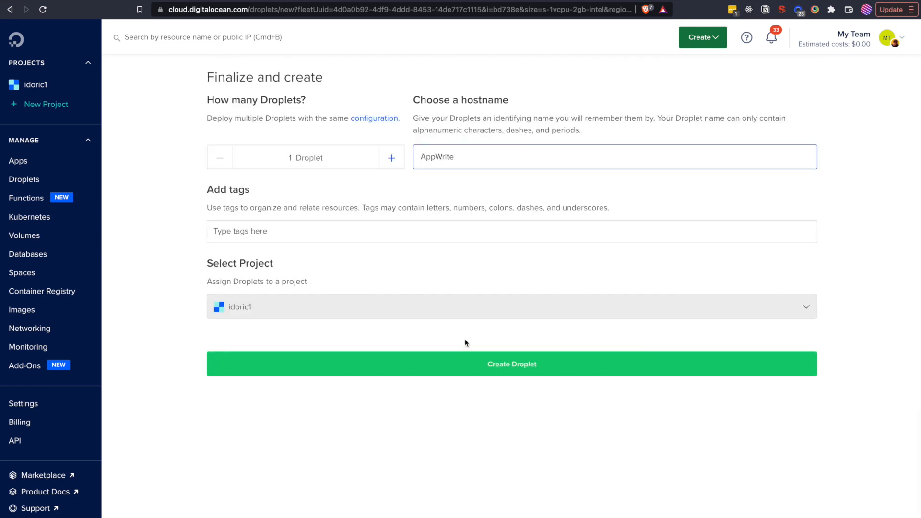
pyautogui.click(511, 363)
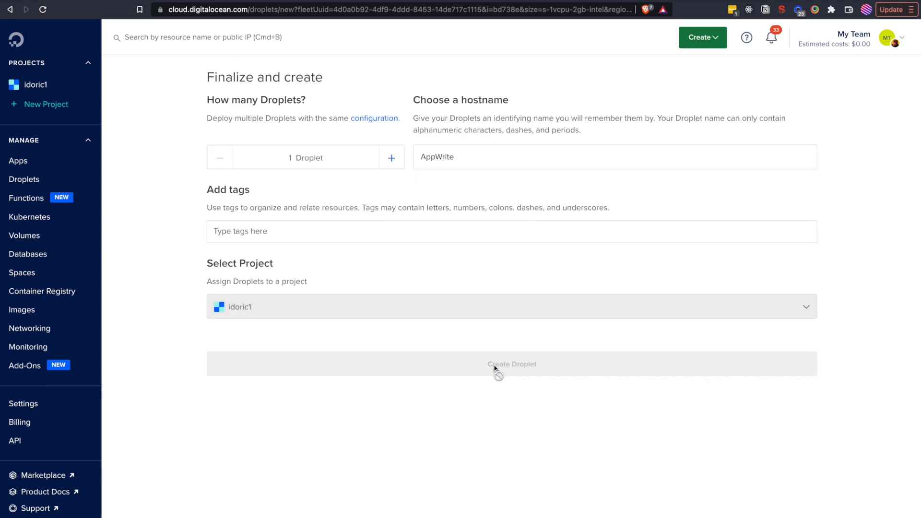
pyautogui.click(512, 364)
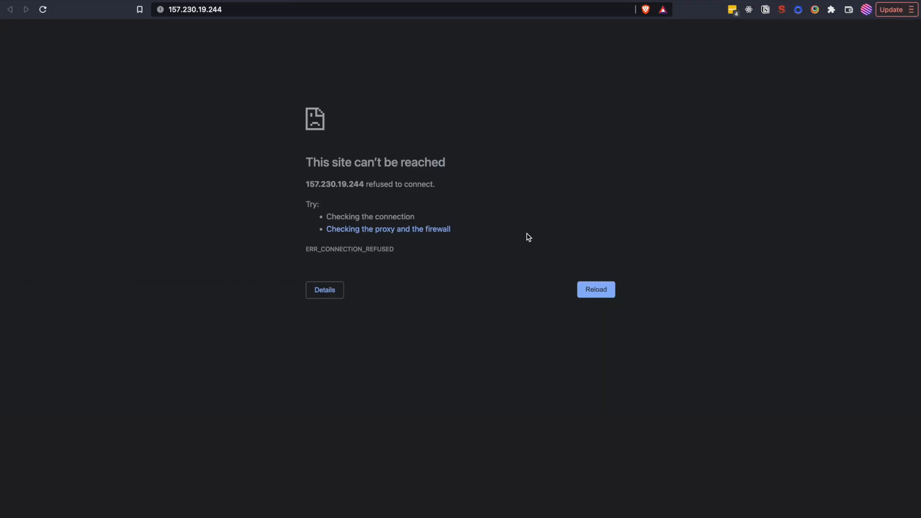
pyautogui.moveTo(499, 265)
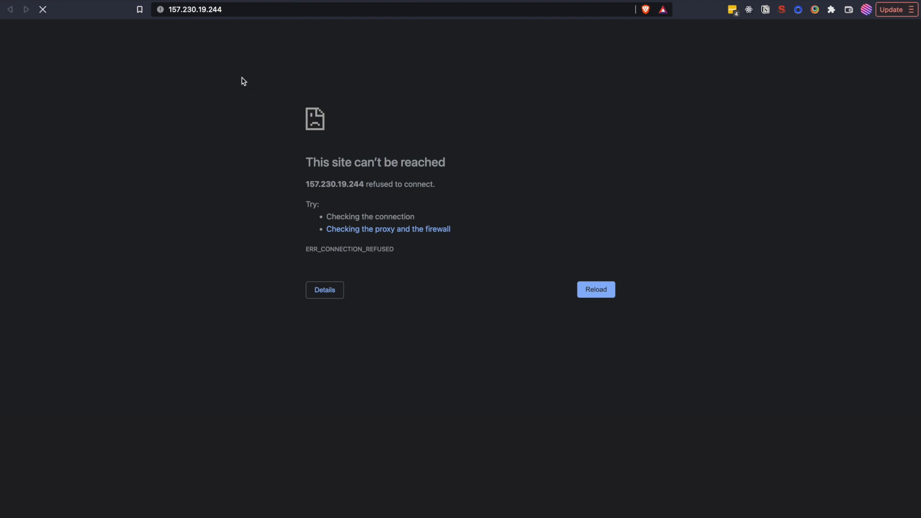
# Step: Reload 157.230.19.244 until the Appwrite sign-up page loads
pyautogui.click(595, 288)
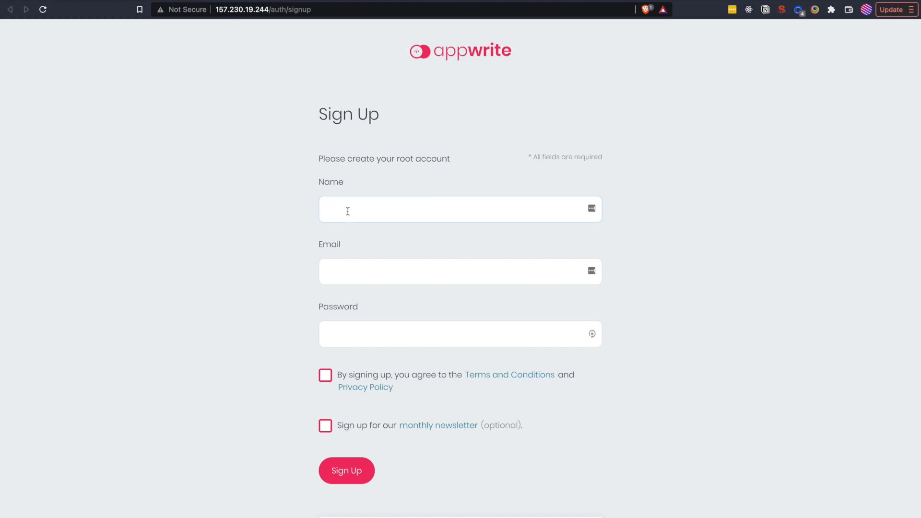
# Step: Sign up the root account as Ivan and create the 'Movie Database' project
pyautogui.write('Ivan')
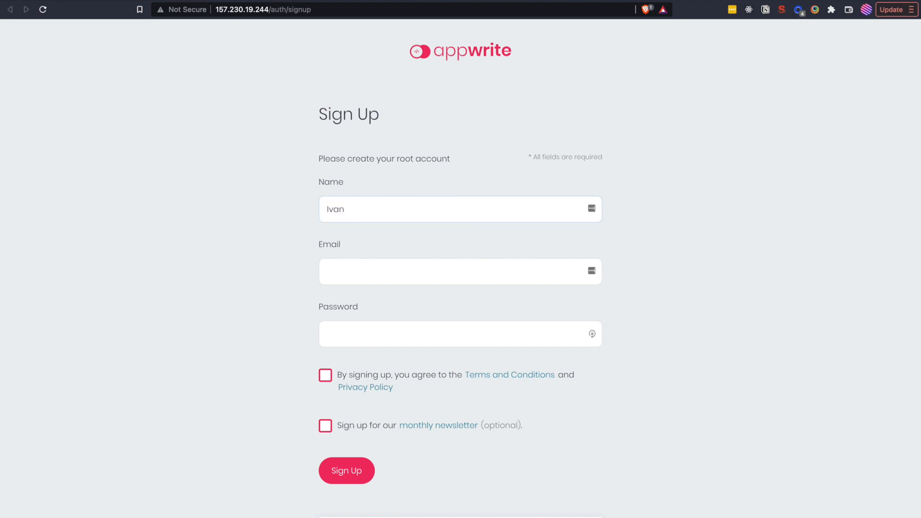
pyautogui.click(346, 470)
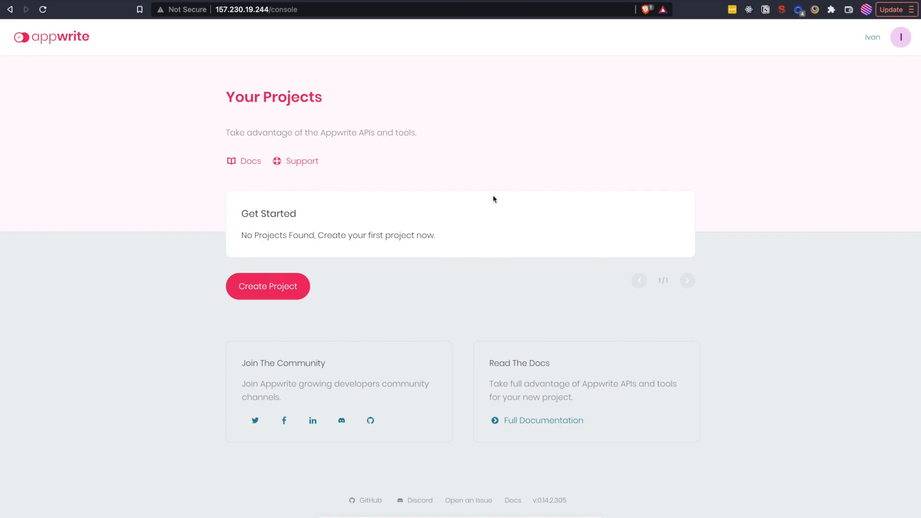
pyautogui.moveTo(900, 37)
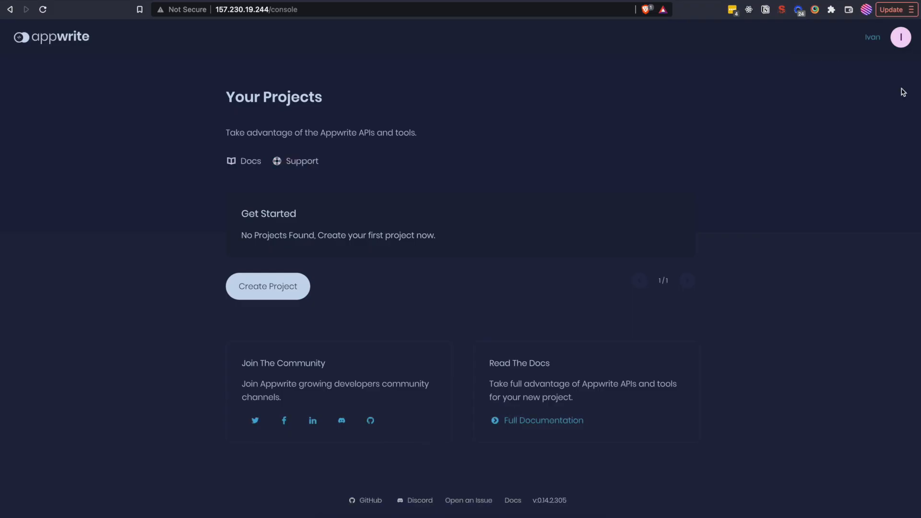
pyautogui.click(267, 286)
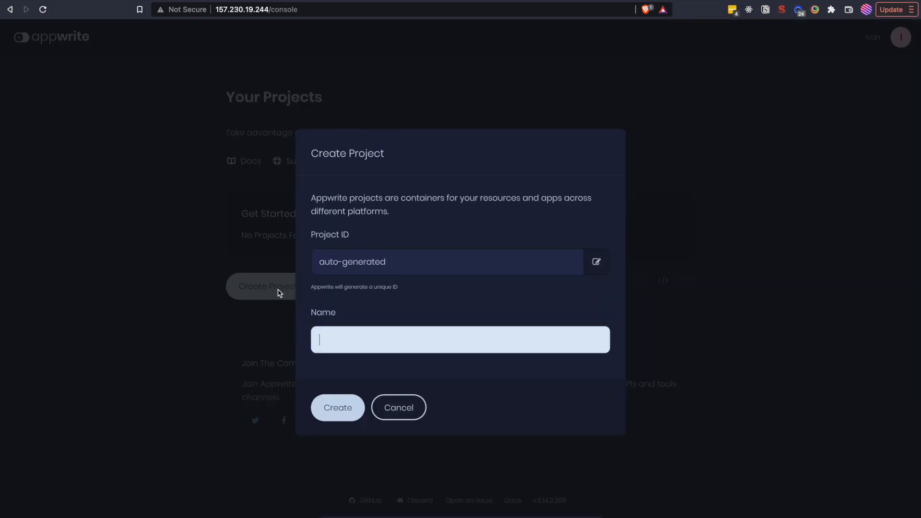
pyautogui.write('Movie')
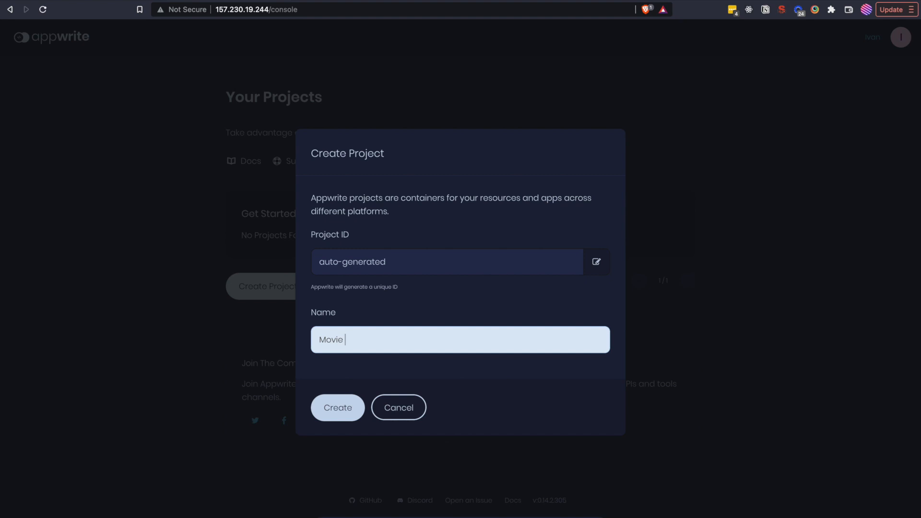
pyautogui.click(338, 407)
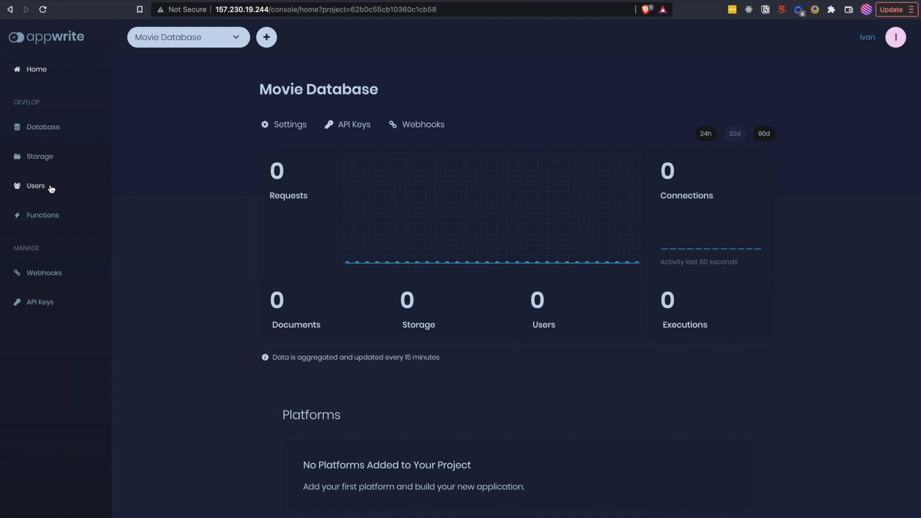
# Step: Confirm Email/Password sign-in is enabled in Users settings, then go to the Database page
pyautogui.click(35, 186)
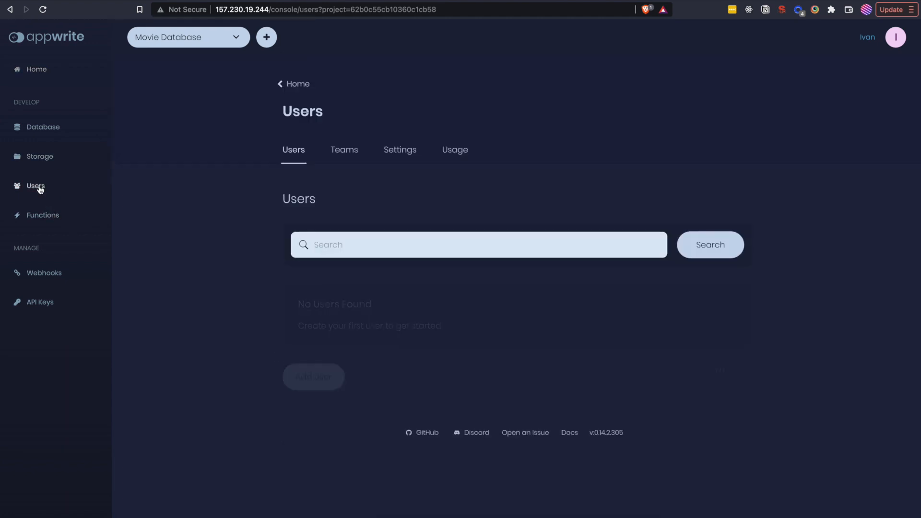
pyautogui.click(400, 149)
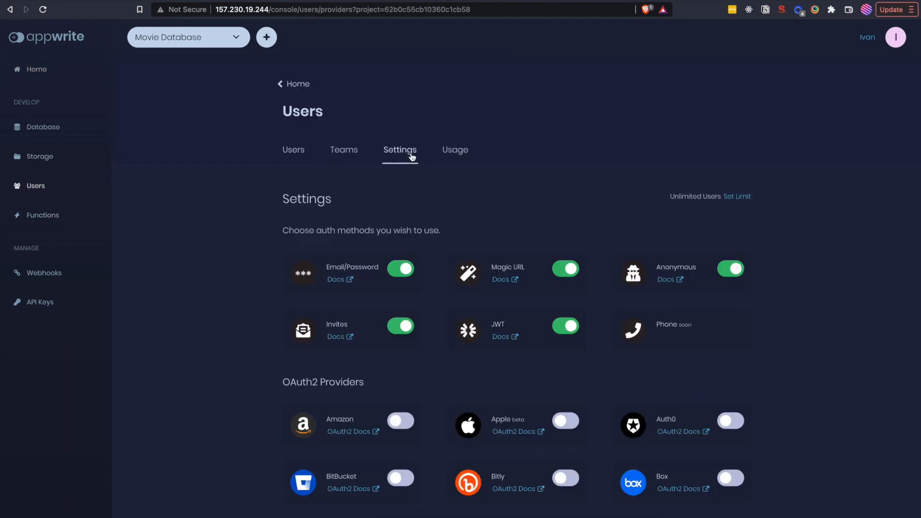
pyautogui.moveTo(419, 266)
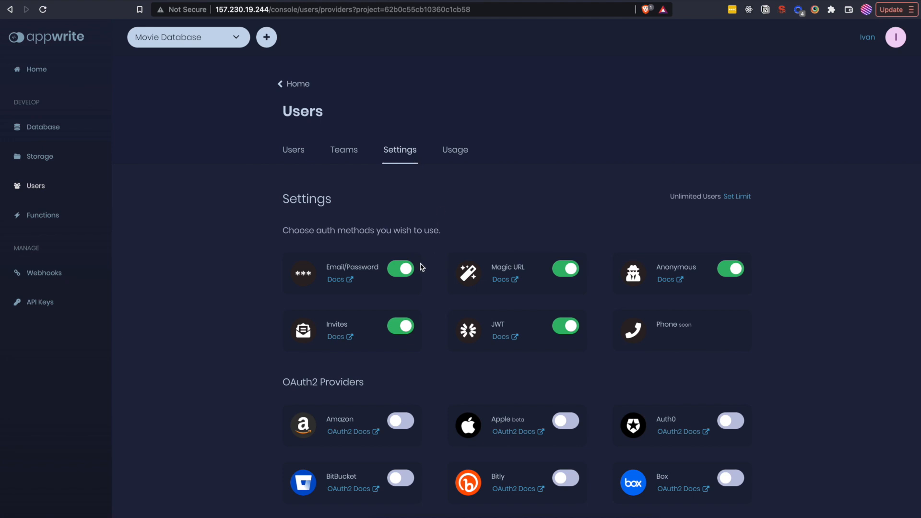
pyautogui.moveTo(119, 153)
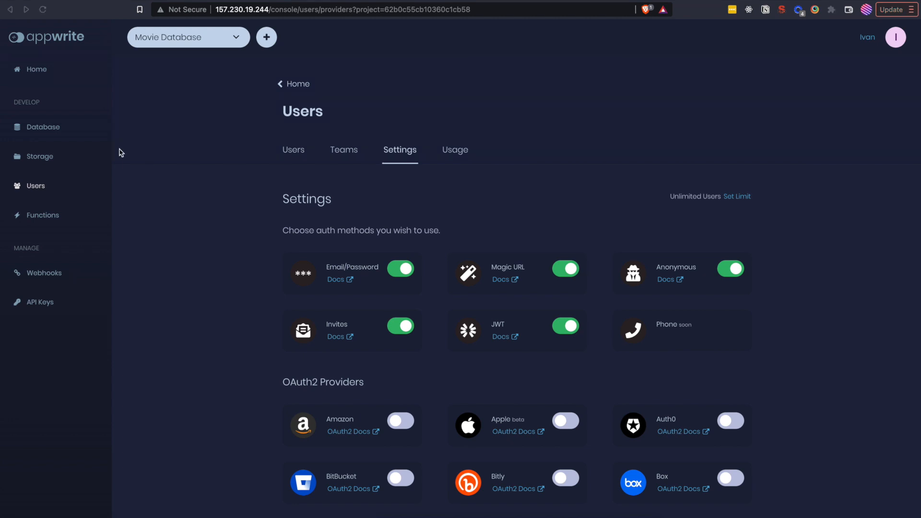
pyautogui.click(42, 127)
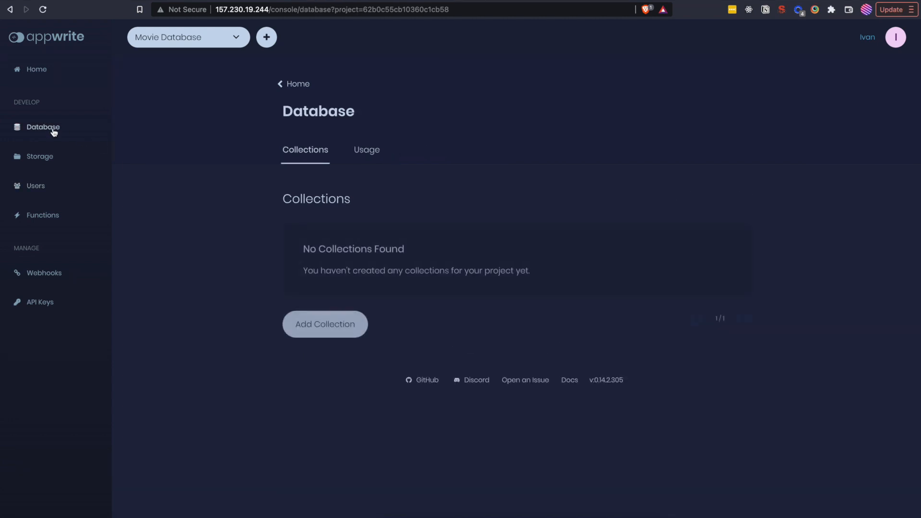
# Step: Create the 'Movies' collection and save role:all as its read access
pyautogui.click(324, 324)
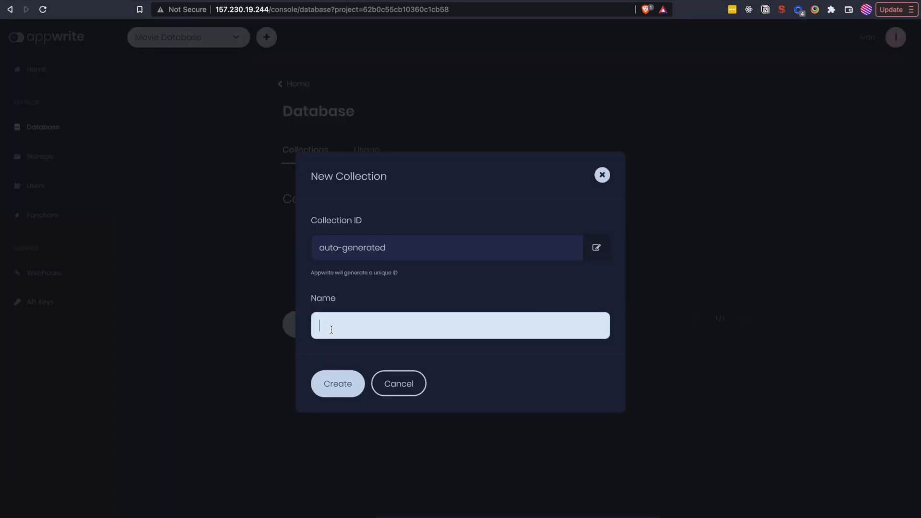
pyautogui.click(337, 383)
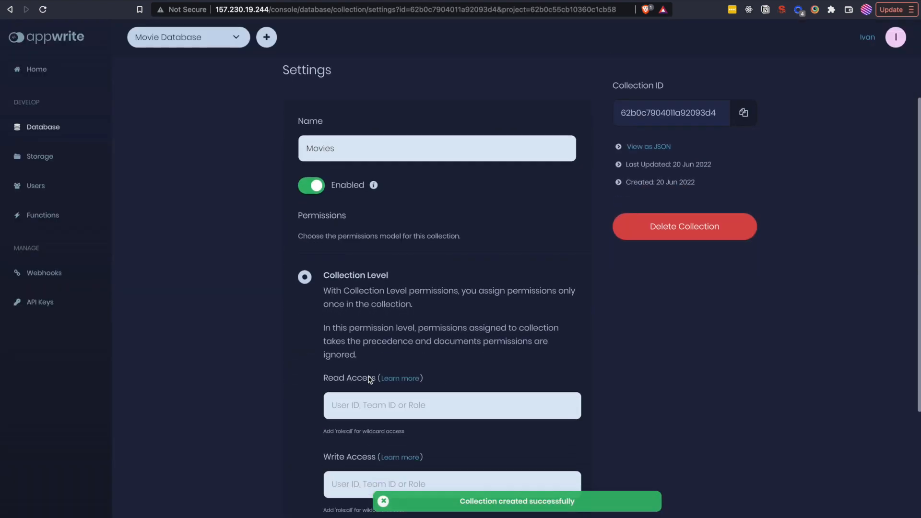
pyautogui.scroll(-3)
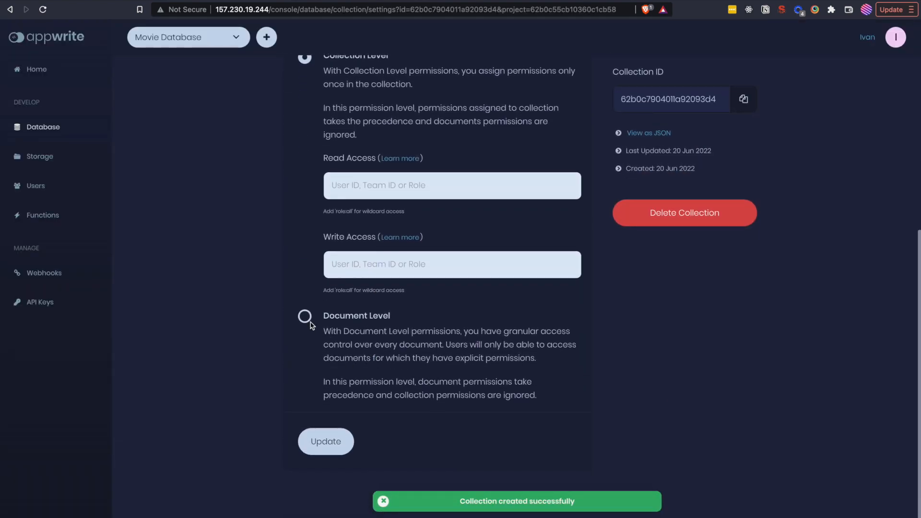
pyautogui.scroll(3)
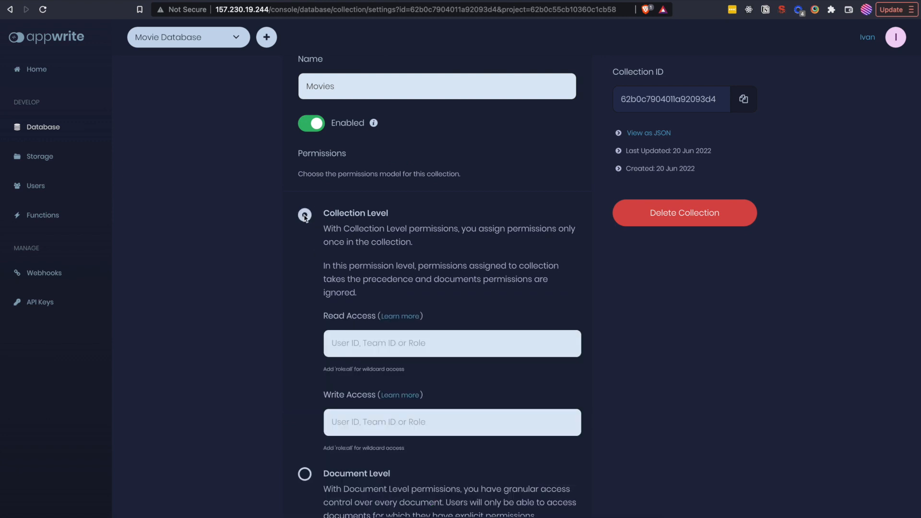
pyautogui.click(304, 213)
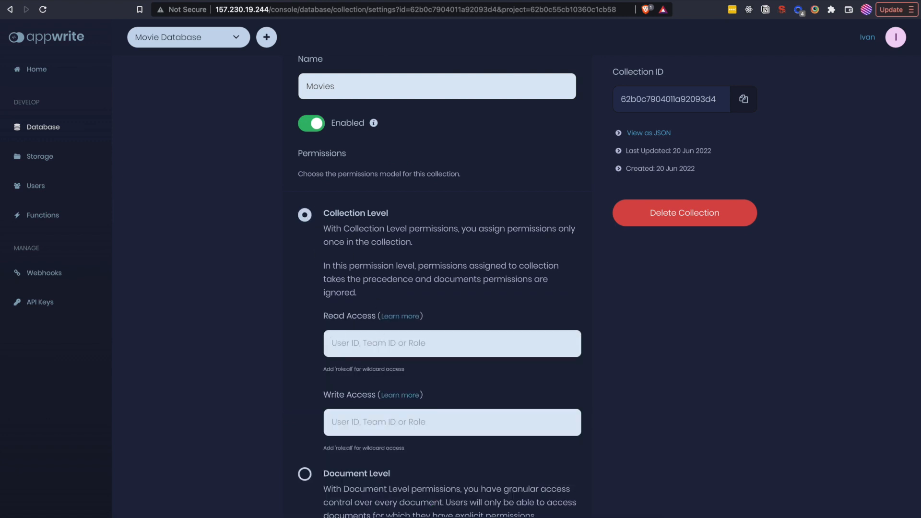
pyautogui.write('role:all')
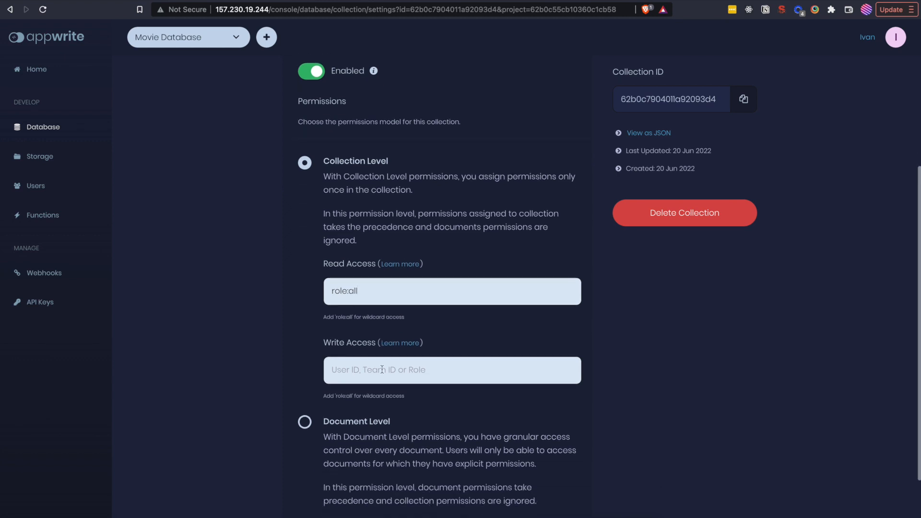
pyautogui.click(325, 442)
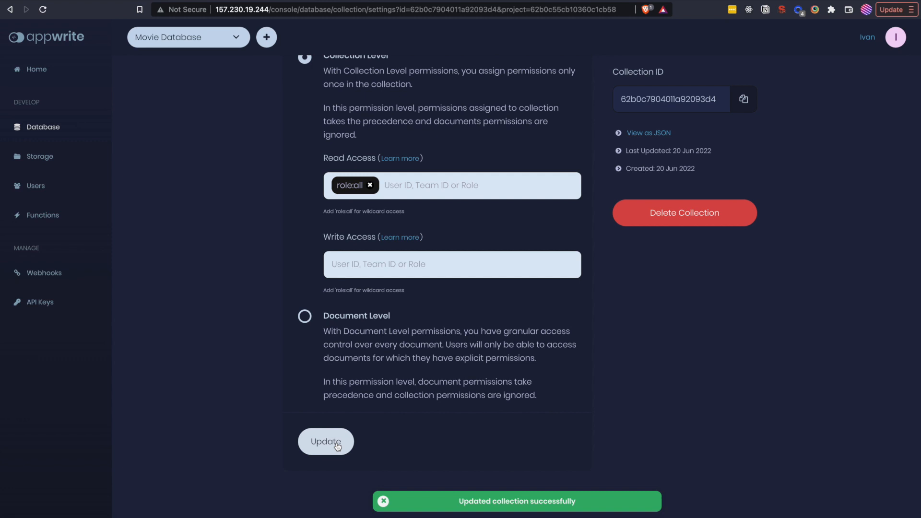
pyautogui.scroll(3)
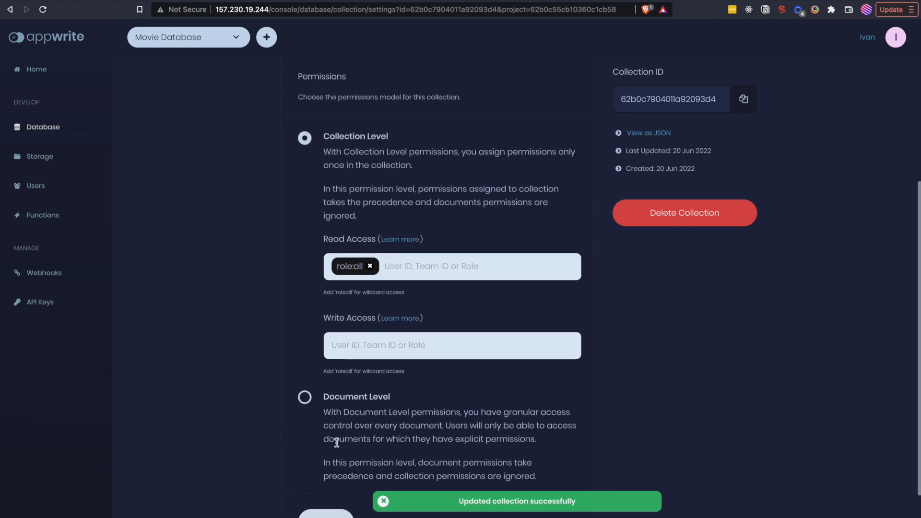
pyautogui.scroll(3)
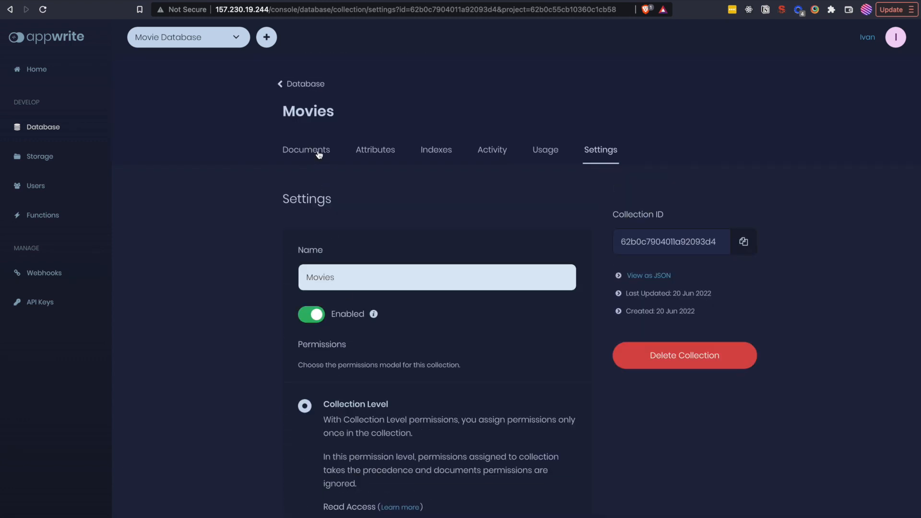
# Step: Add a string attribute 'title' of size 100 to the Movies collection
pyautogui.click(306, 150)
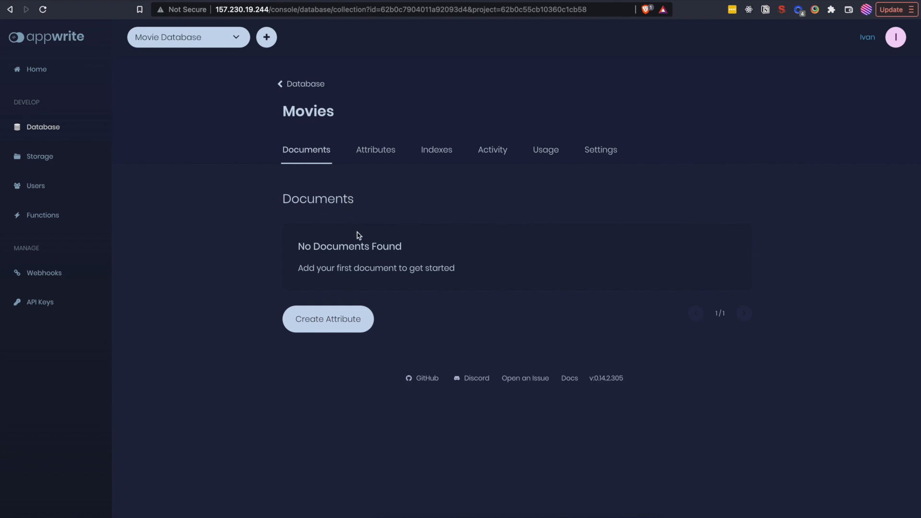
pyautogui.moveTo(356, 277)
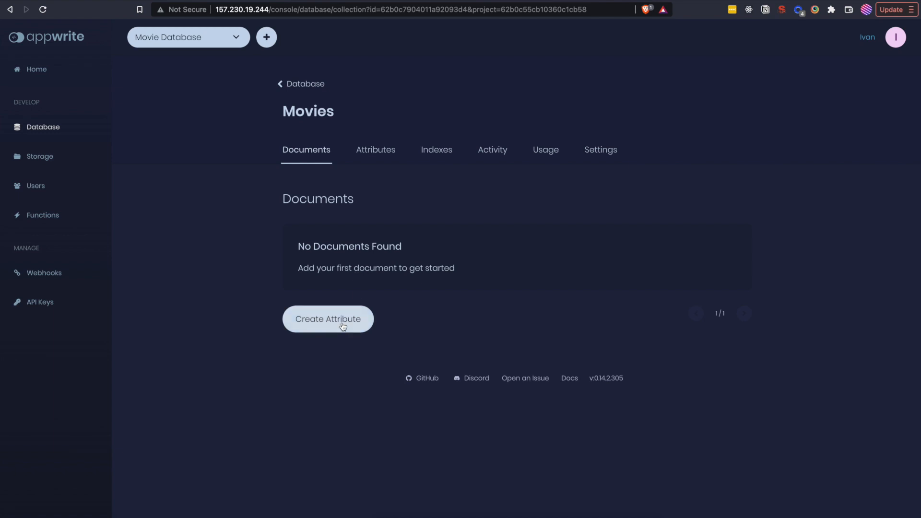
pyautogui.click(327, 319)
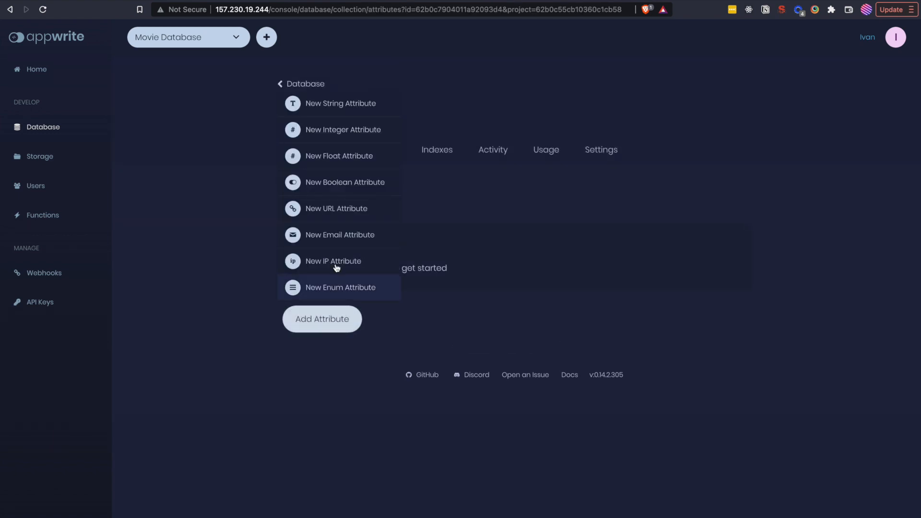
pyautogui.moveTo(346, 103)
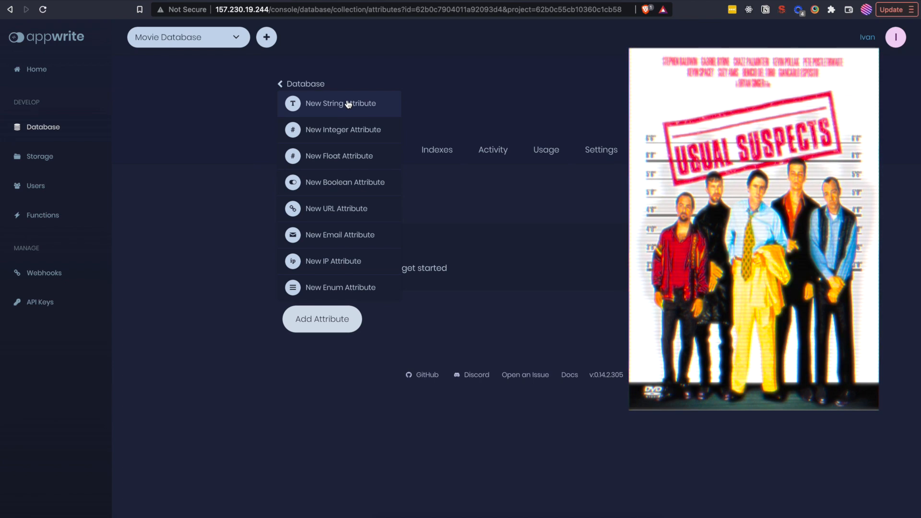
pyautogui.click(340, 103)
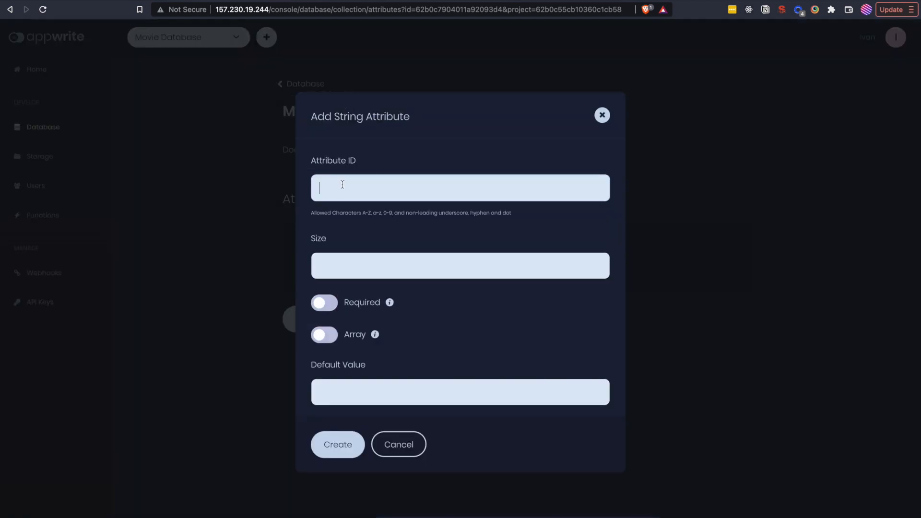
pyautogui.write('title')
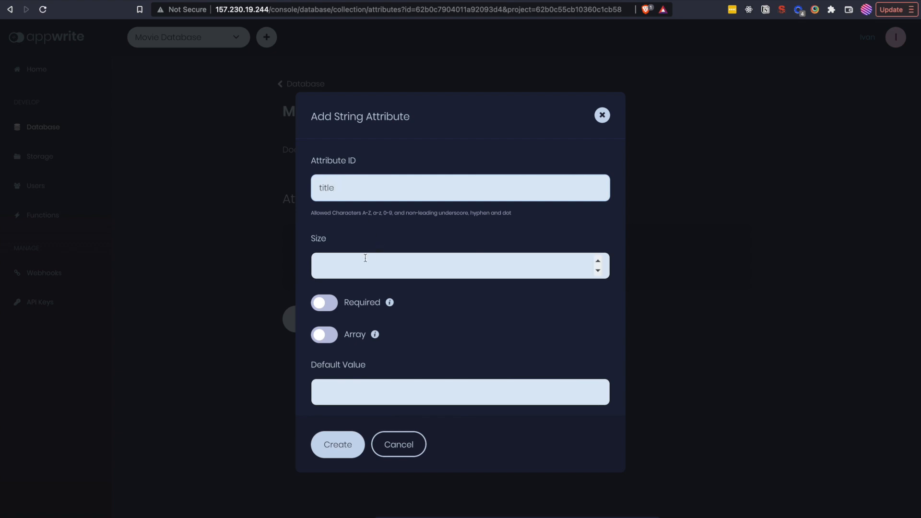
pyautogui.write('100')
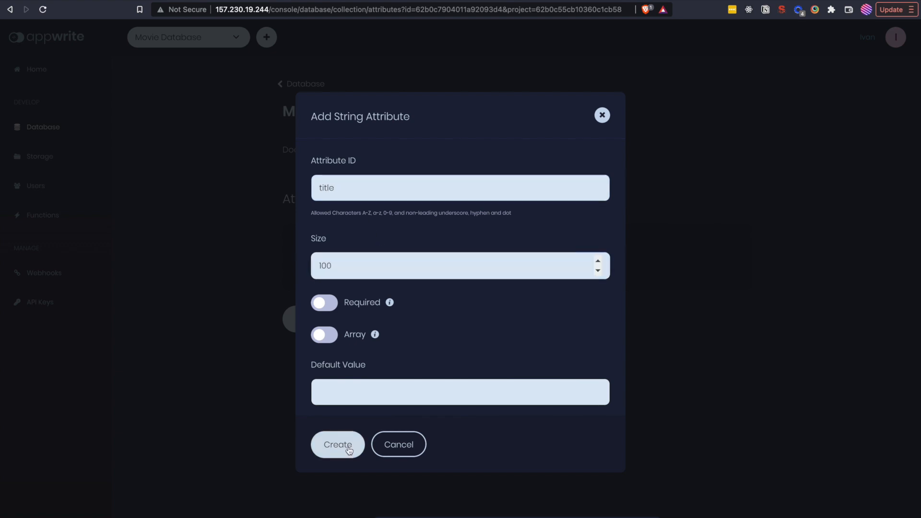
pyautogui.click(337, 444)
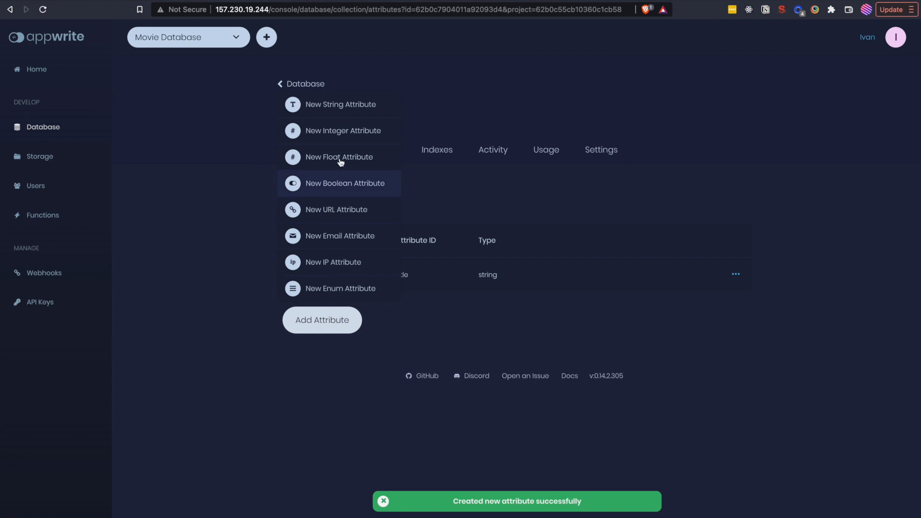
# Step: Add an integer attribute 'year' with minimum 1890
pyautogui.click(342, 131)
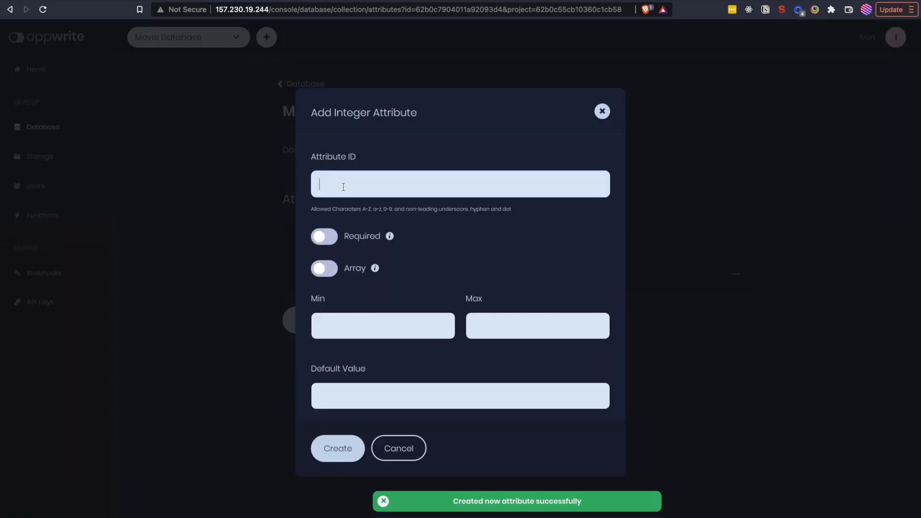
pyautogui.write('year')
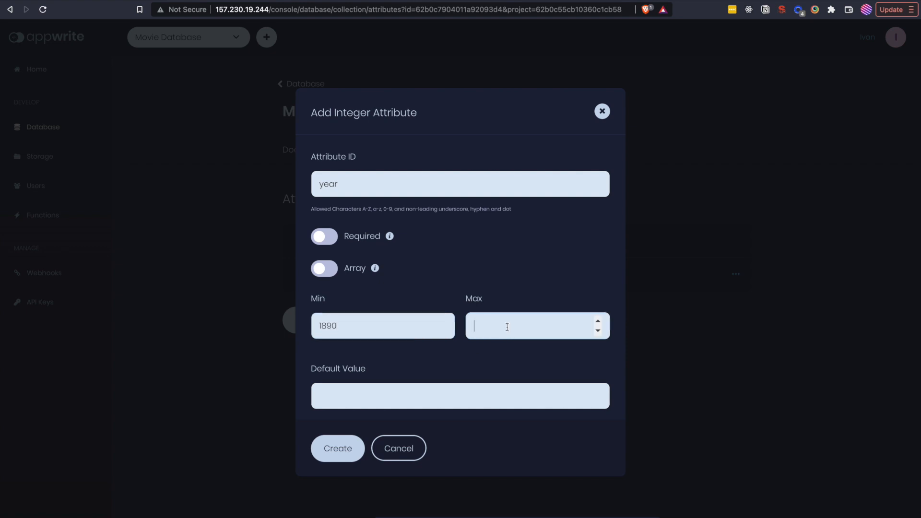
pyautogui.click(337, 448)
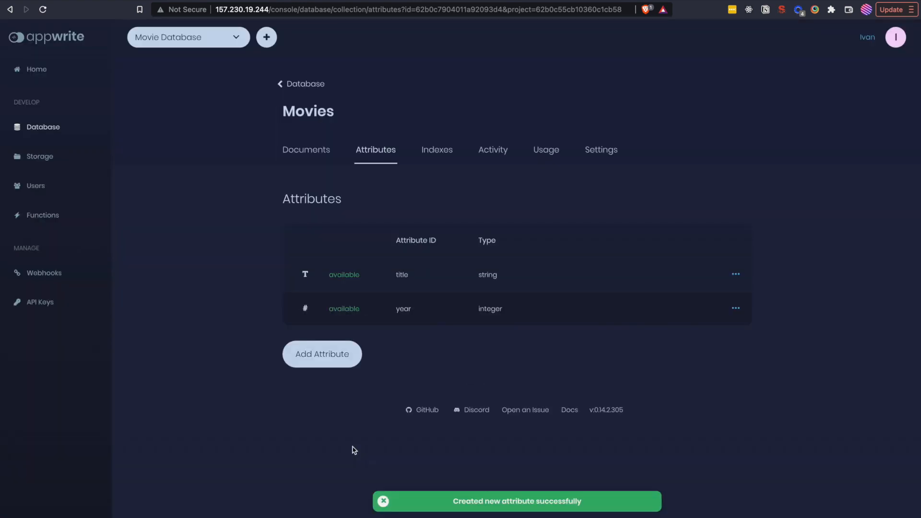
pyautogui.moveTo(321, 155)
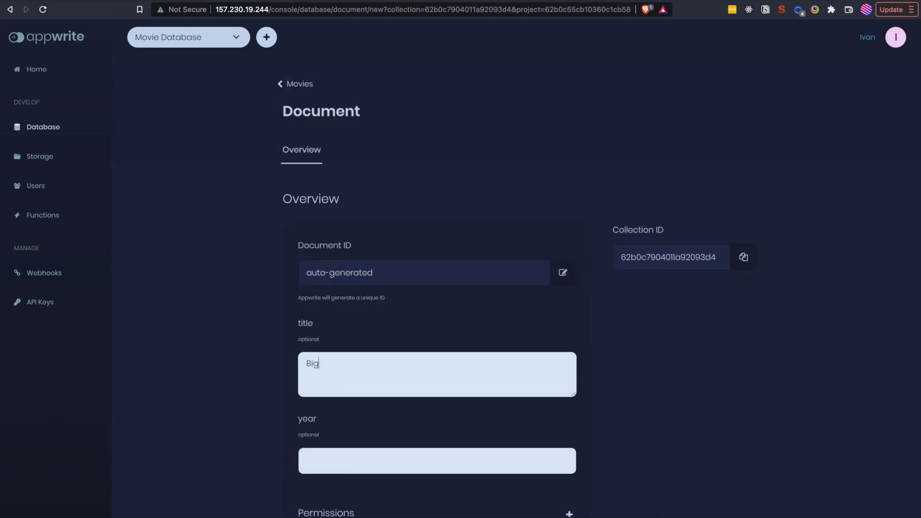
# Step: Create a 'Big Lebowski' document with year 1998 and return to the Movies list
pyautogui.write('Lebowski')
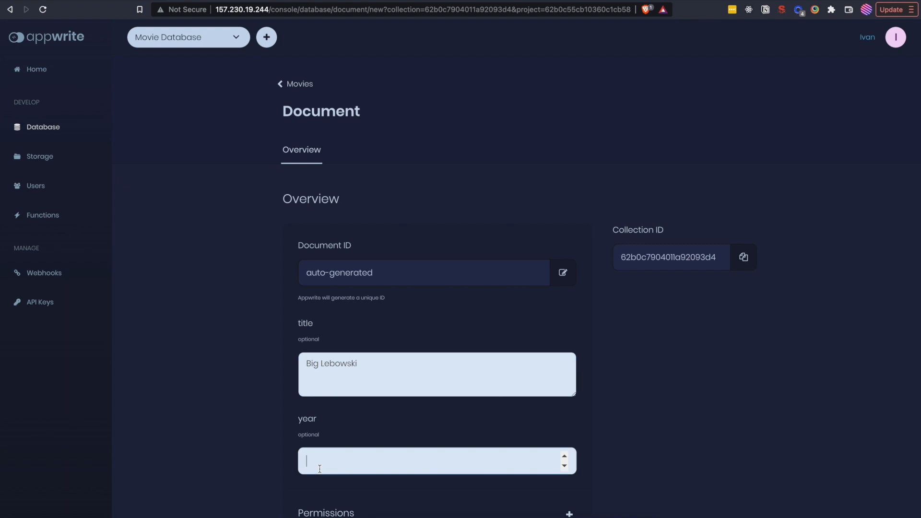
pyautogui.write('1998')
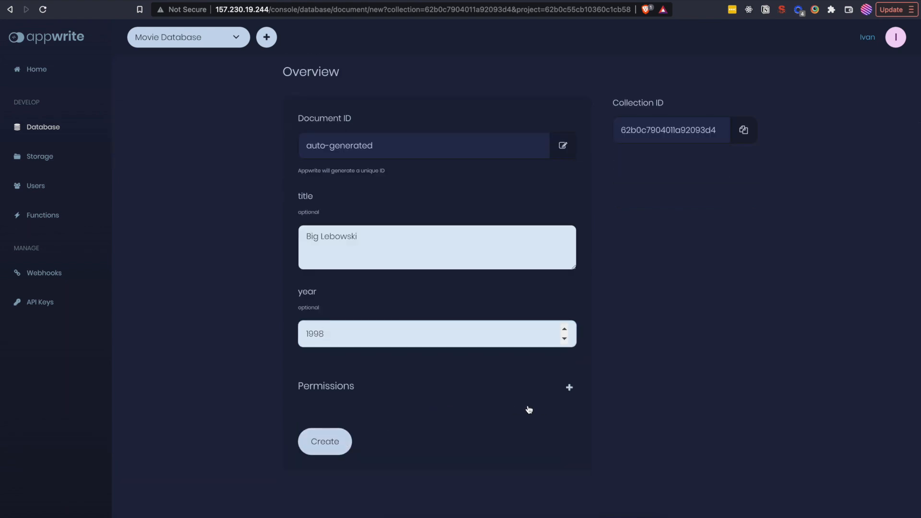
pyautogui.click(568, 388)
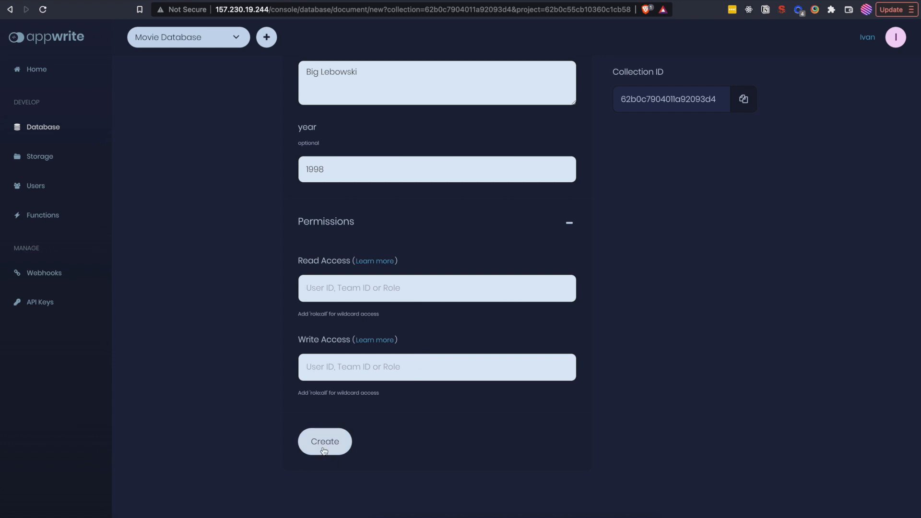
pyautogui.click(325, 441)
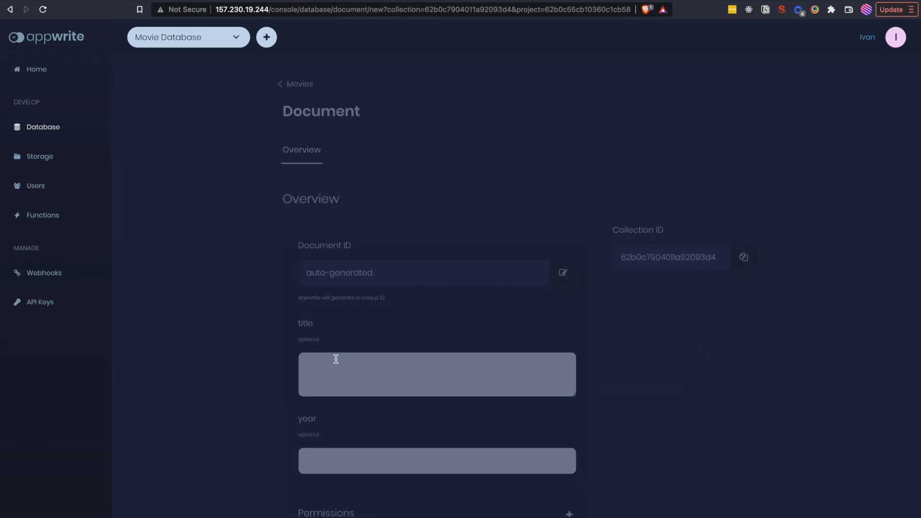
pyautogui.click(299, 83)
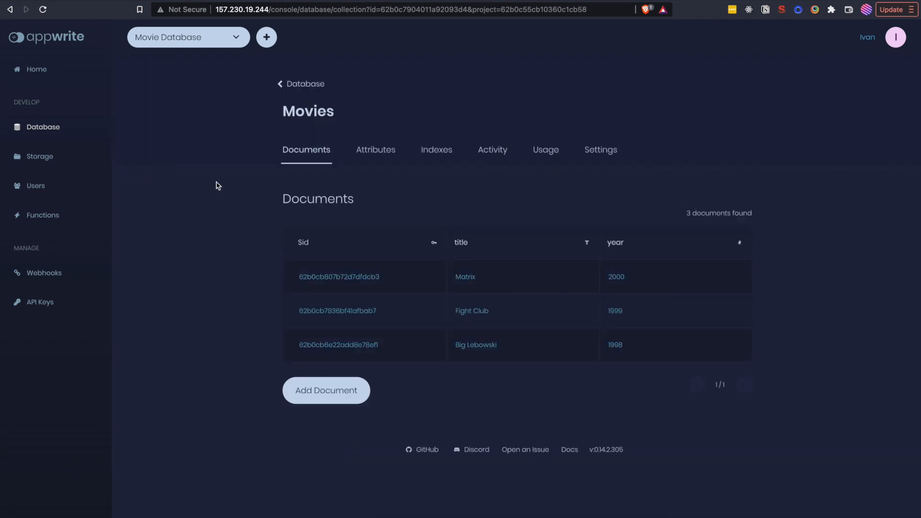
# Step: Register a 'Movie Database' web platform with wildcard hostname '*' from the project overview
pyautogui.click(36, 69)
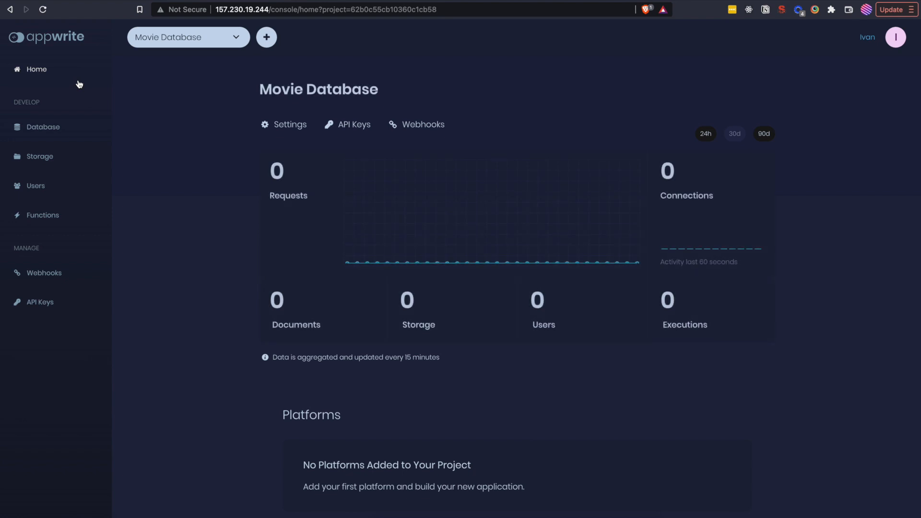
pyautogui.scroll(-3)
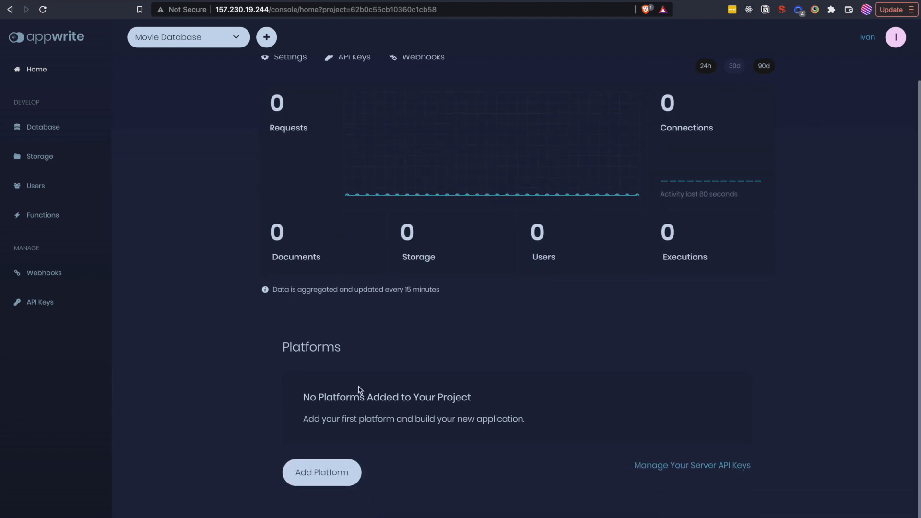
pyautogui.moveTo(363, 435)
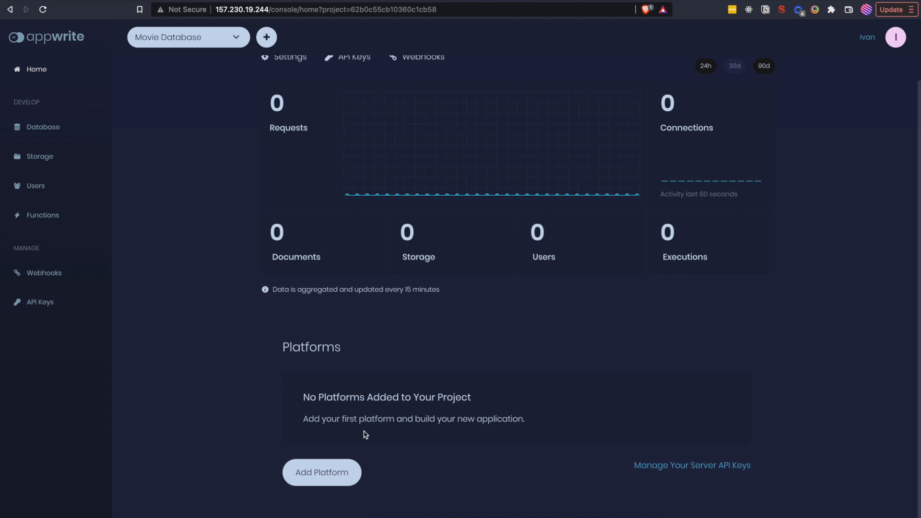
pyautogui.click(321, 472)
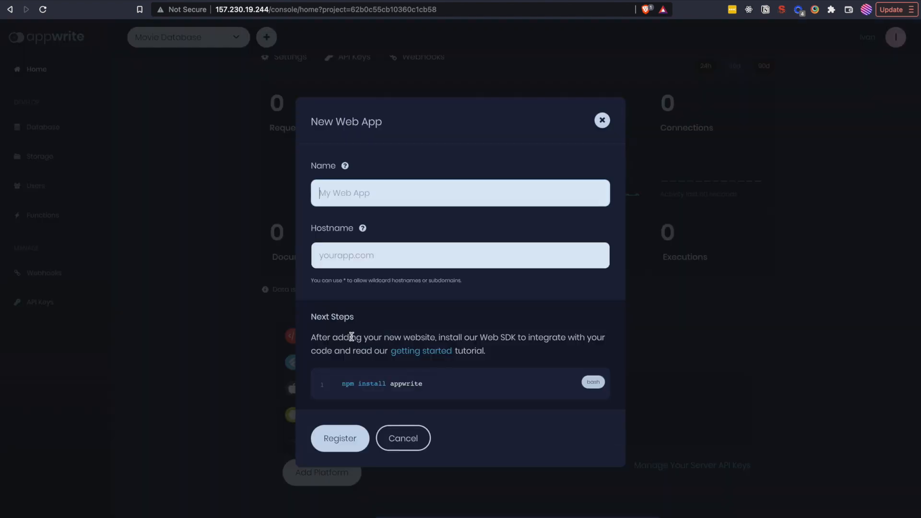
pyautogui.write('Mo')
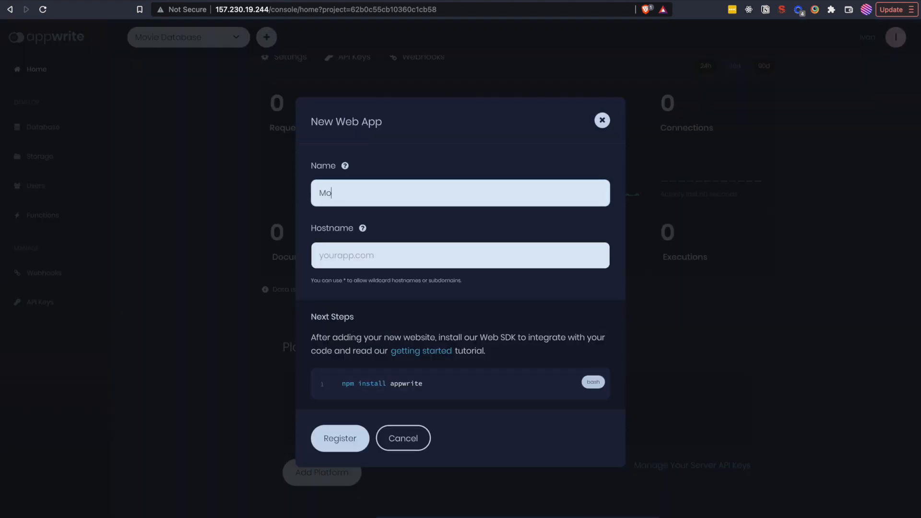
pyautogui.write('vie Database')
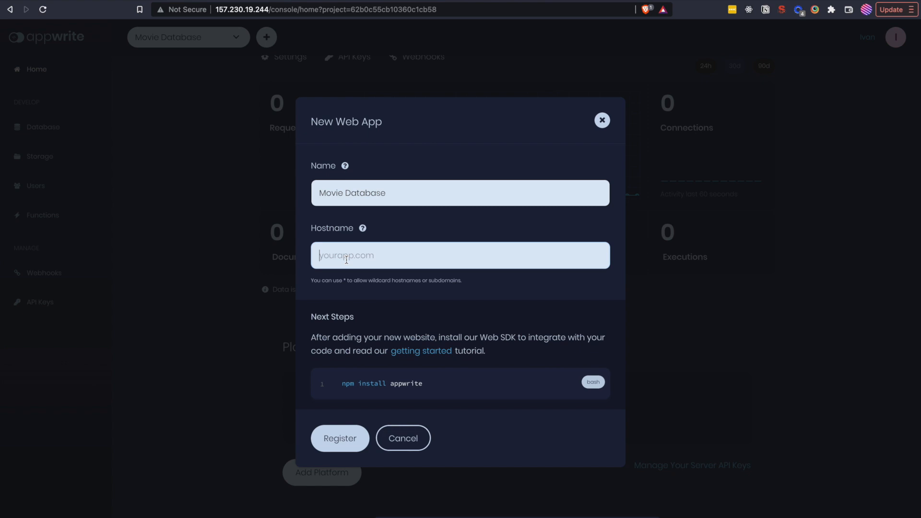
pyautogui.write('*')
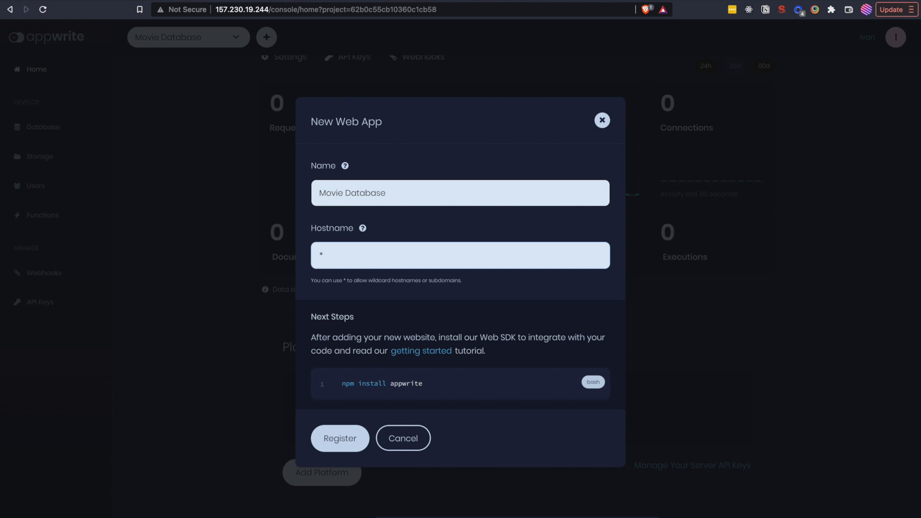
pyautogui.click(460, 254)
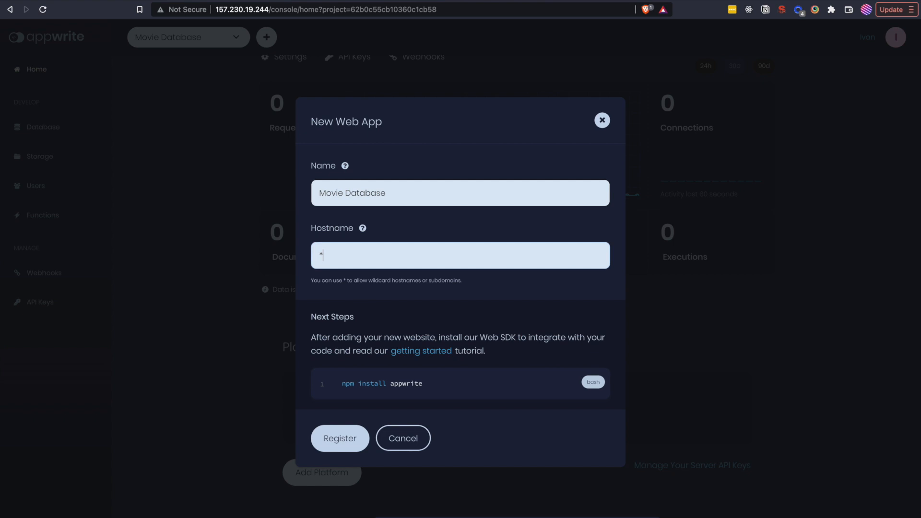
pyautogui.click(340, 438)
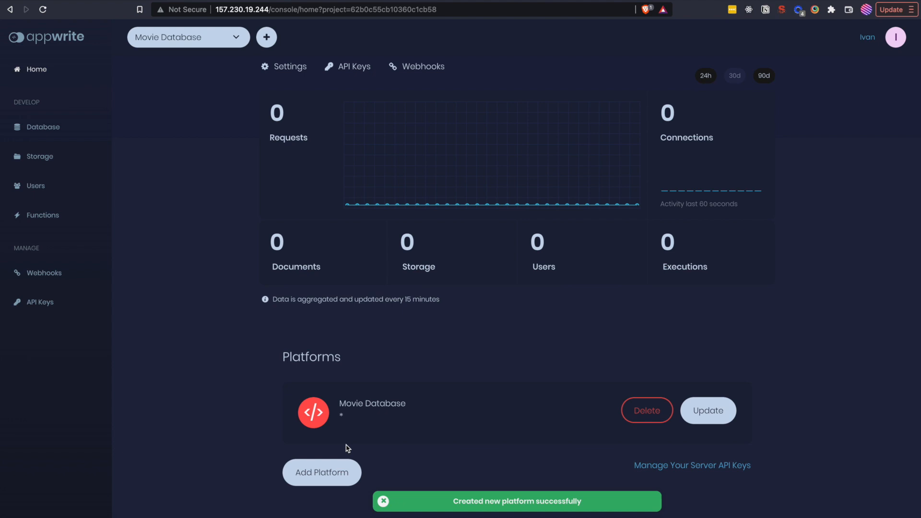
pyautogui.click(264, 8)
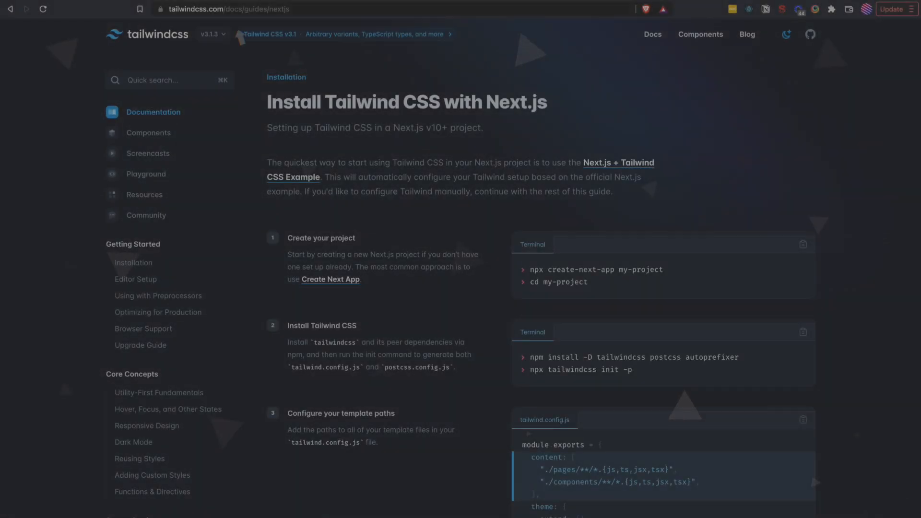
# Step: Scroll through the Tailwind CSS Next.js installation guide
pyautogui.scroll(-3)
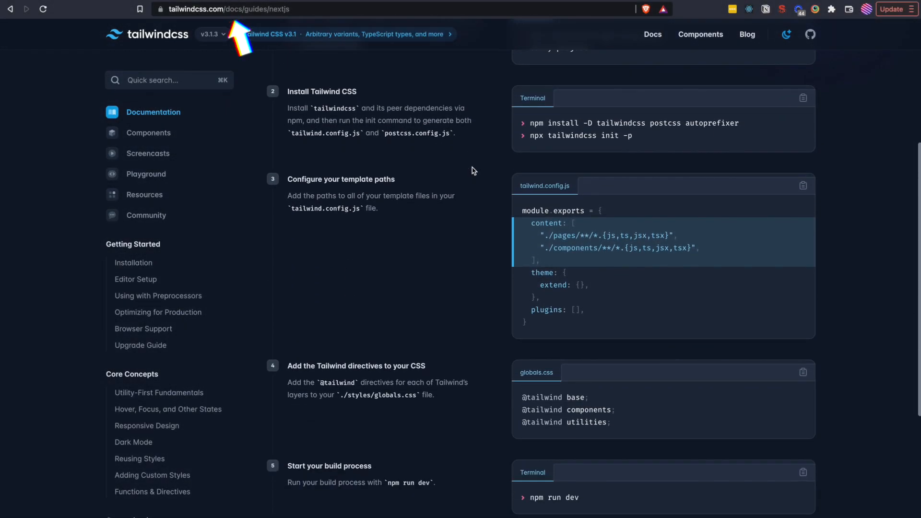
pyautogui.scroll(-3)
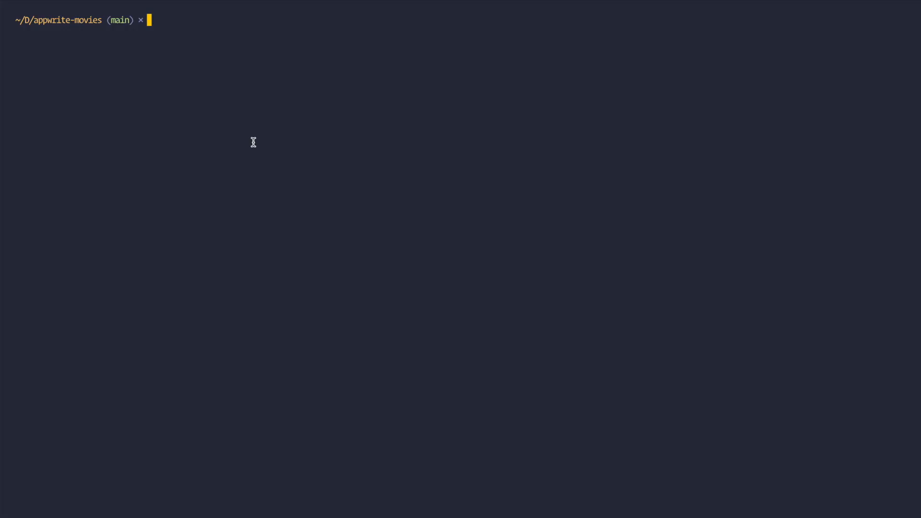
# Step: Install the appwrite package by running 'yarn add appwrite' in the project
pyautogui.write('yarn add appwrite')
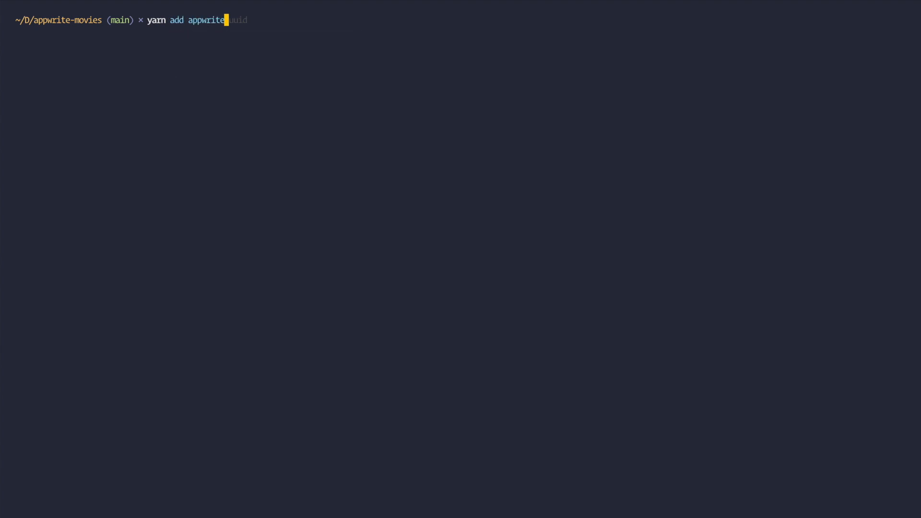
pyautogui.press('Return')
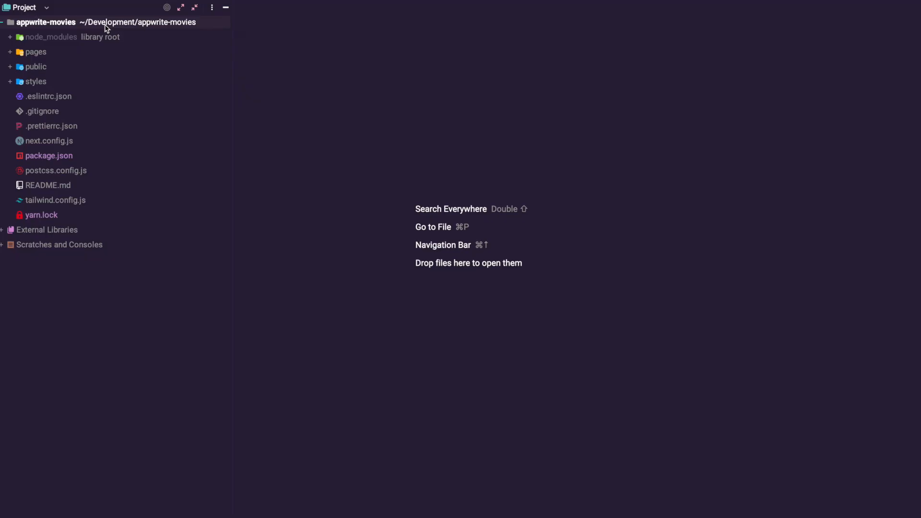
pyautogui.write('.env.')
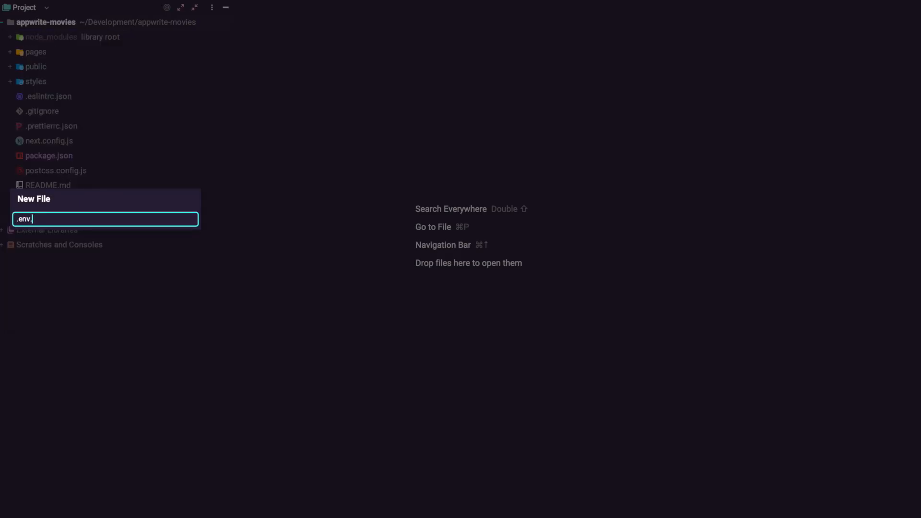
pyautogui.write('local')
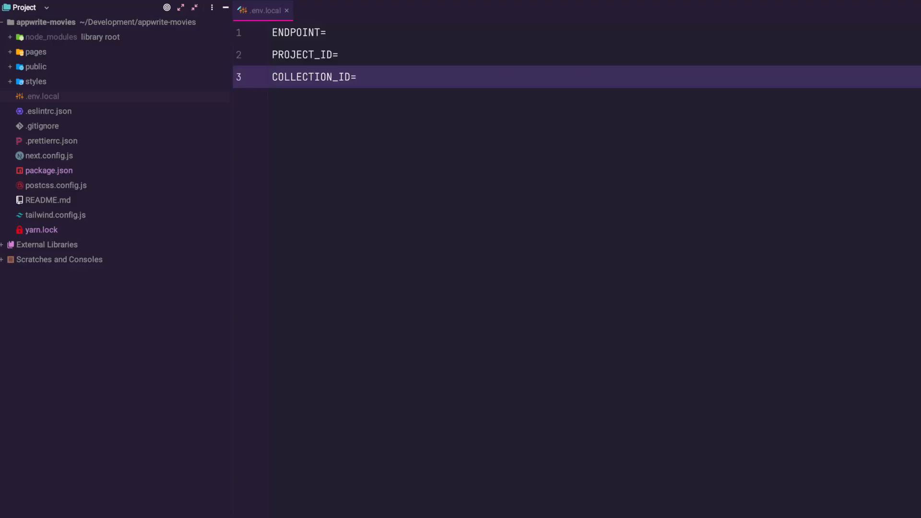
pyautogui.write('http://157.230.19.244/')
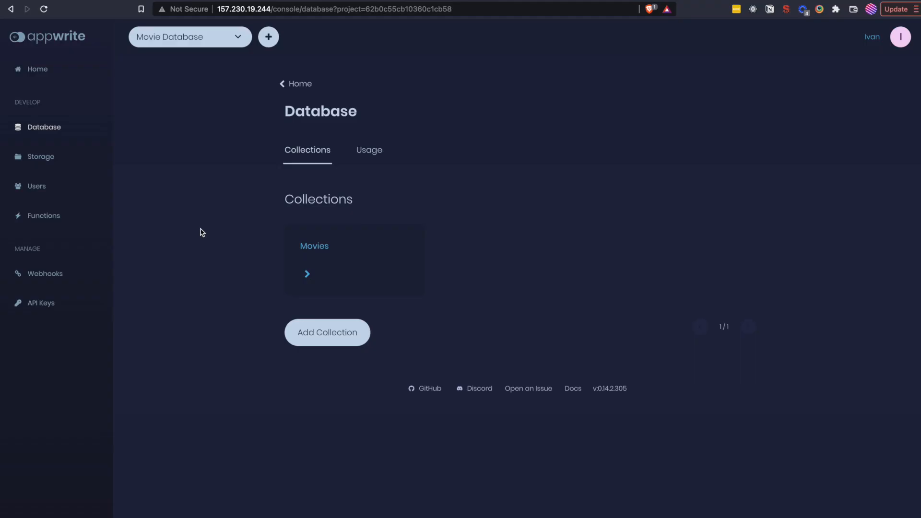
# Step: Copy the Project ID from project Settings and the Movies collection ID from its settings
pyautogui.click(37, 68)
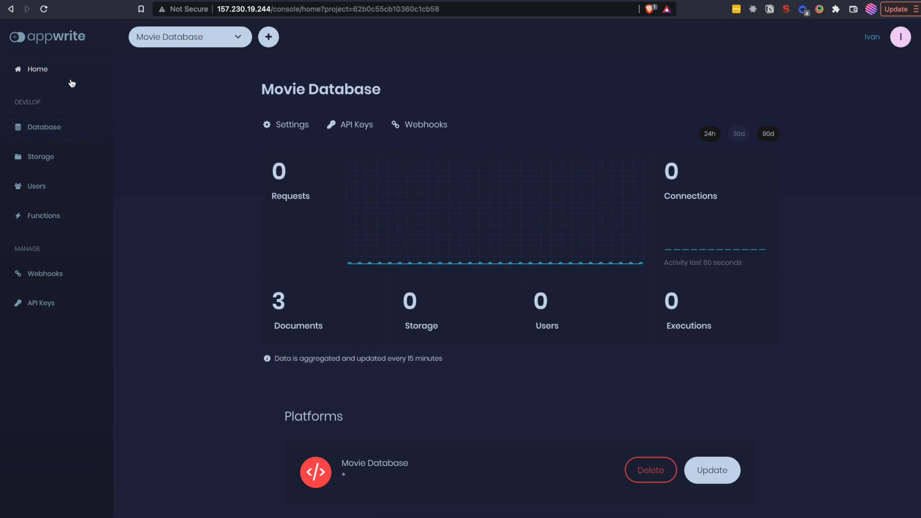
pyautogui.click(291, 123)
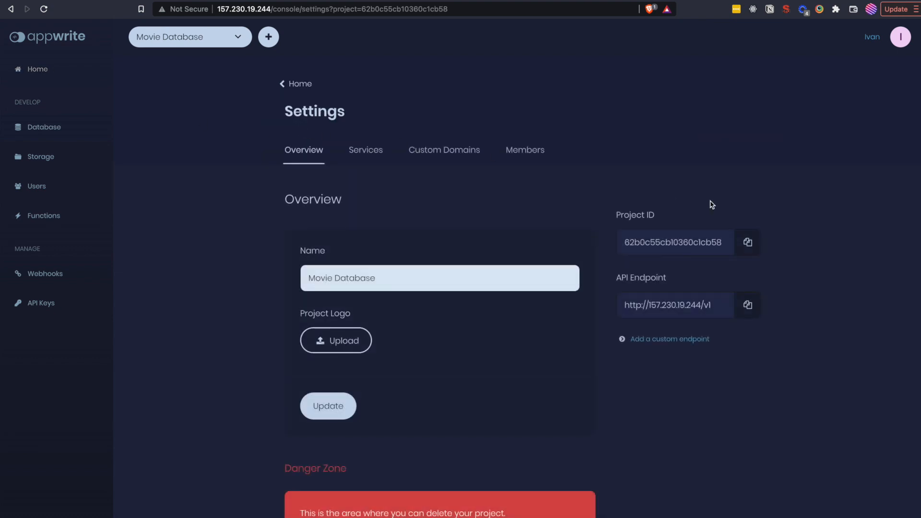
pyautogui.click(747, 242)
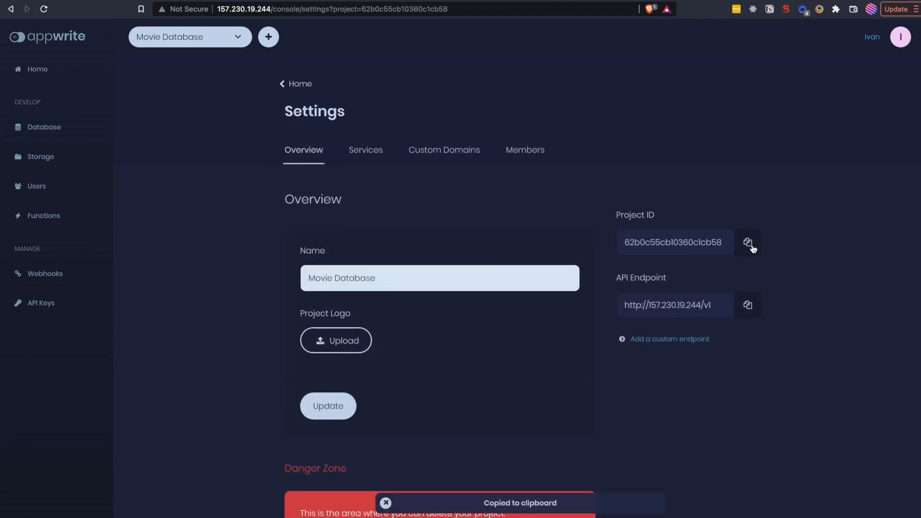
pyautogui.click(44, 127)
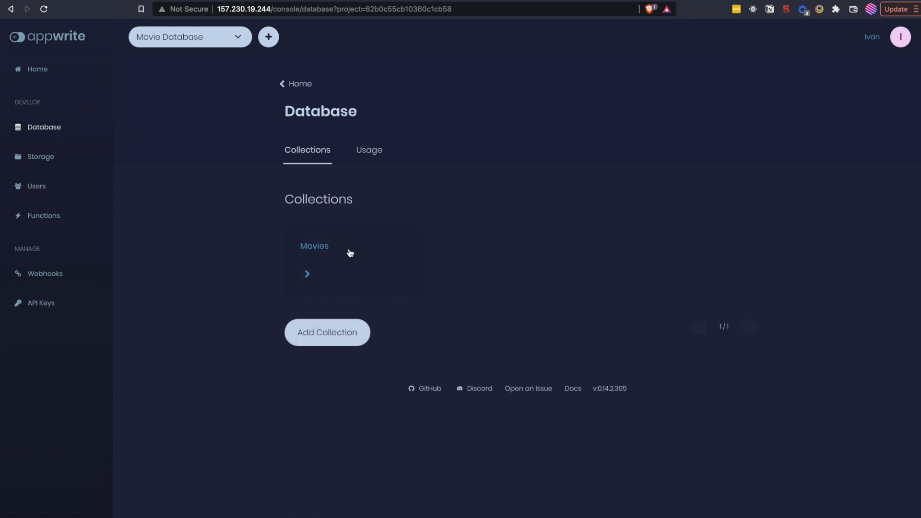
pyautogui.click(314, 245)
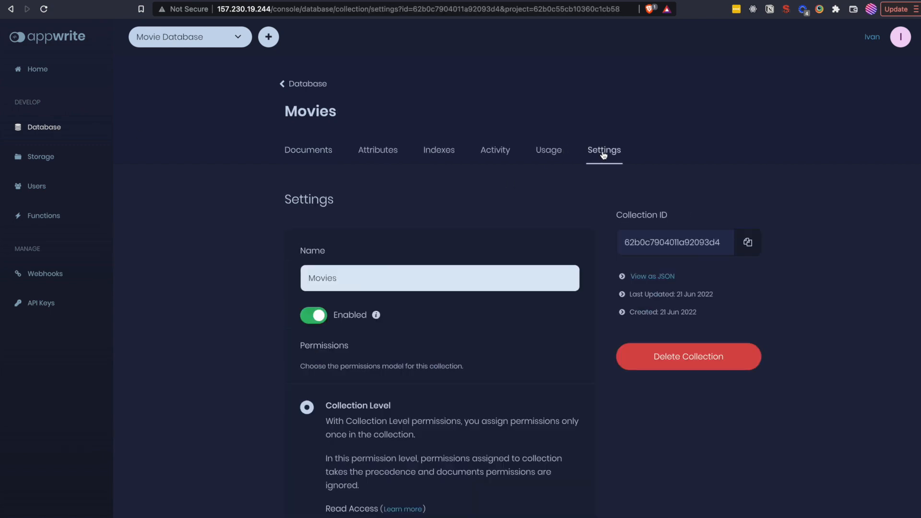
pyautogui.click(746, 242)
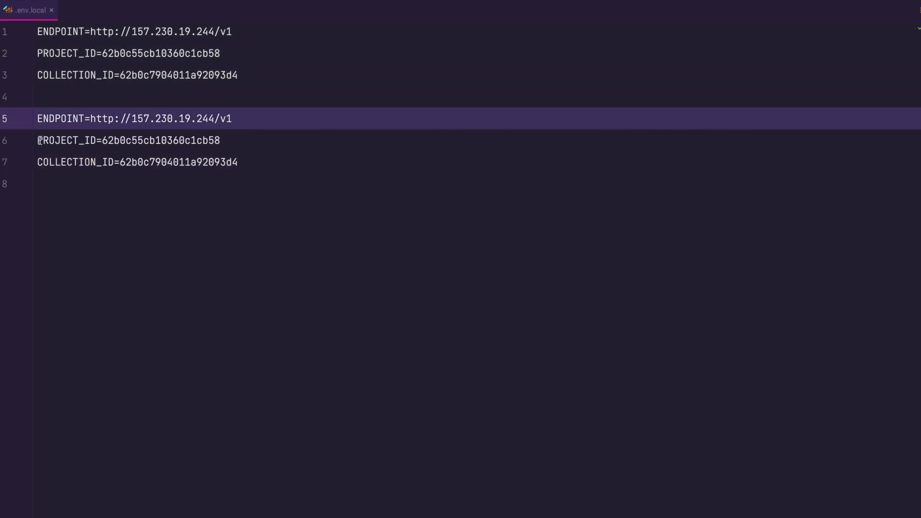
# Step: Prefix the duplicated variables with NEXT_PUBLIC_, then bring up pages/index.jsx
pyautogui.write('NEXT_PUBLIC_')
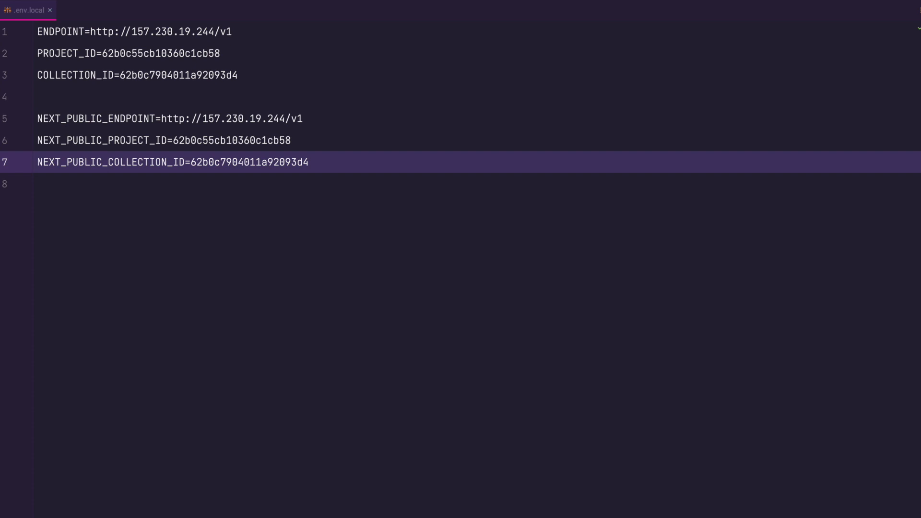
pyautogui.click(84, 10)
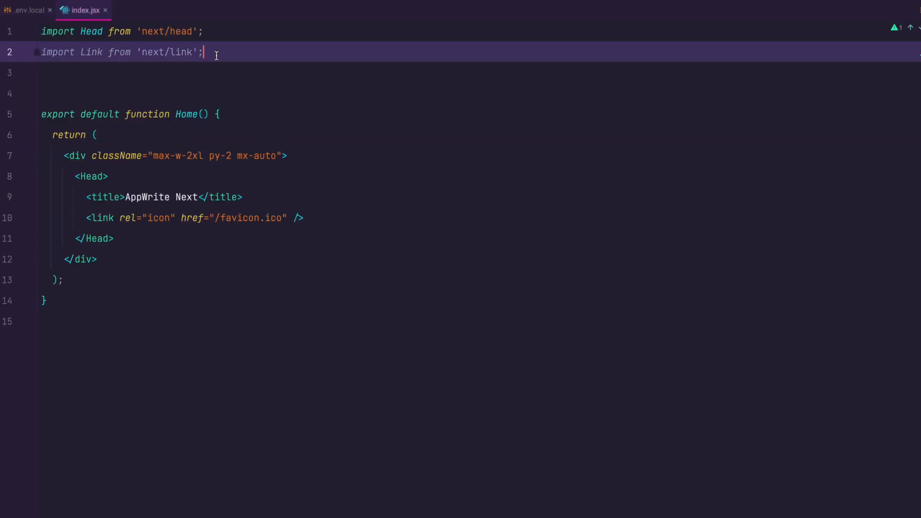
# Step: Import Appwrite and add getServerSideProps creating an SDK with NEXT_PUBLIC endpoint and project ID
pyautogui.write("import { Appwrite } from 'appwrite';")
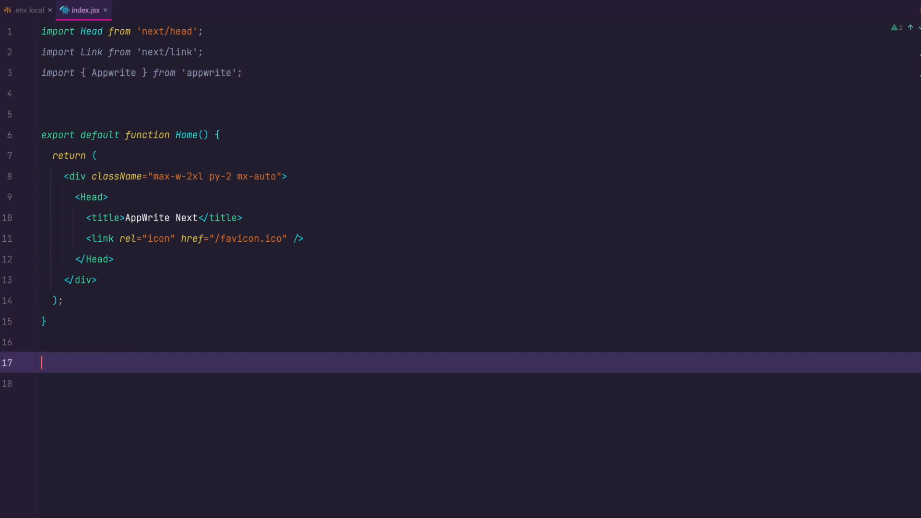
pyautogui.write('export const getServerSideProps = async () => {')
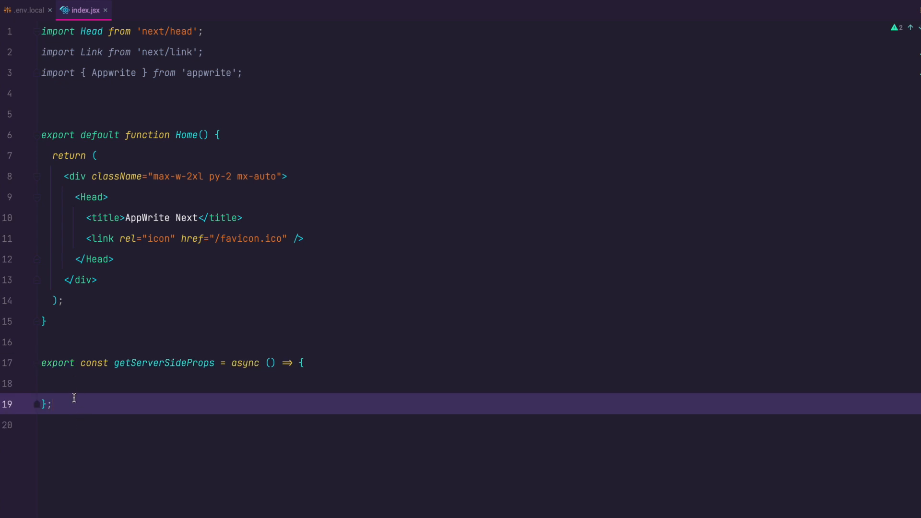
pyautogui.click(73, 384)
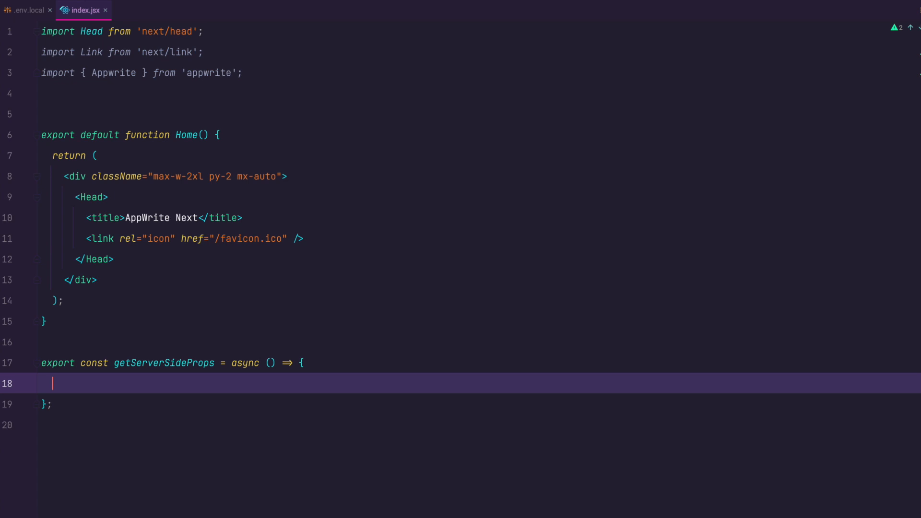
pyautogui.write('const sdk = new Appwrite();')
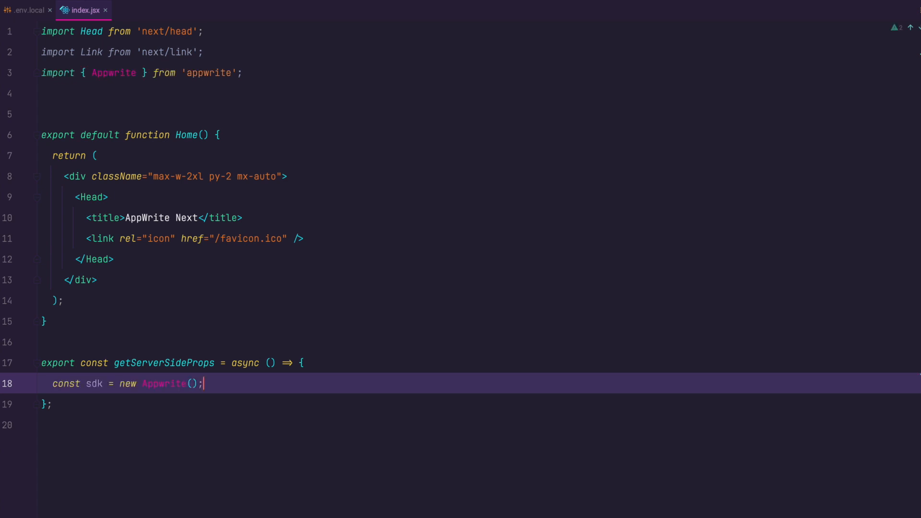
pyautogui.press('Enter')
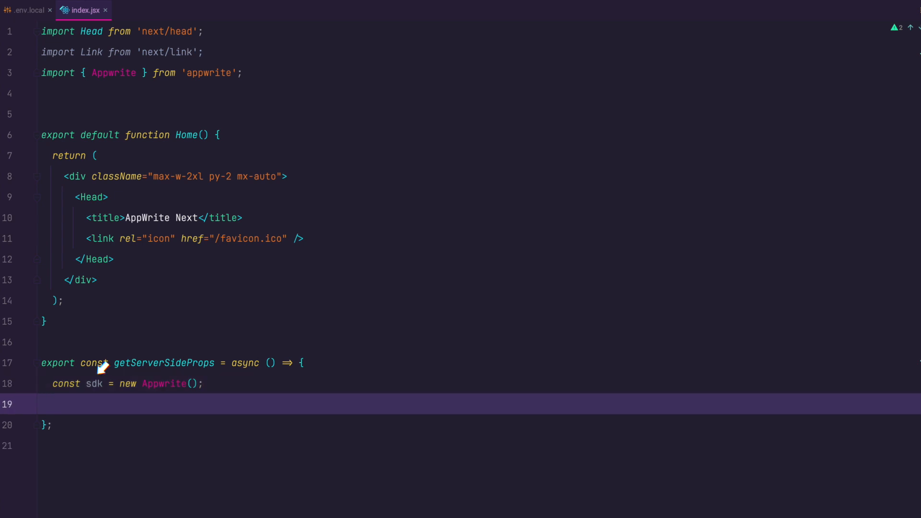
pyautogui.write('sdk.setEndpoint(process.env.NEXT_PUBLIC_ENDPOINT).setProject(process.env.NEXT_PUBLIC_PROJECT_ID);')
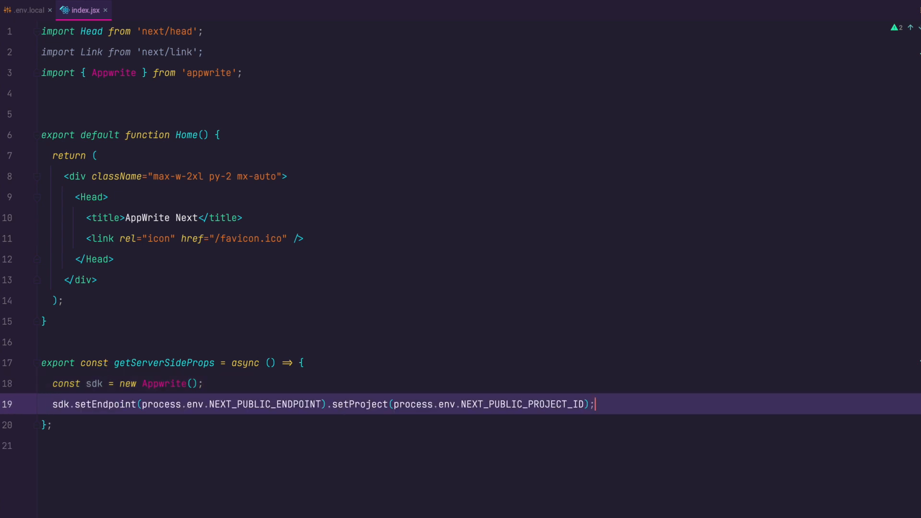
pyautogui.press('Return')
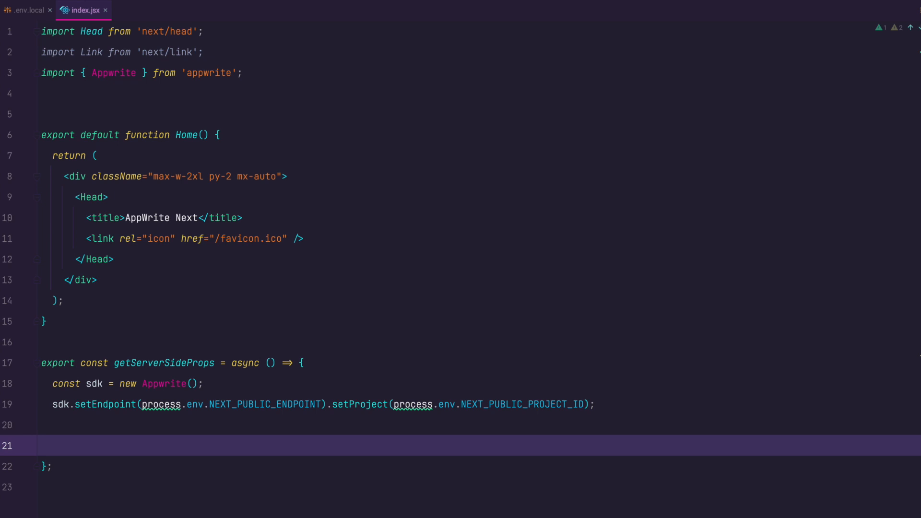
# Step: Add listDocuments with res.then handlers, await res as movies, and return { props: { movies } }
pyautogui.click(55, 446)
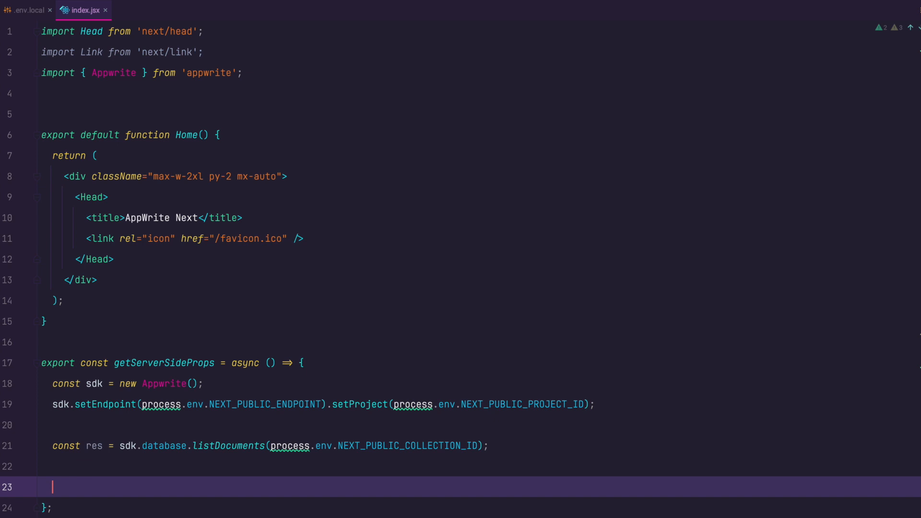
pyautogui.scroll(-3)
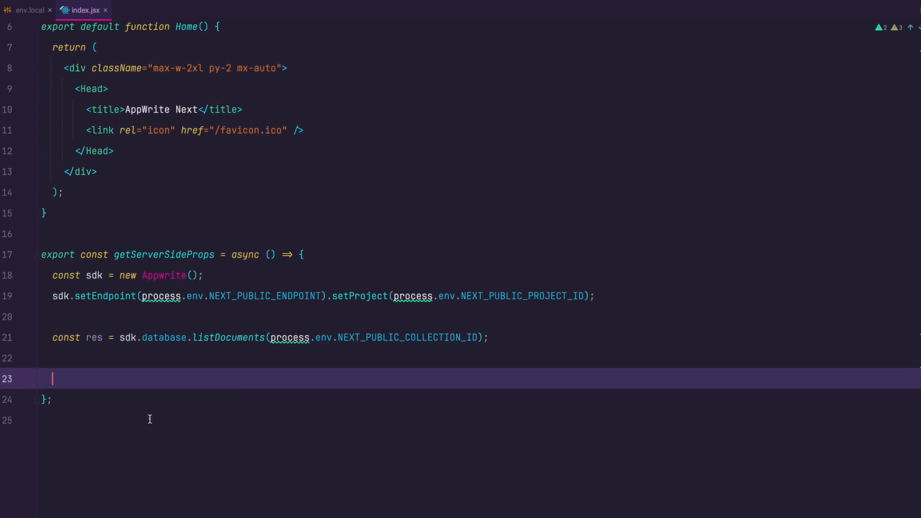
pyautogui.moveTo(247, 322)
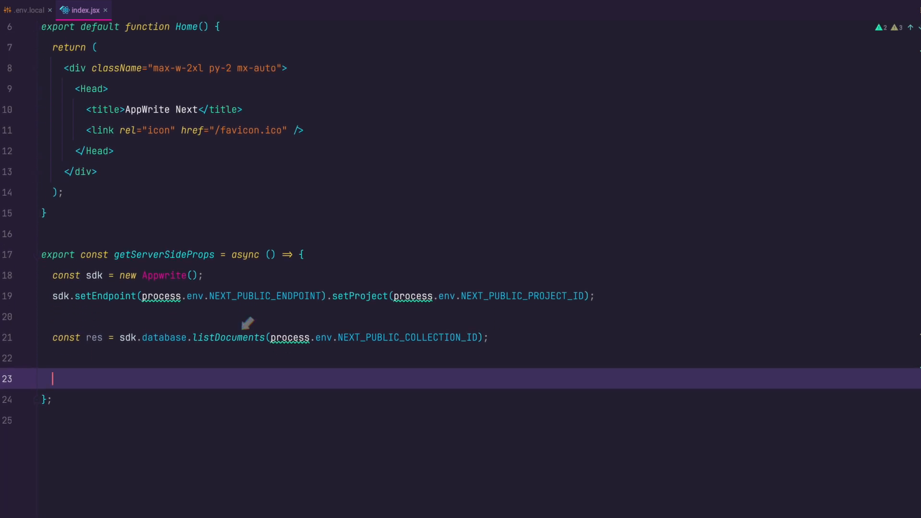
pyautogui.moveTo(380, 355)
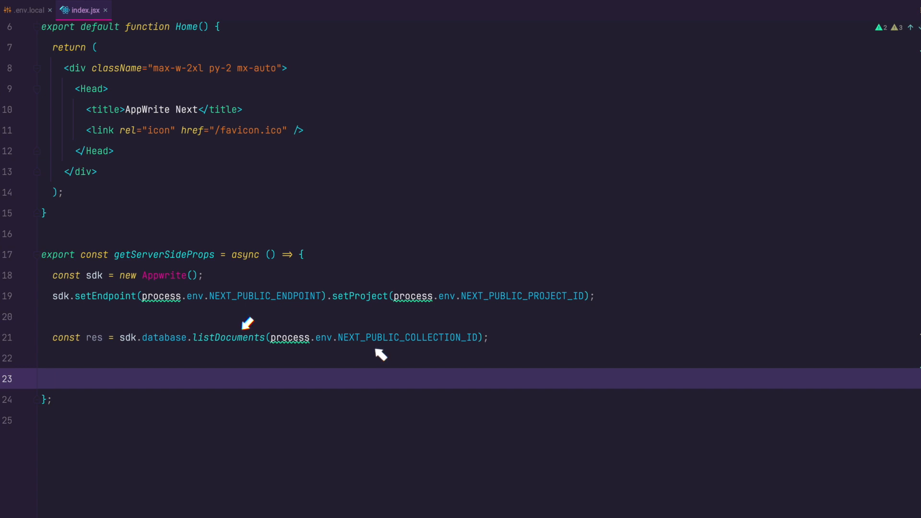
pyautogui.moveTo(66, 381)
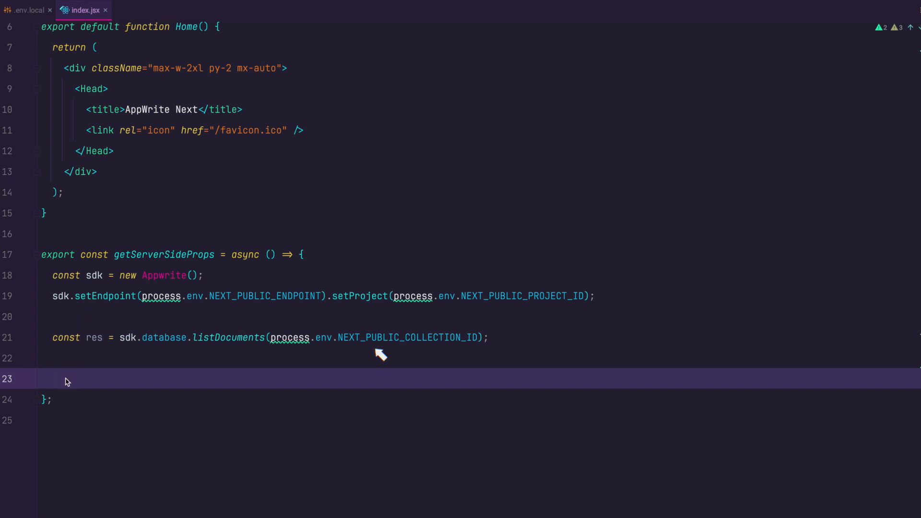
pyautogui.write('res.then(')
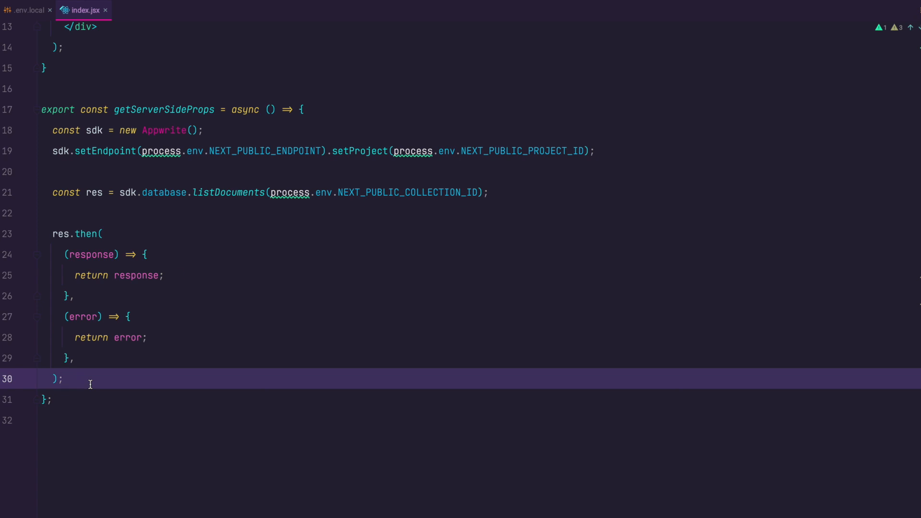
pyautogui.press('enter')
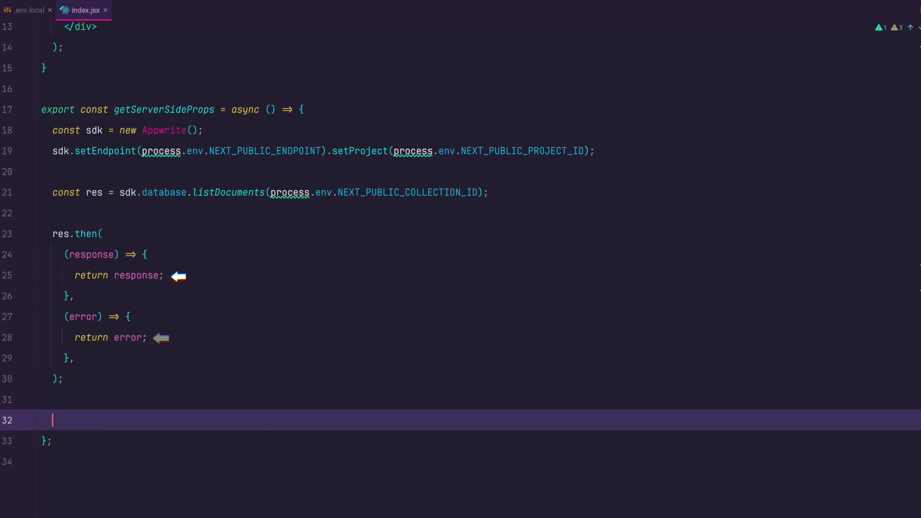
pyautogui.write('const movies = await res;')
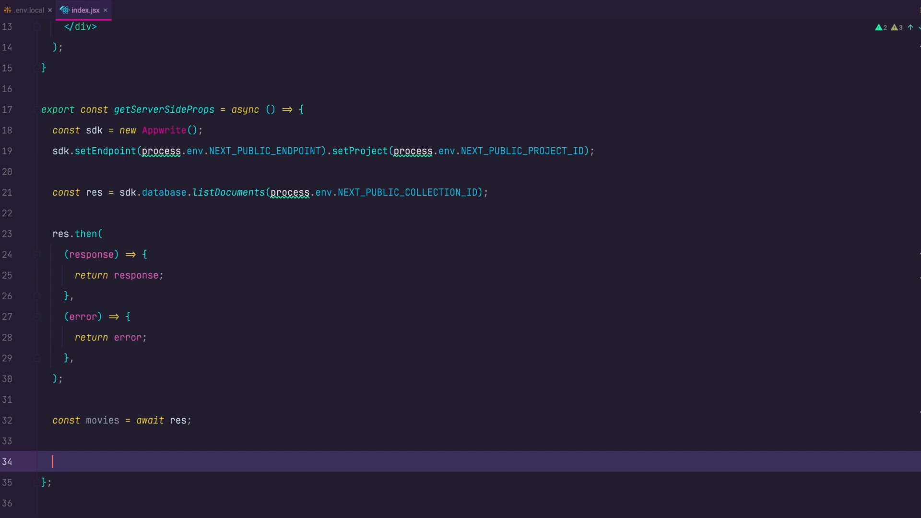
pyautogui.write('return {\\n  props: {\\n    movies,\\n  },\\n};')
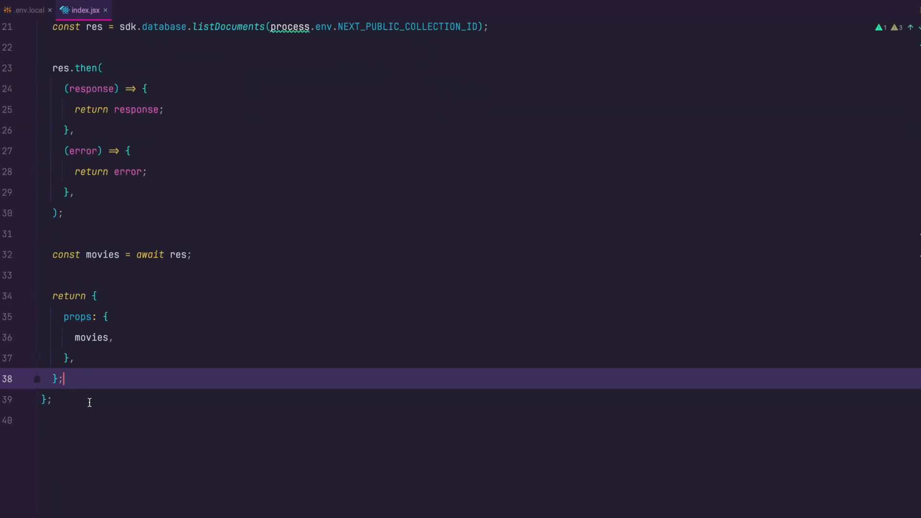
# Step: Make Home take { movies } and map movies.documents to Link cards showing title and year
pyautogui.scroll(3)
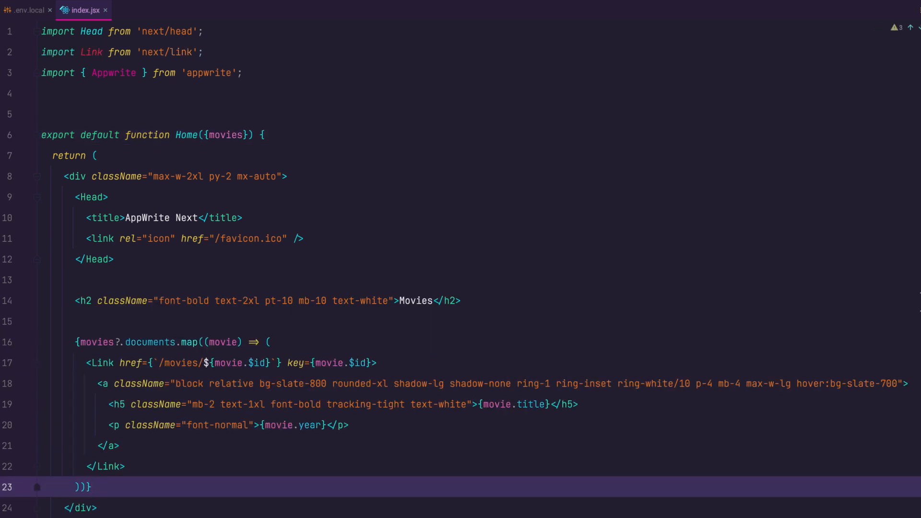
pyautogui.scroll(-3)
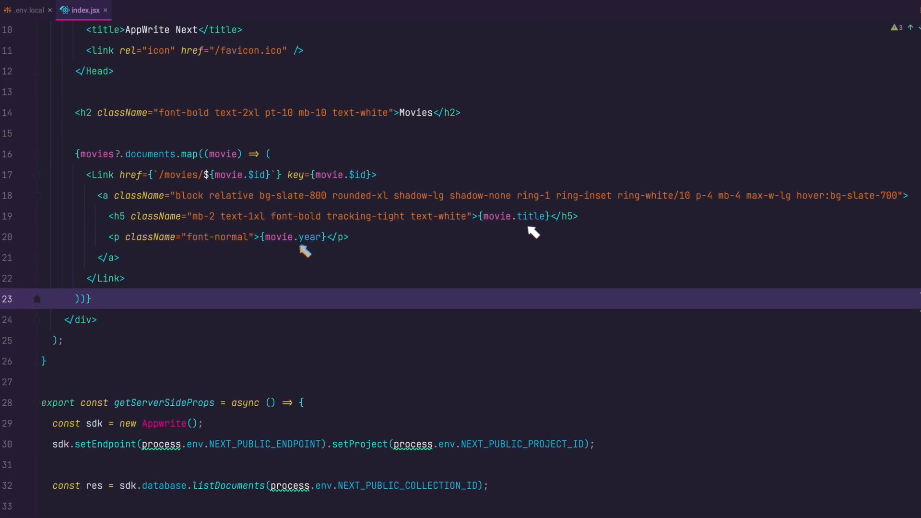
pyautogui.moveTo(73, 175)
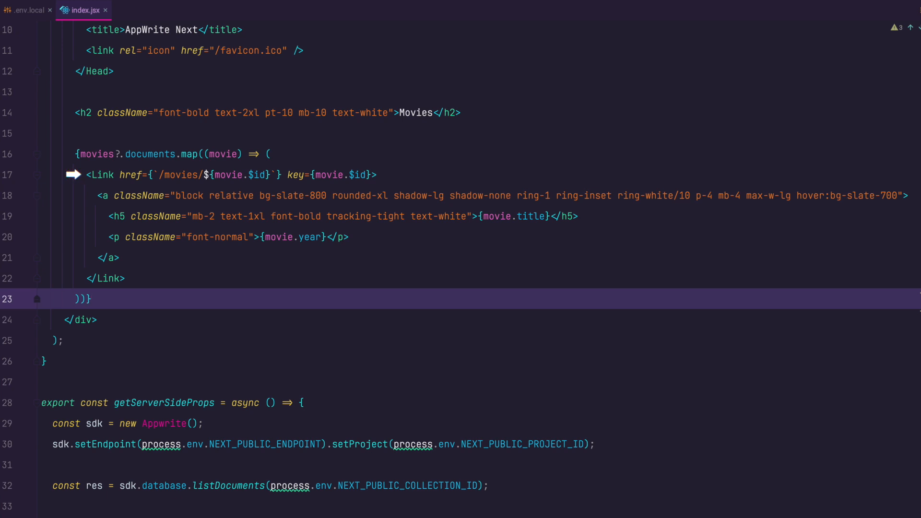
pyautogui.moveTo(181, 192)
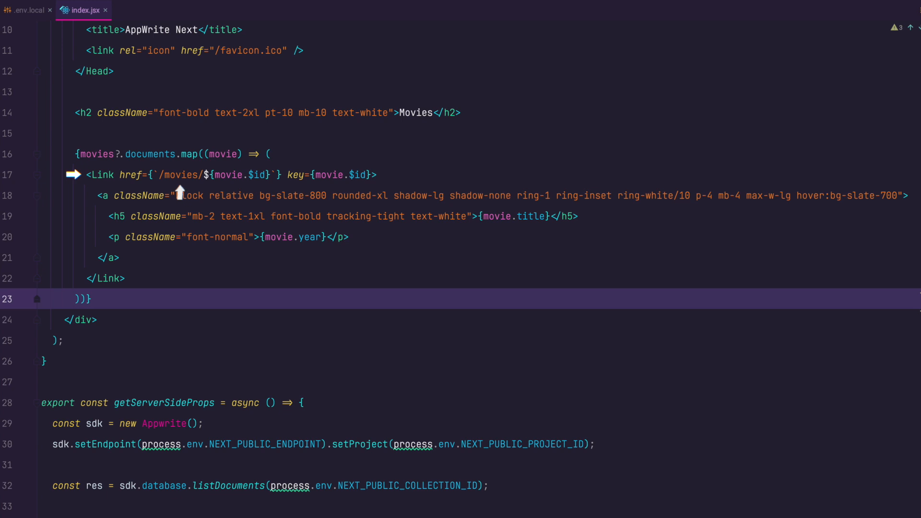
pyautogui.moveTo(257, 191)
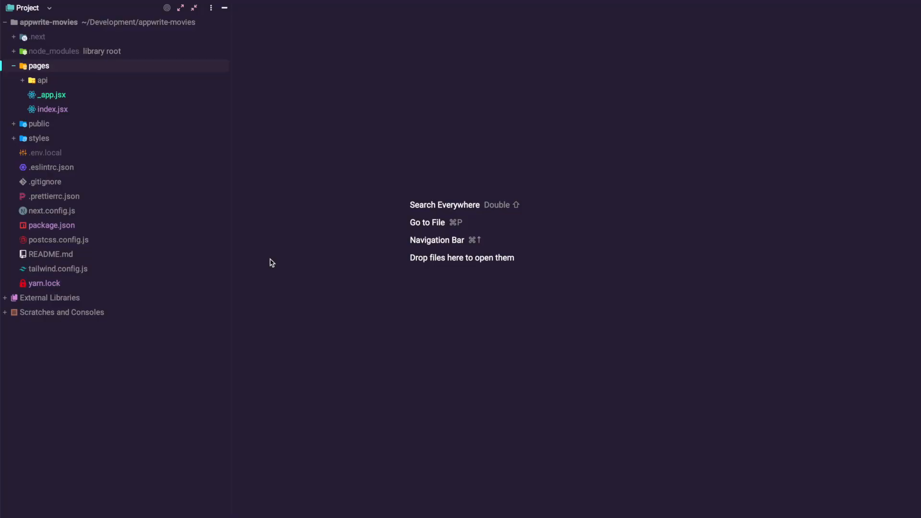
# Step: Create a Movies folder under pages with an [id].jsx file holding a Movie component stub
pyautogui.write('Movi')
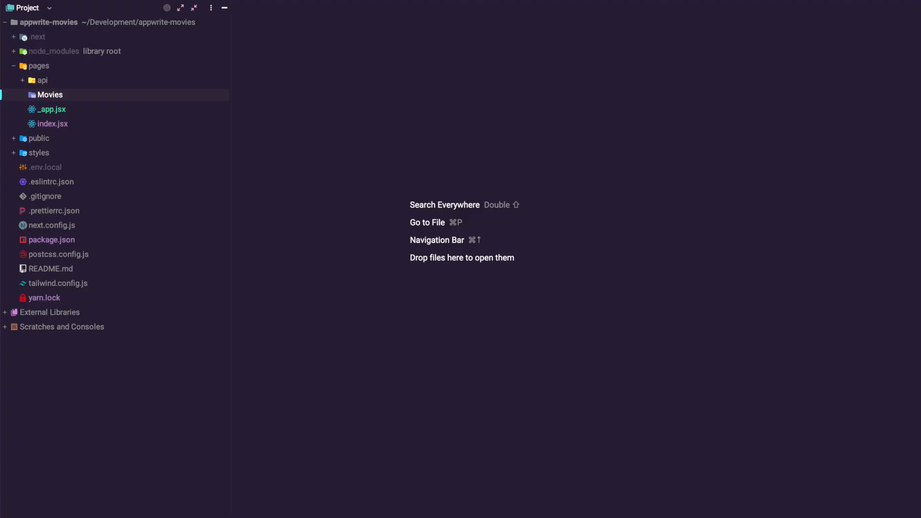
pyautogui.write('[id].jsx')
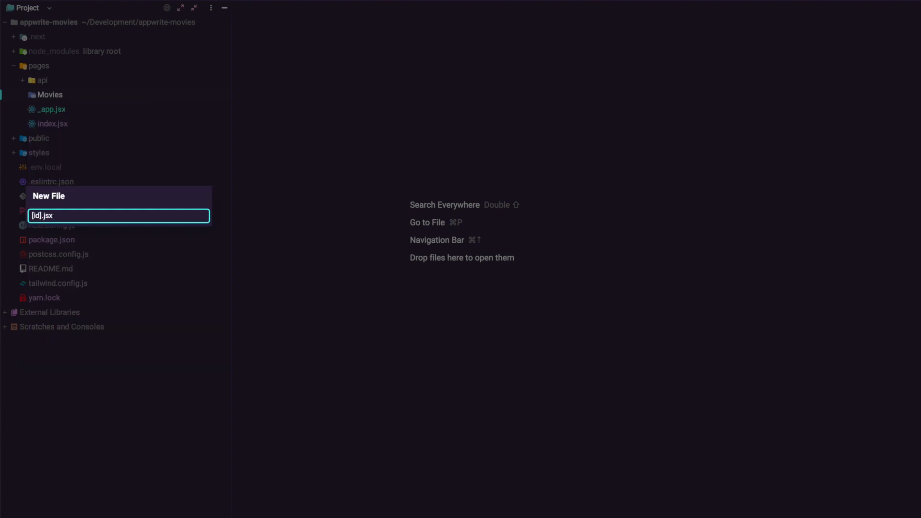
pyautogui.press('Enter')
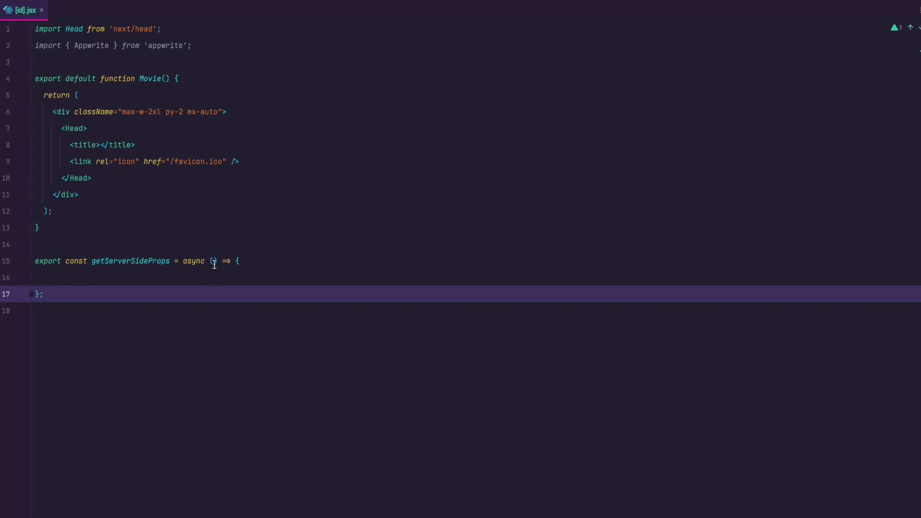
# Step: Read id from ctx.query and fetch it with getDocument using NEXT_PUBLIC_COLLECTION_ID
pyautogui.write('ctx')
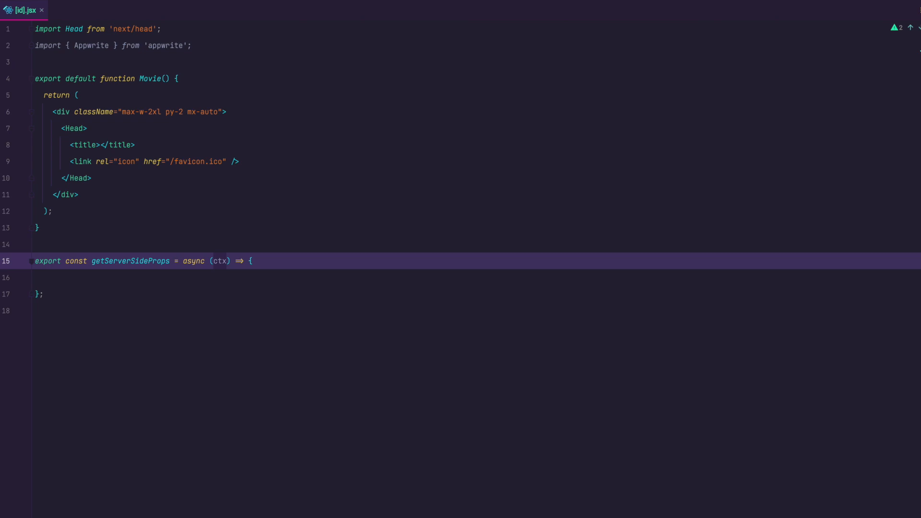
pyautogui.write('const { id } = ctx.query;')
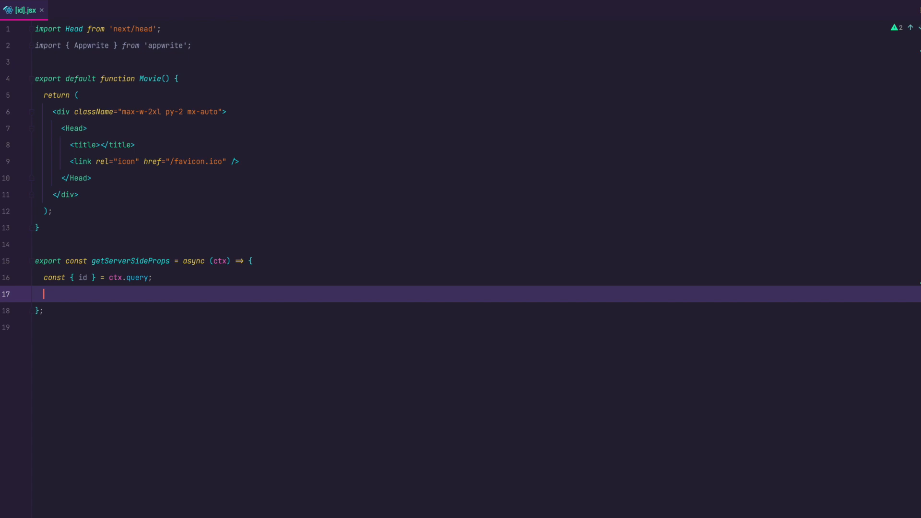
pyautogui.write('const sdk = new Appwrite();')
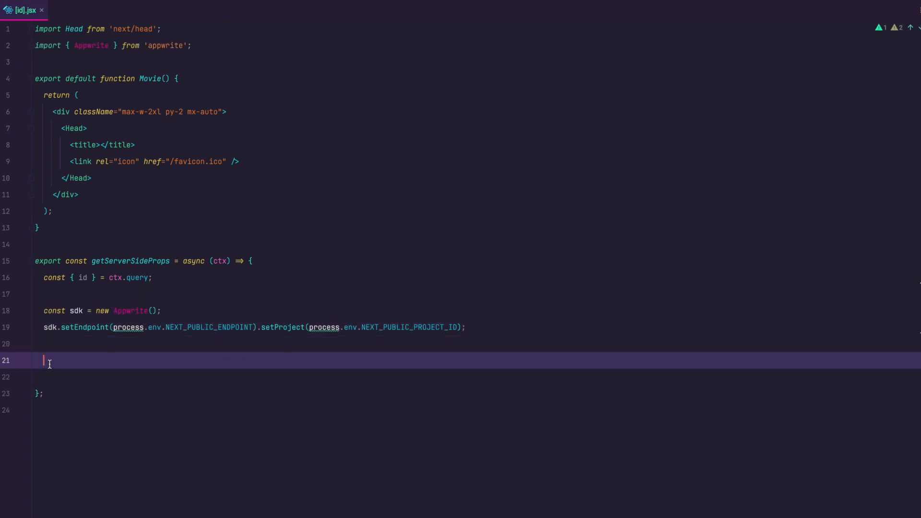
pyautogui.write('const res = sdk.database.getDocument(process.env.NEXT_PUBLIC_COLLECTION_ID, id);')
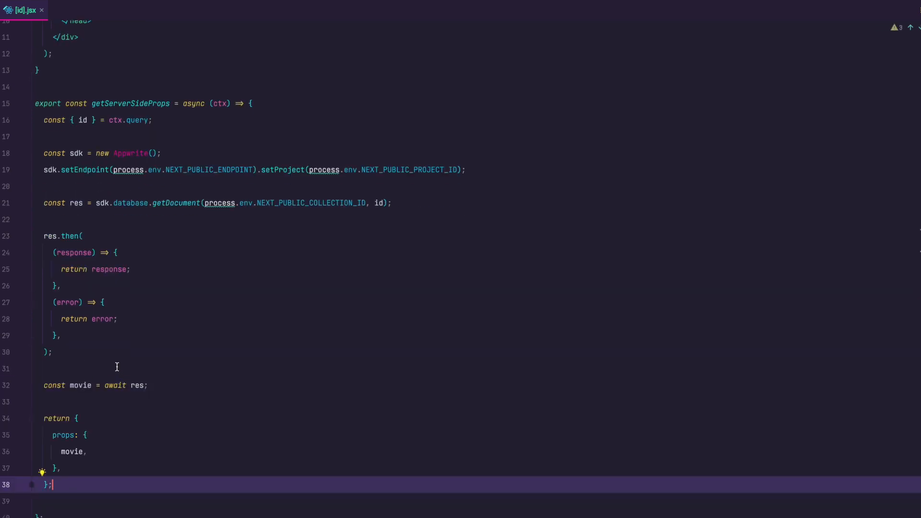
# Step: In [id].jsx, render {movie.title} as the h2 heading with <span>{movie.year}</span> beneath it
pyautogui.scroll(3)
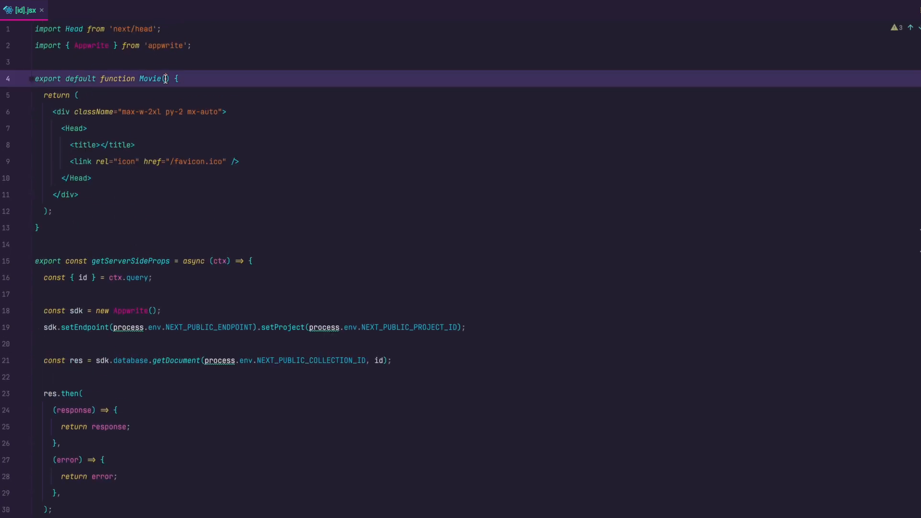
pyautogui.write('{ movie }')
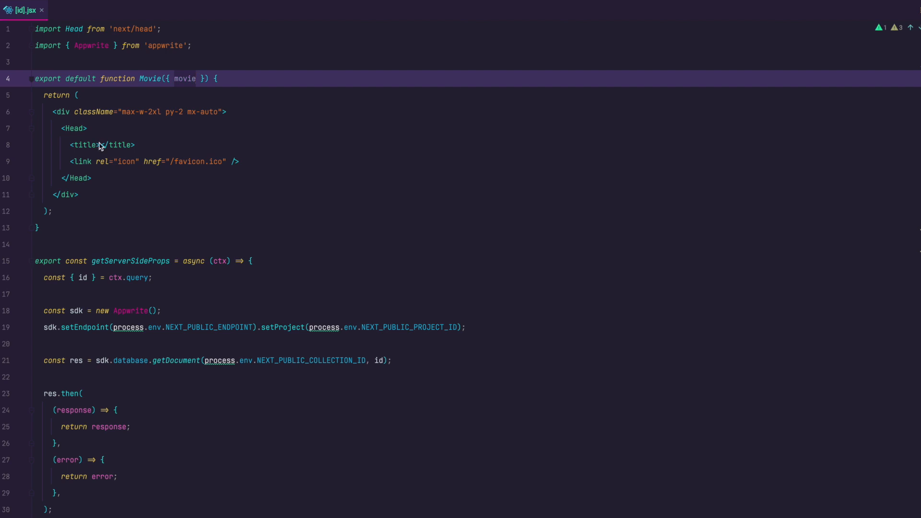
pyautogui.write('{movie.title}')
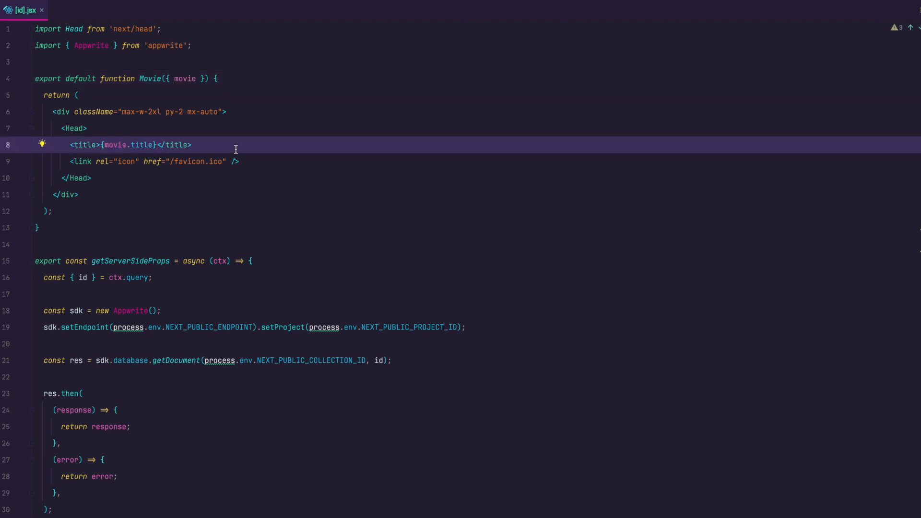
pyautogui.write('<h2 className="font-bold text-2xl pt-10 text-white mb-2">{movie.title}</h2>')
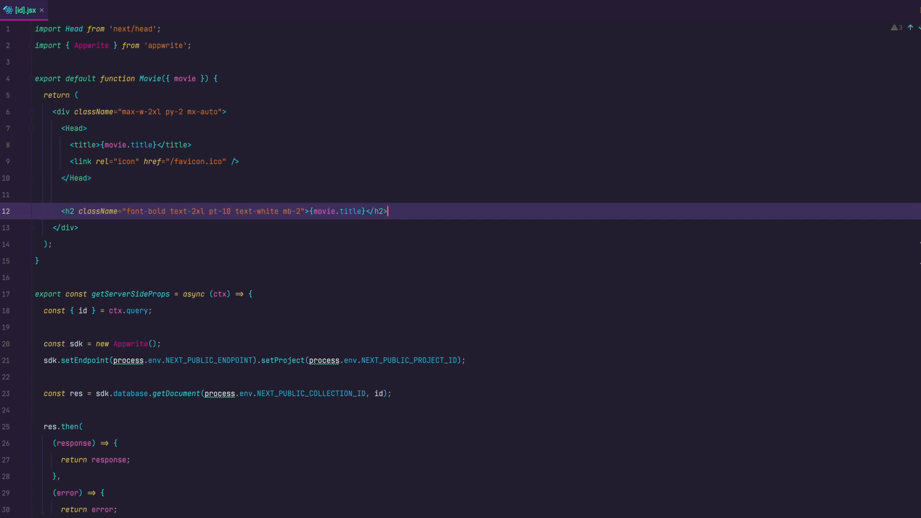
pyautogui.press('enter')
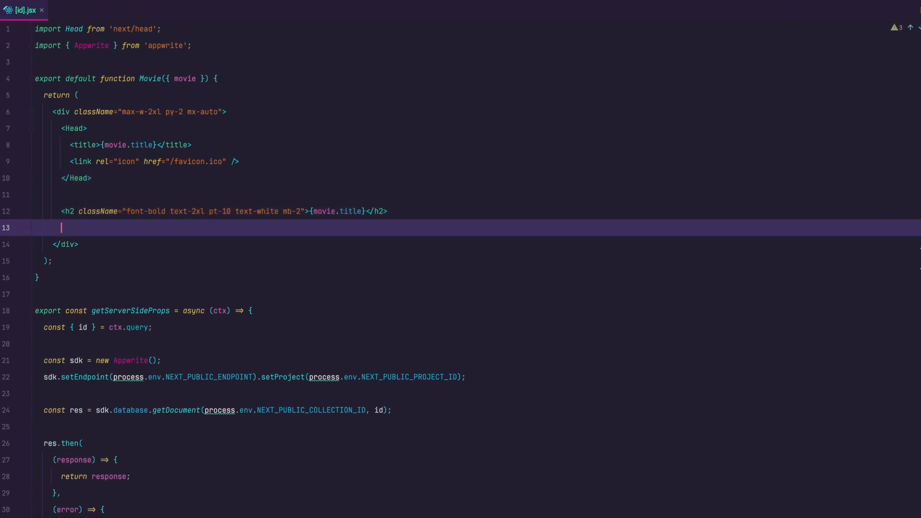
pyautogui.write('<span>{movie.year}</span>')
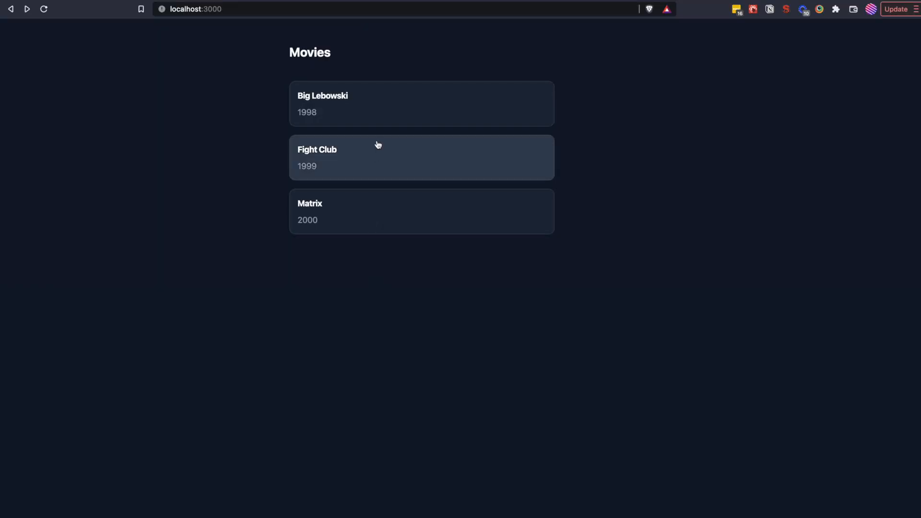
pyautogui.click(421, 104)
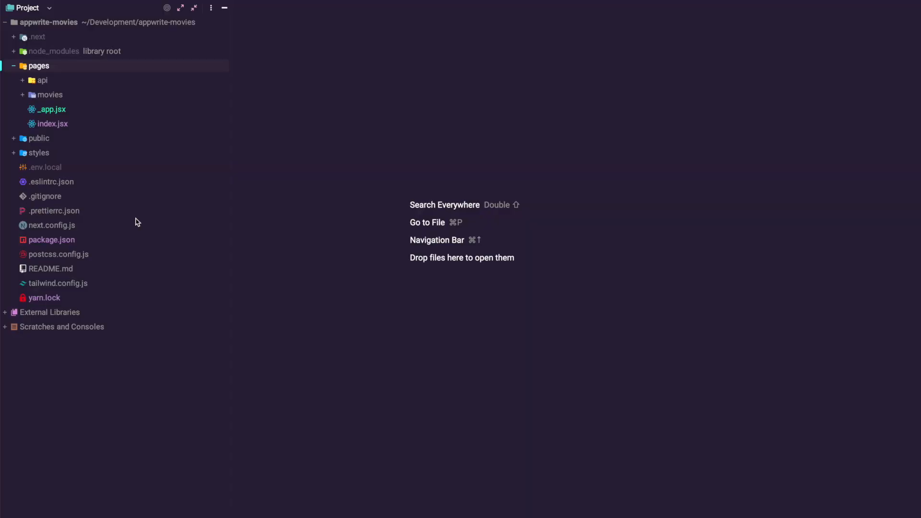
# Step: Create pages/register.jsx with the sign-up form and import { v4 as uuidv4 } from 'uuid'
pyautogui.write('re')
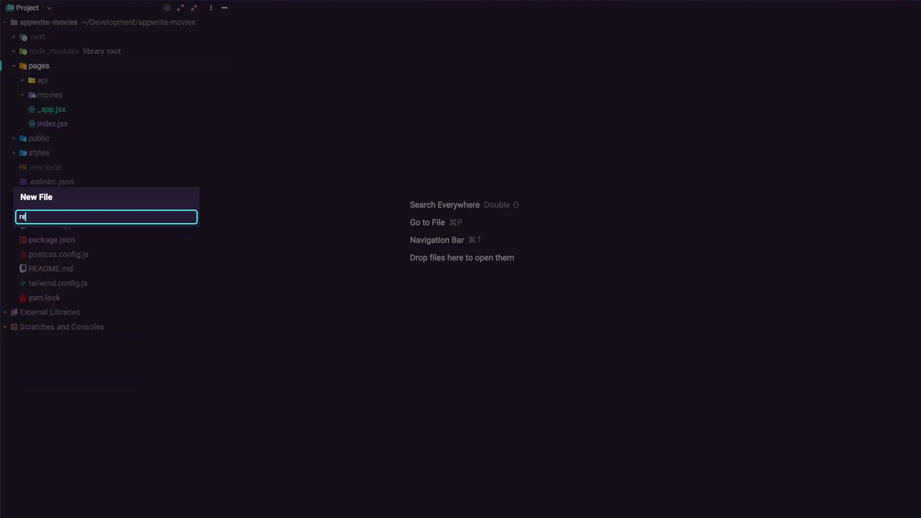
pyautogui.press('Return')
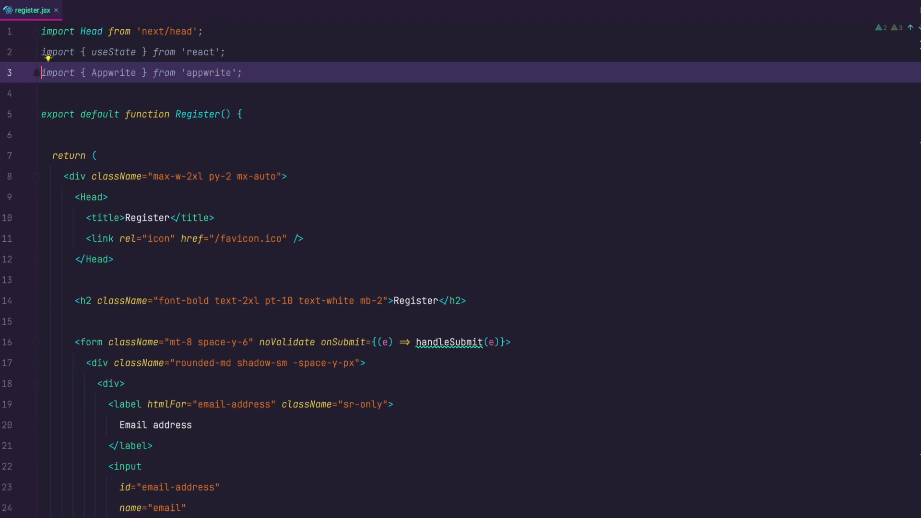
pyautogui.write("import { v4 as uuidv4 } from 'uuid';")
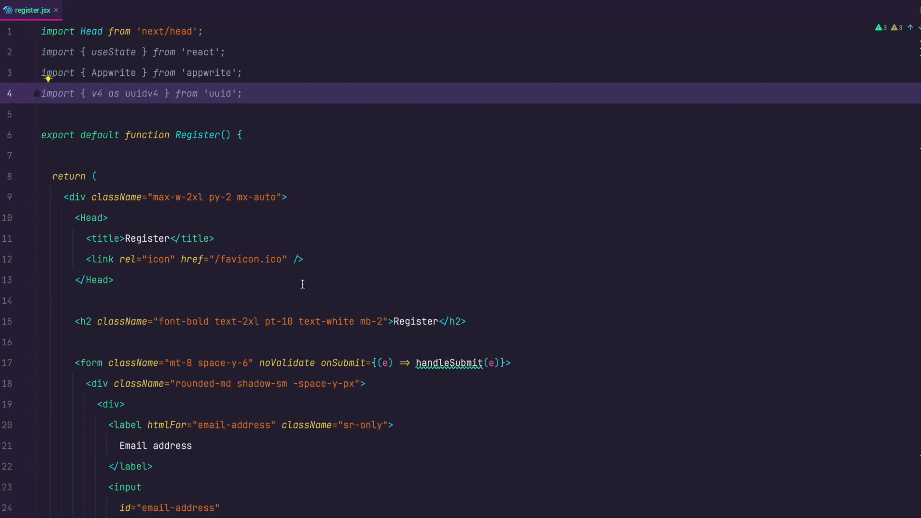
pyautogui.scroll(-3)
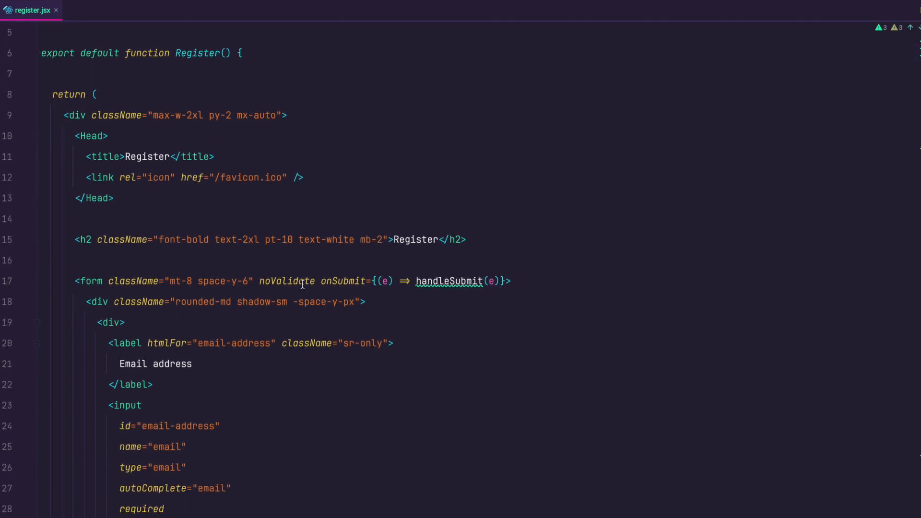
pyautogui.scroll(-3)
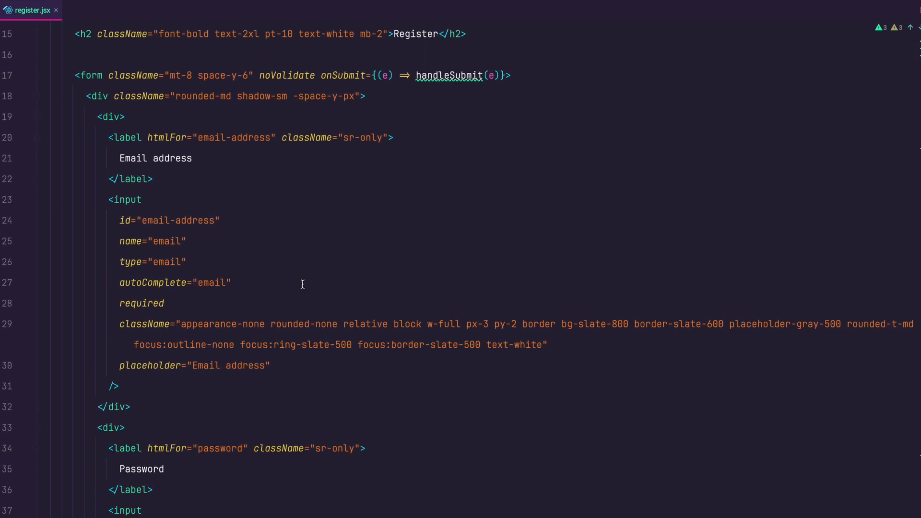
pyautogui.scroll(-3)
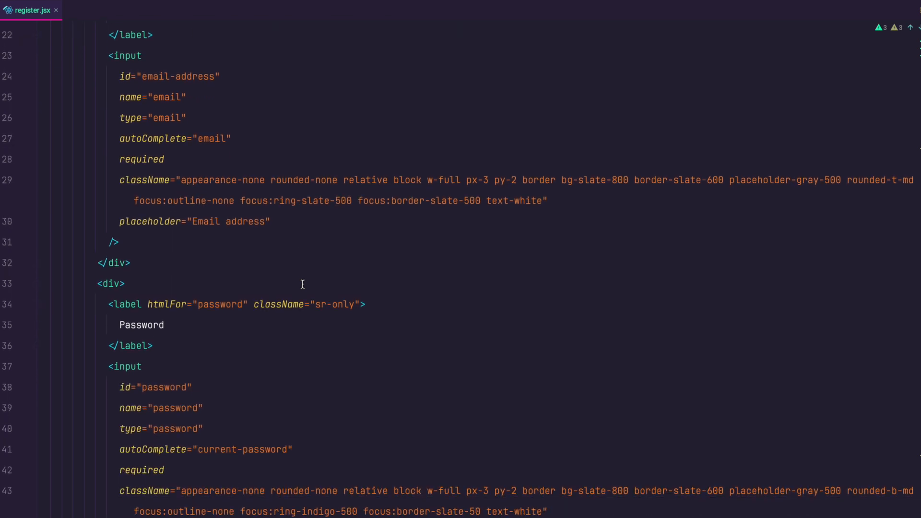
pyautogui.scroll(-3)
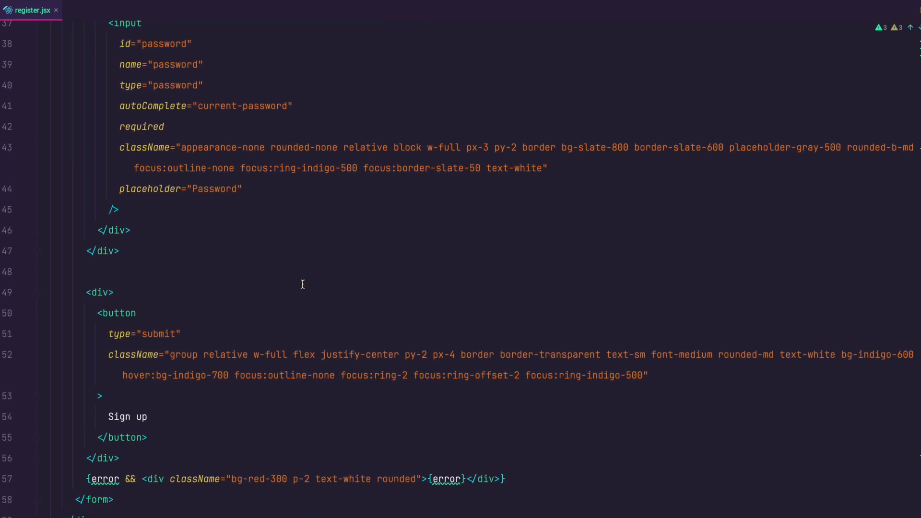
pyautogui.scroll(-3)
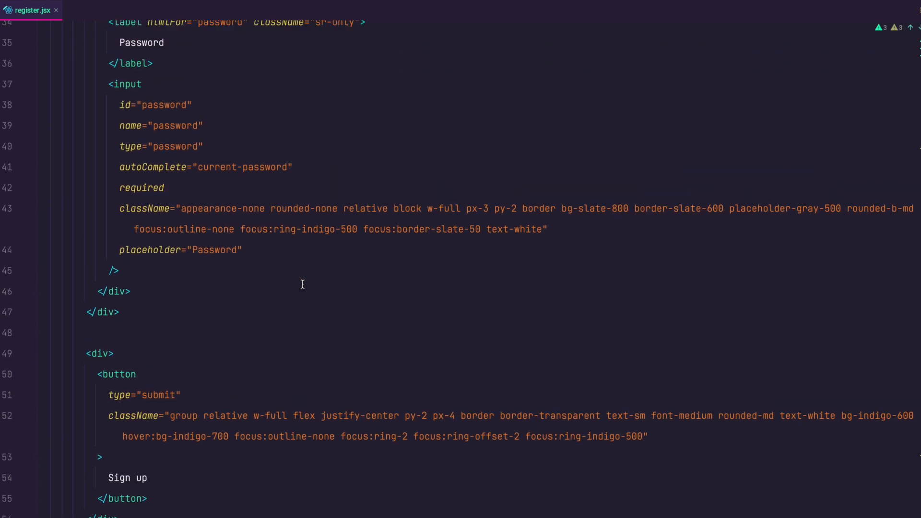
pyautogui.scroll(3)
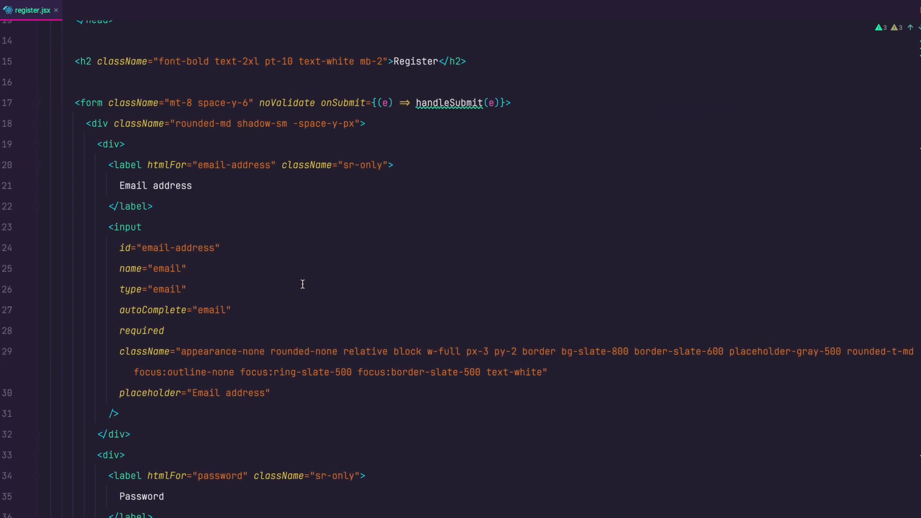
pyautogui.scroll(3)
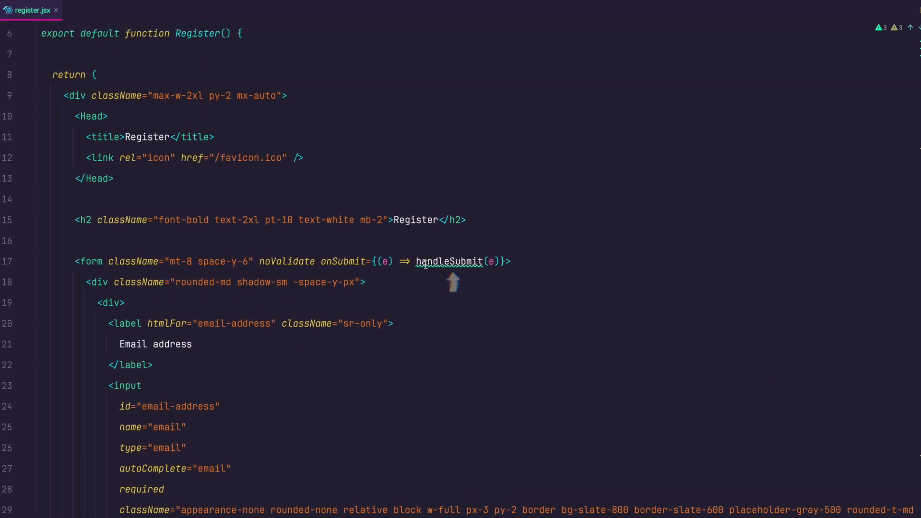
pyautogui.moveTo(304, 283)
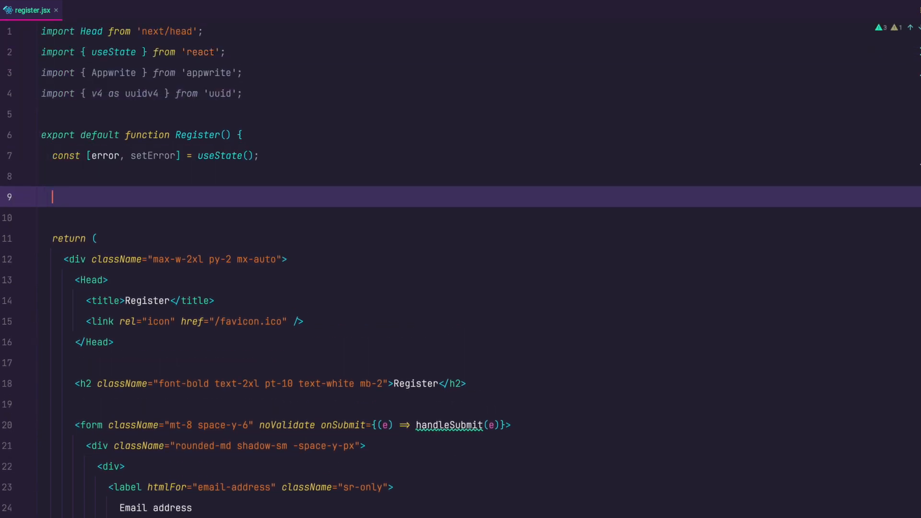
# Step: Add the Appwrite sdk and a handleSubmit calling sdk.account.create(uuidv4(), email, password)
pyautogui.write('const sdk = new Appwrite();')
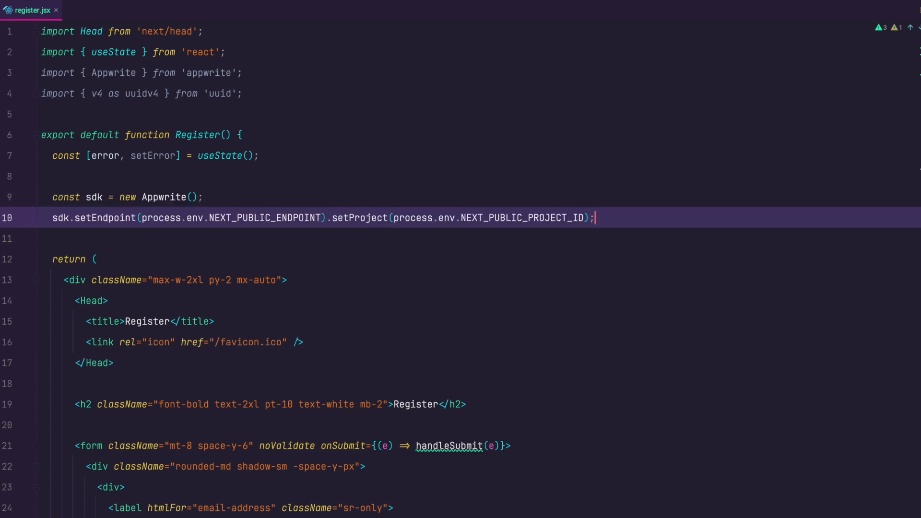
pyautogui.write('const handleSubmit = (e) => {')
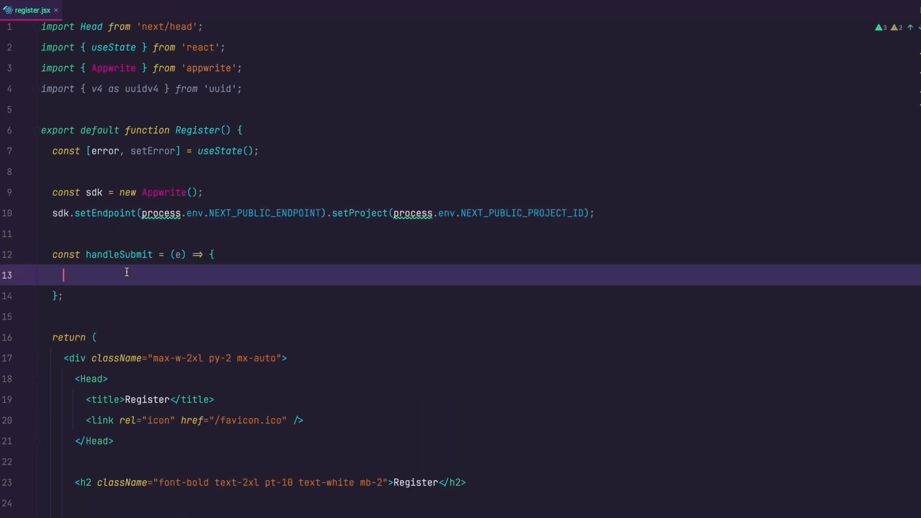
pyautogui.write('e.preventDefault();')
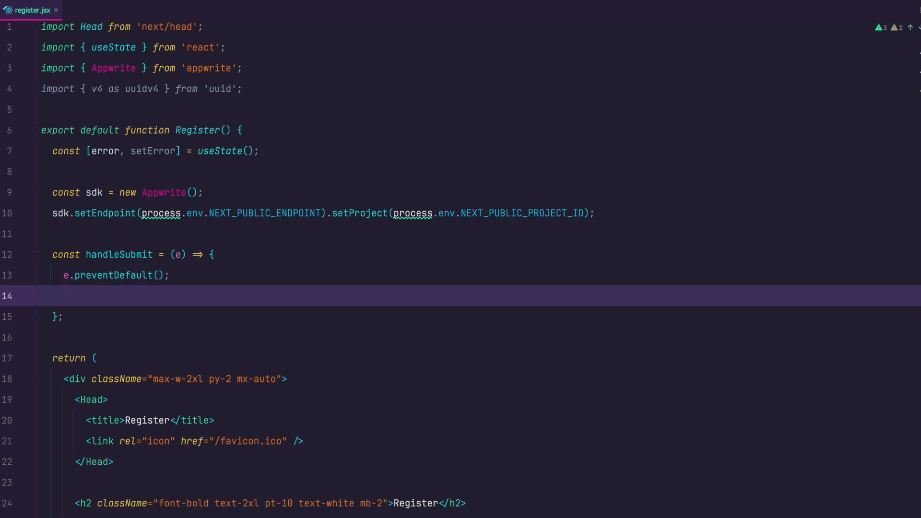
pyautogui.write('let res = sdk.account.create(uuidv4(), e.target.email.value, e.target.password.value);')
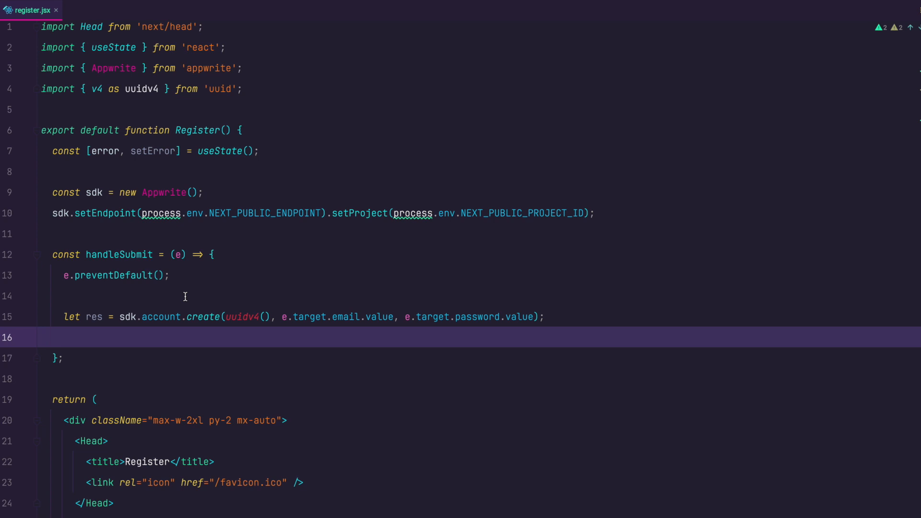
# Step: Add a res.then() handler below the account creation call
pyautogui.click(546, 317)
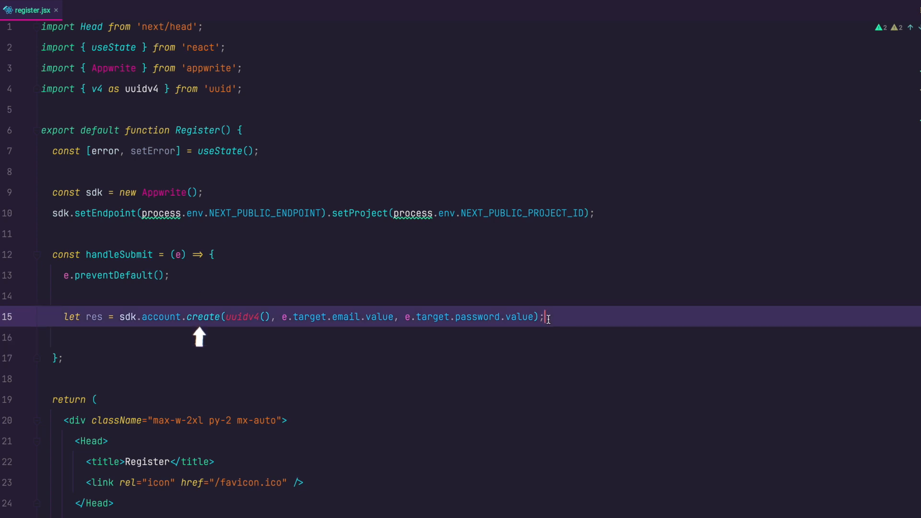
pyautogui.press('Enter')
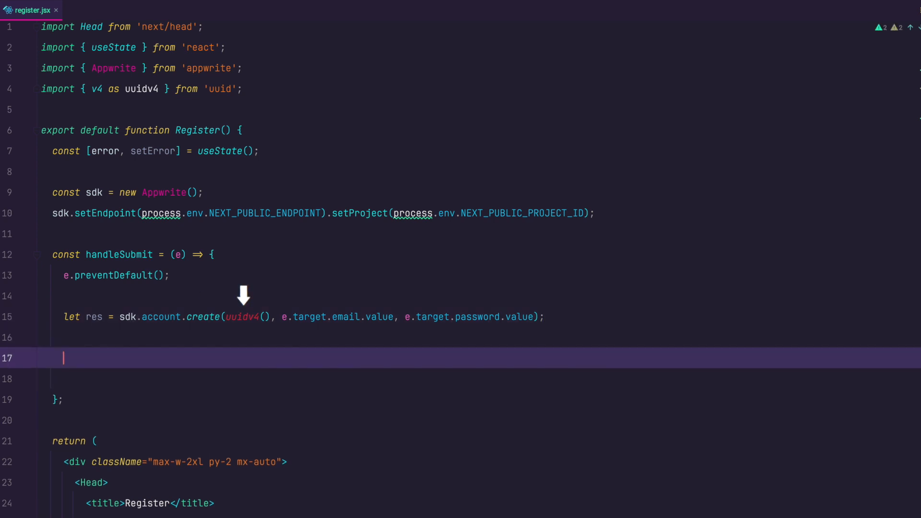
pyautogui.moveTo(346, 294)
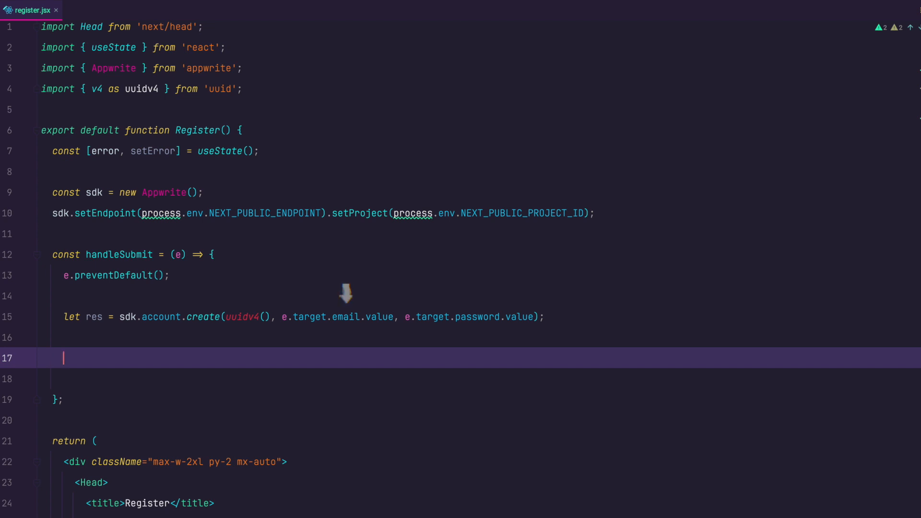
pyautogui.write('res.then(')
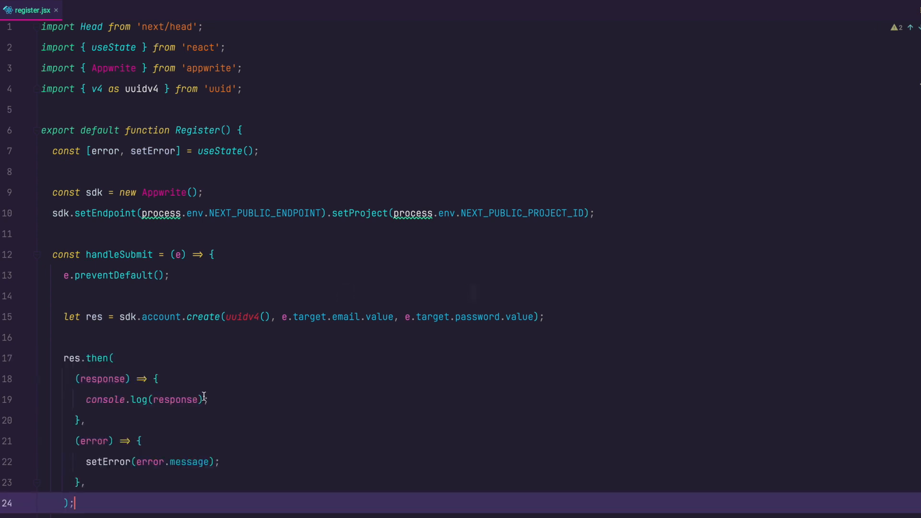
pyautogui.scroll(-3)
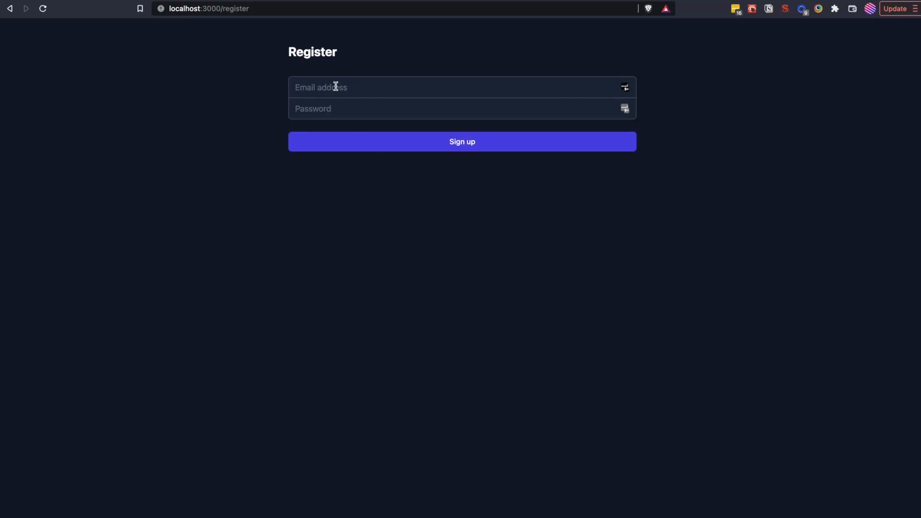
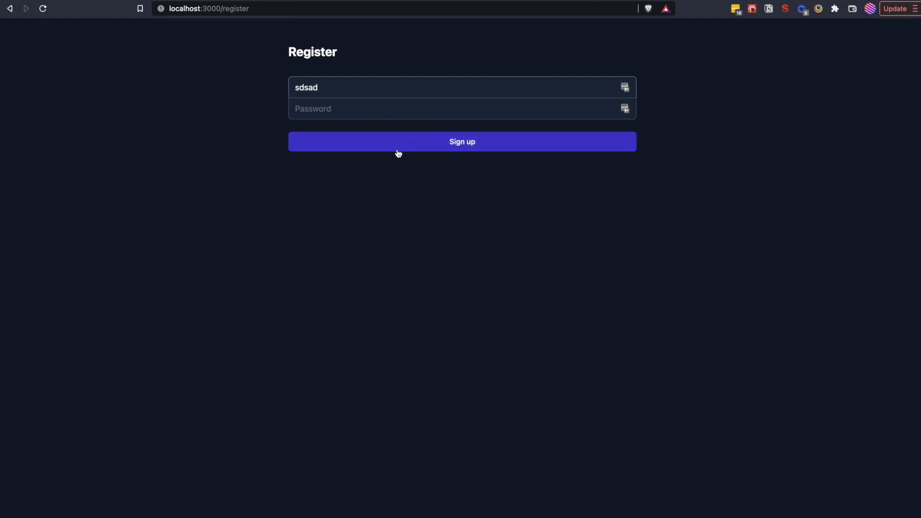
pyautogui.click(462, 142)
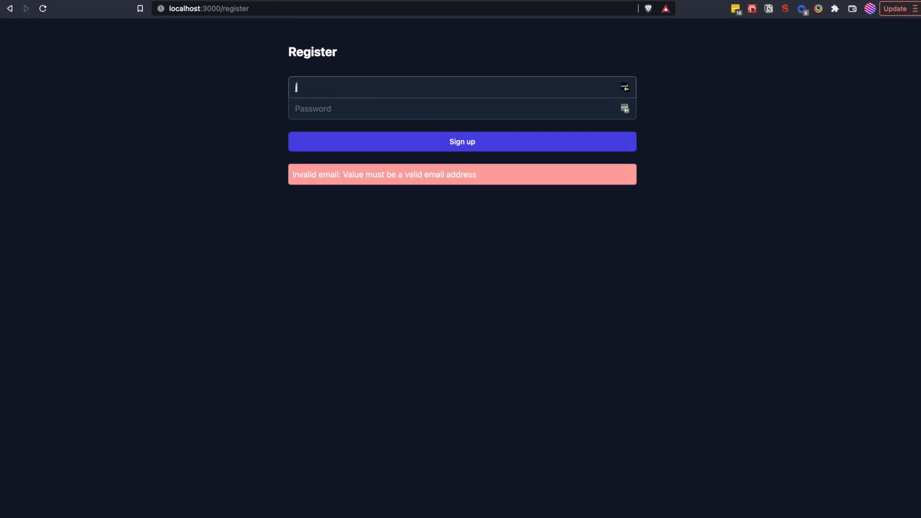
pyautogui.write('john@')
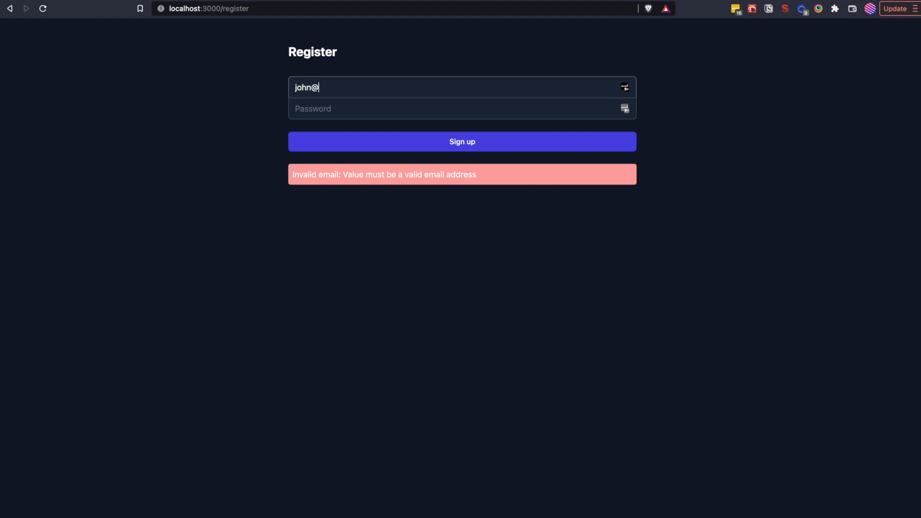
pyautogui.write('doe.')
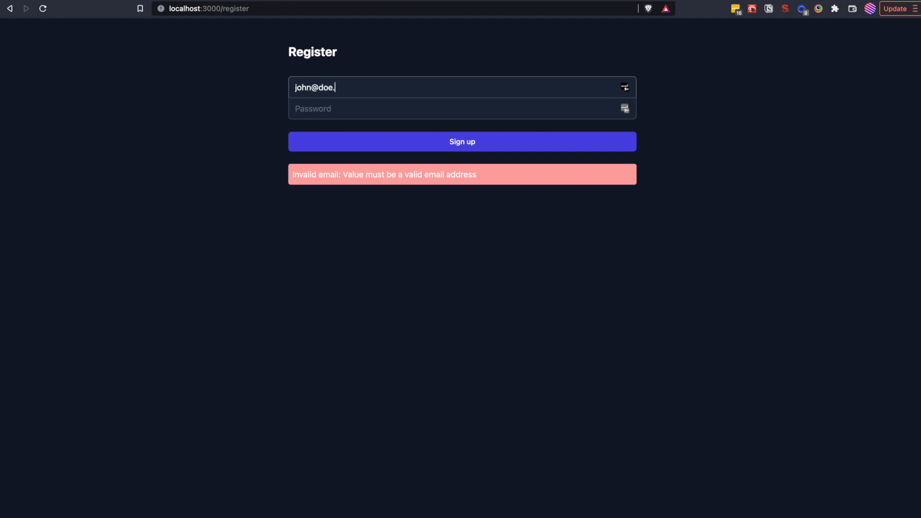
pyautogui.write('com')
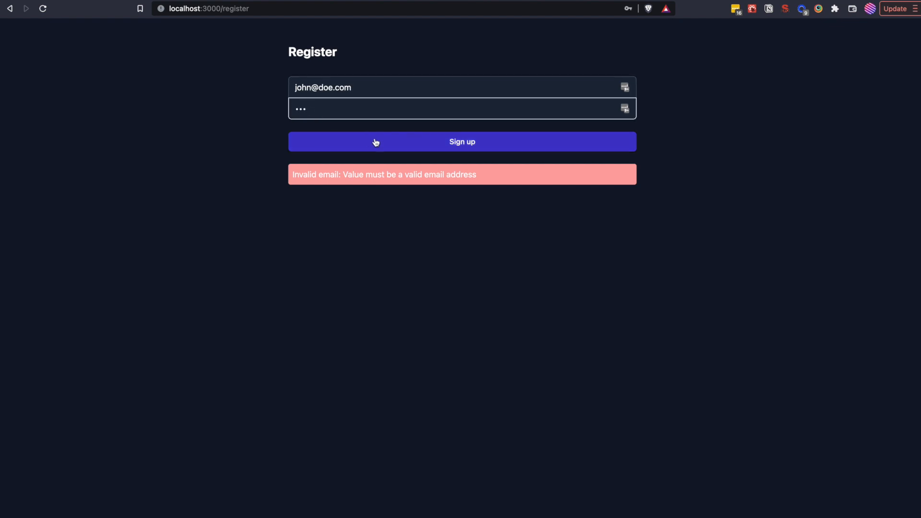
pyautogui.click(461, 142)
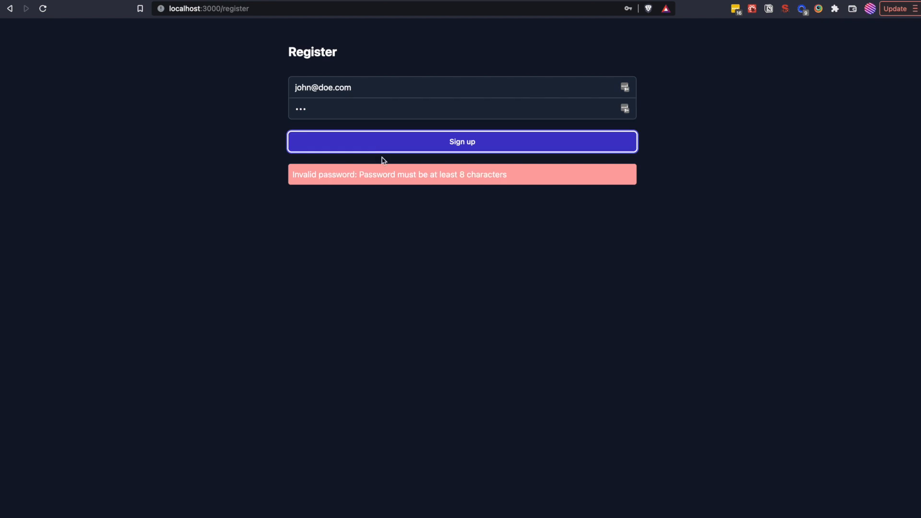
pyautogui.click(462, 141)
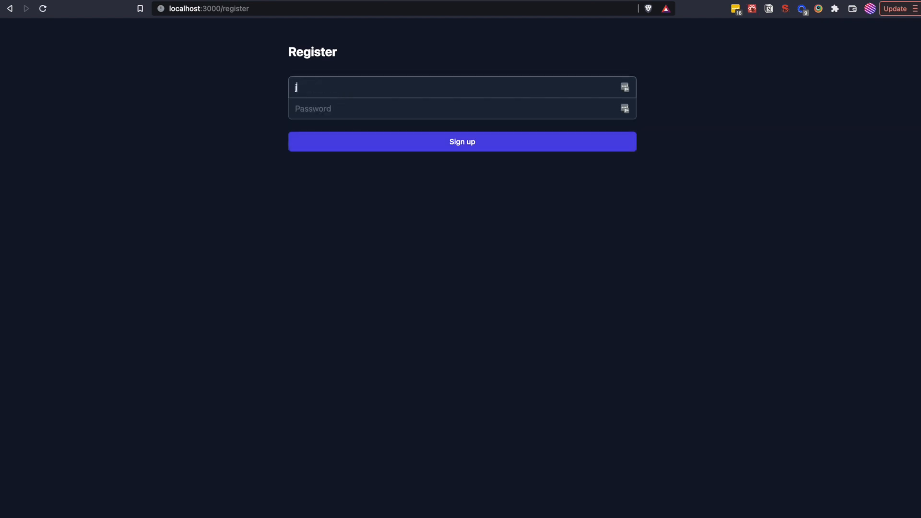
pyautogui.write('john@doe.com')
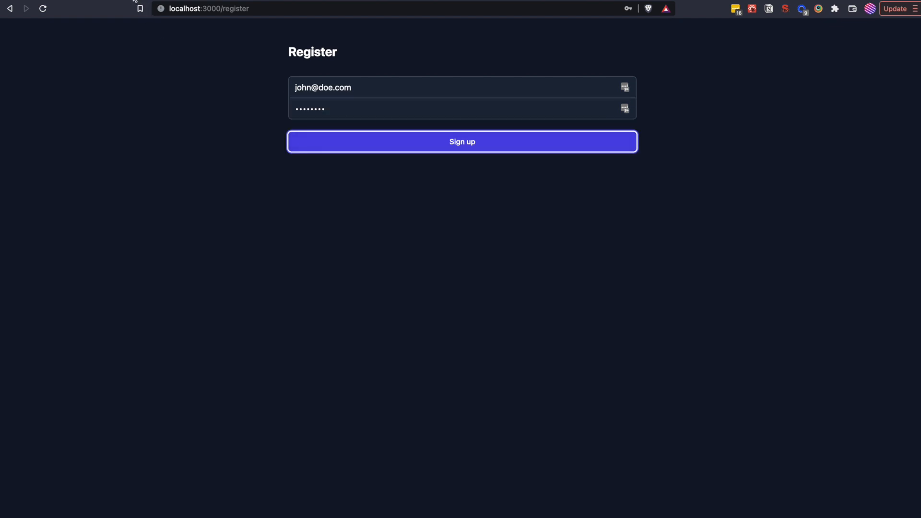
pyautogui.click(461, 141)
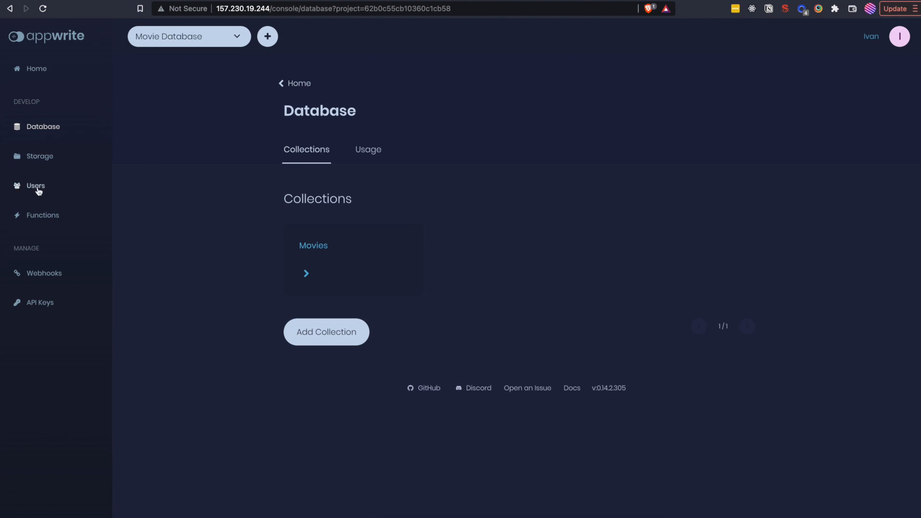
pyautogui.click(35, 185)
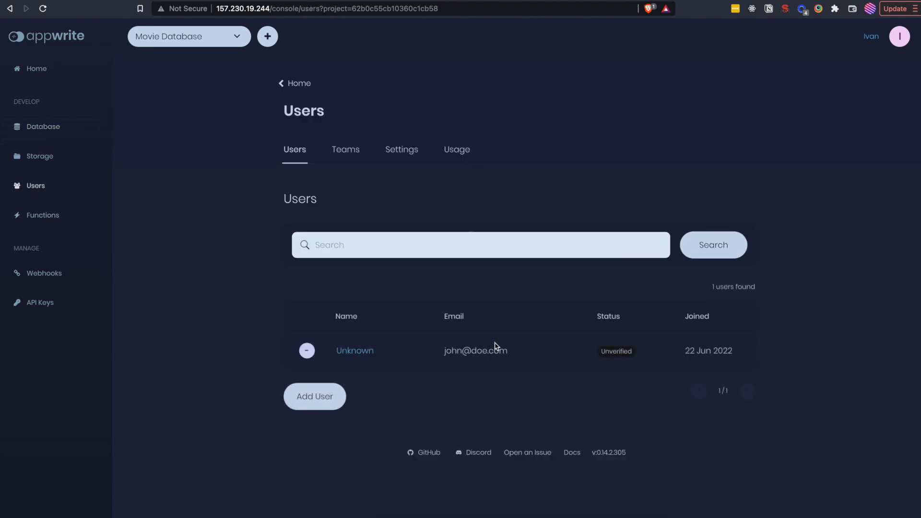
pyautogui.click(354, 350)
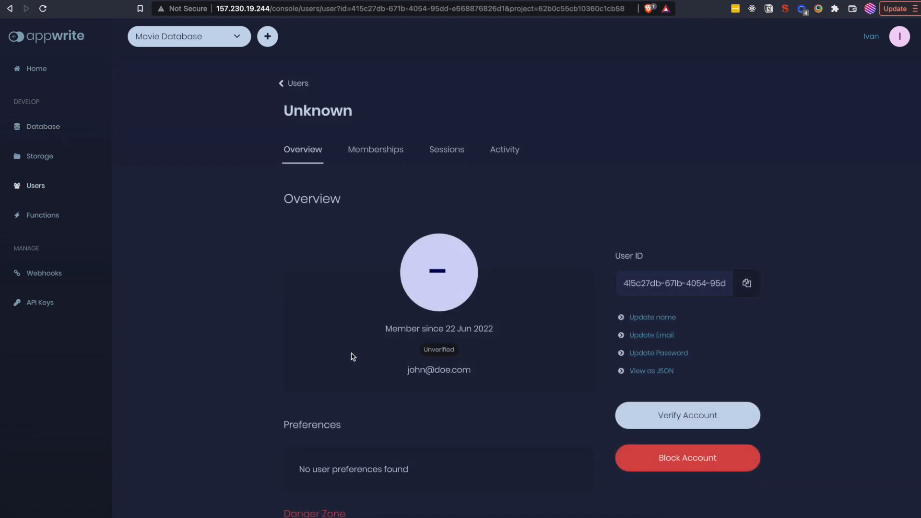
pyautogui.click(652, 317)
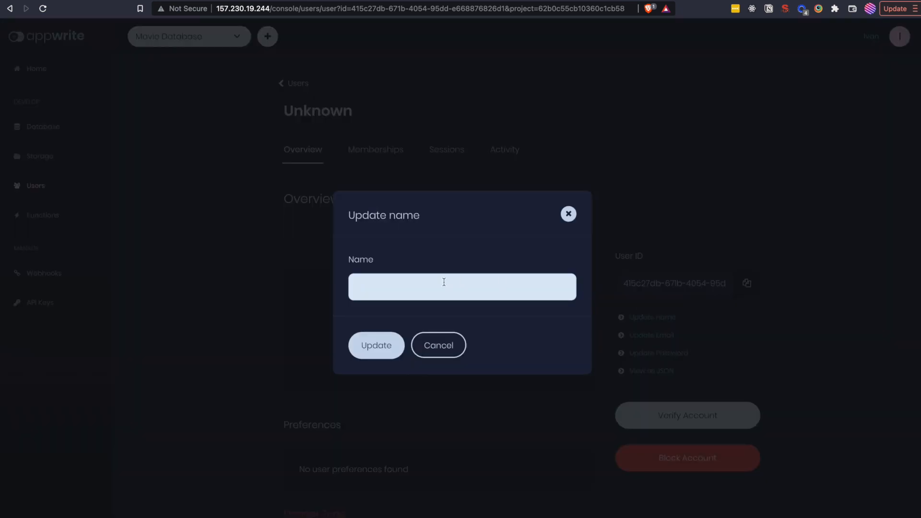
pyautogui.write('John')
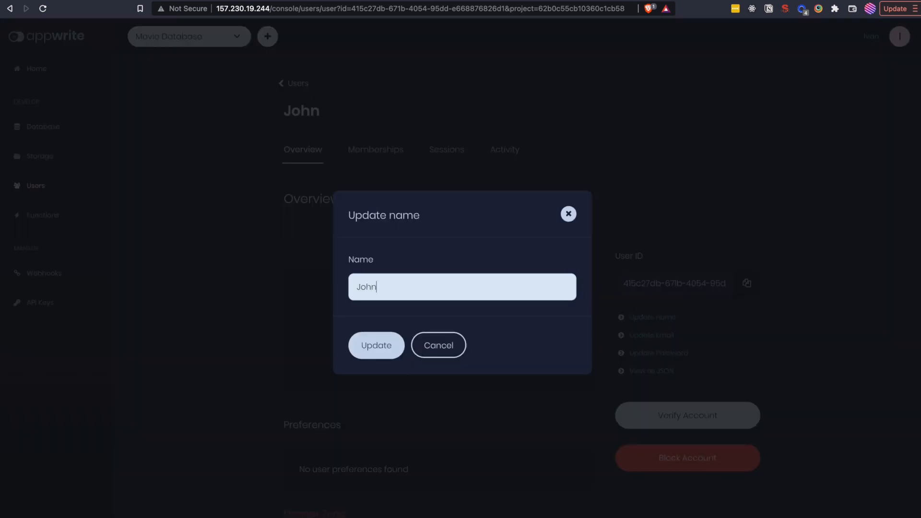
pyautogui.moveTo(376, 345)
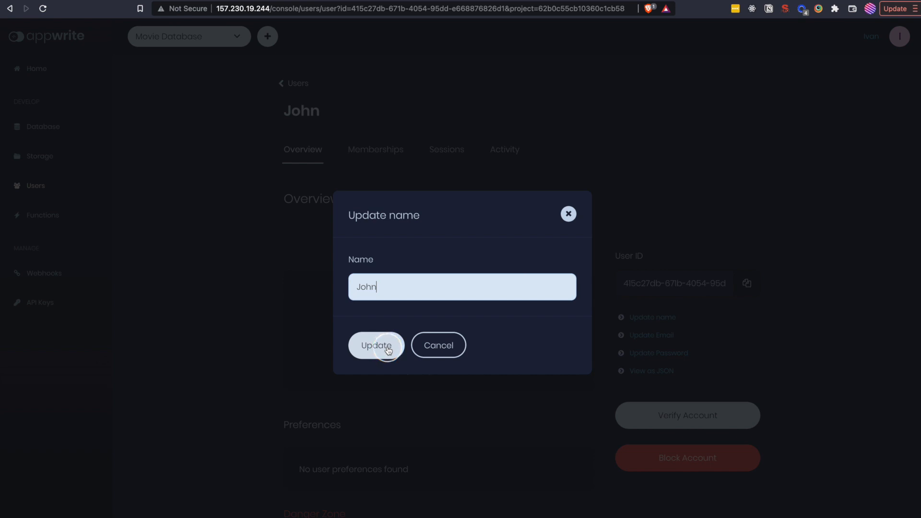
pyautogui.click(376, 345)
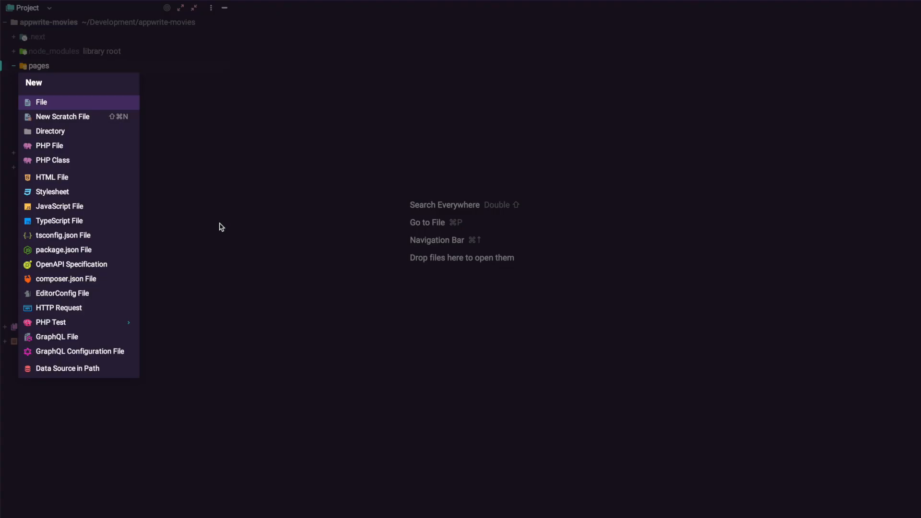
# Step: Create pages/login.jsx and position the cursor for the router and SDK setup
pyautogui.click(42, 102)
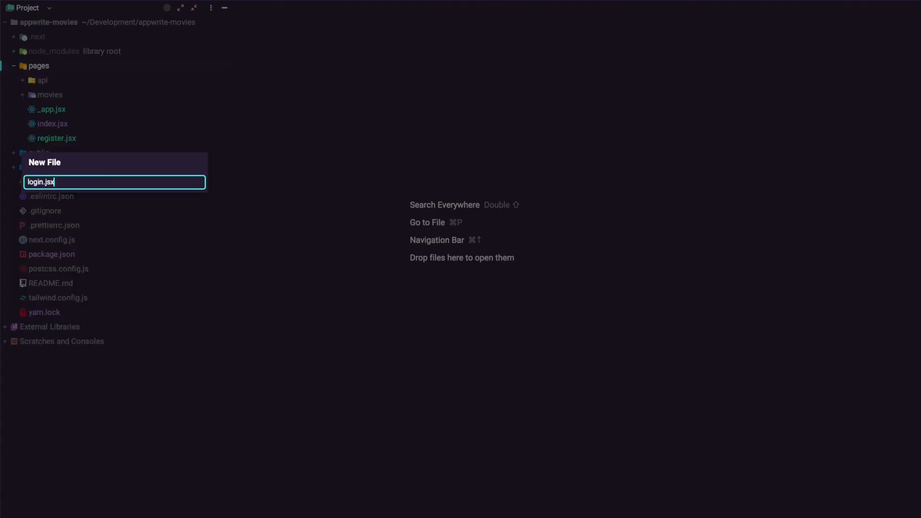
pyautogui.press('Return')
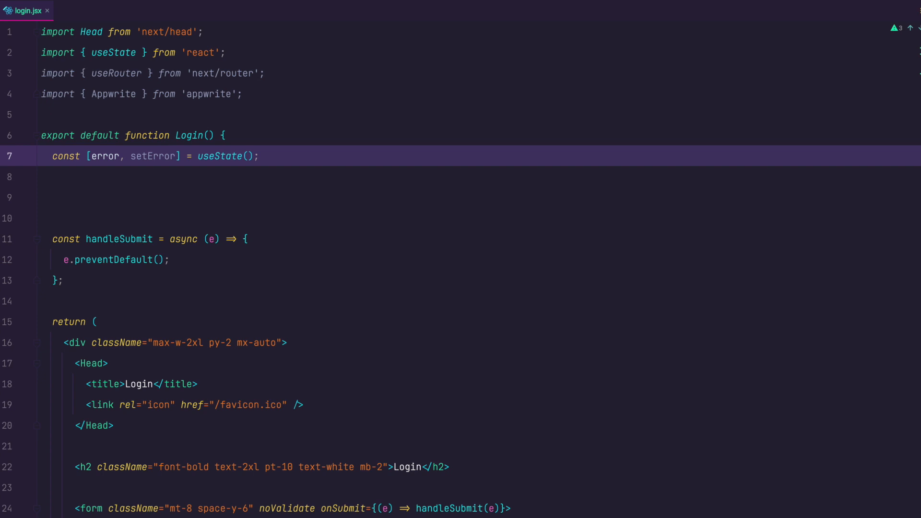
pyautogui.click(258, 155)
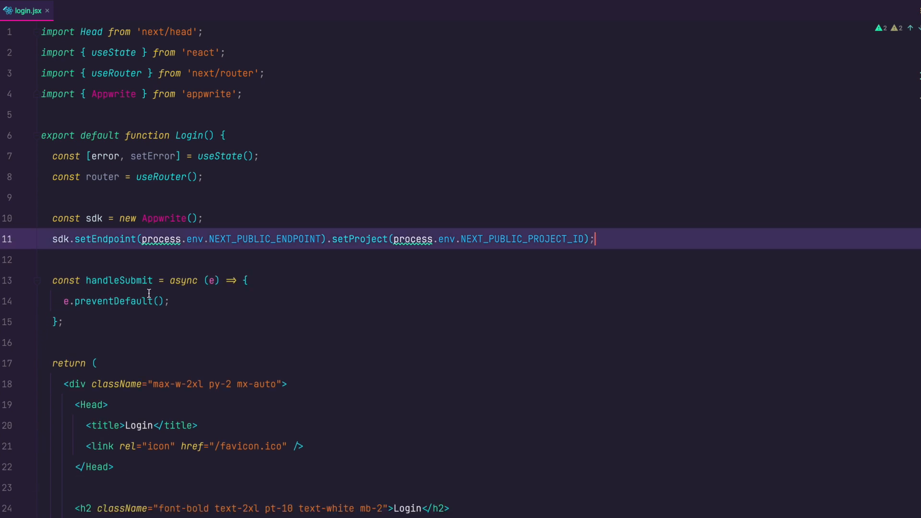
# Step: Call sdk.account.createSession with email and password in handleSubmit and add res.then()
pyautogui.press('Enter')
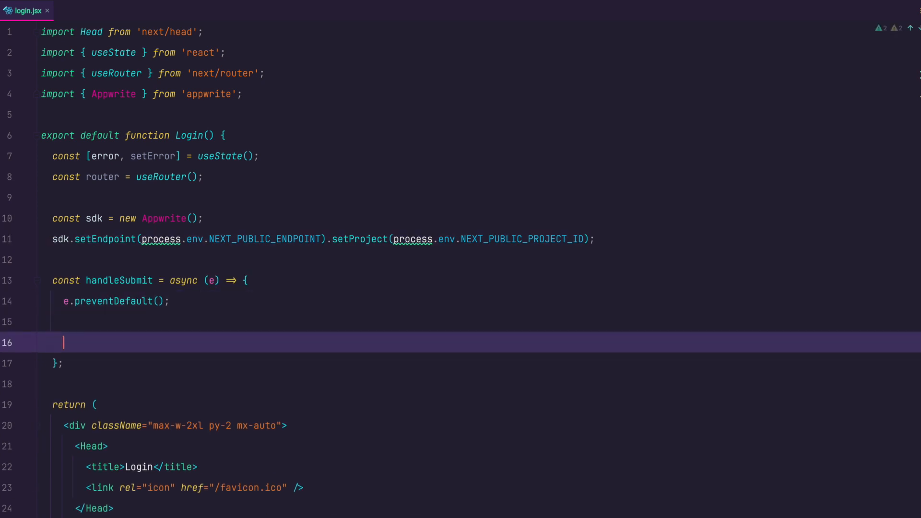
pyautogui.write('const res = sdk.account.createSession(e.target.email.value, e.target.password.value);')
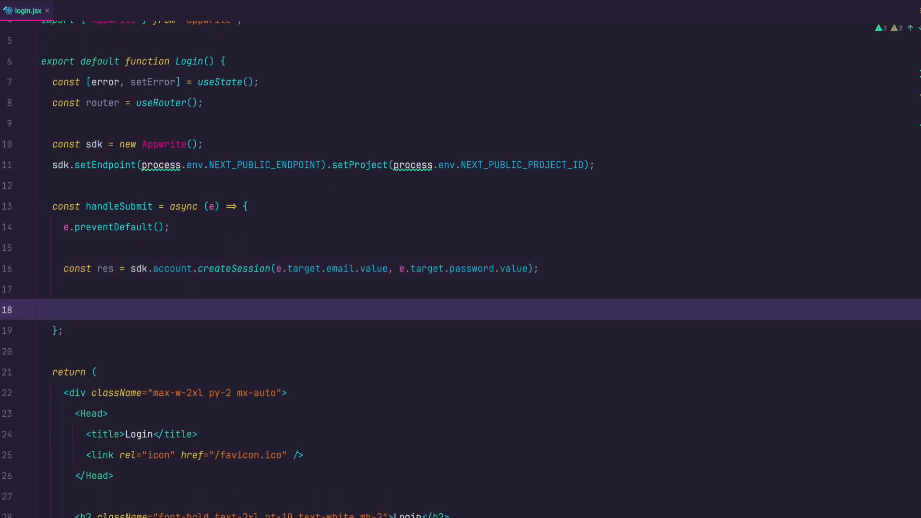
pyautogui.moveTo(104, 341)
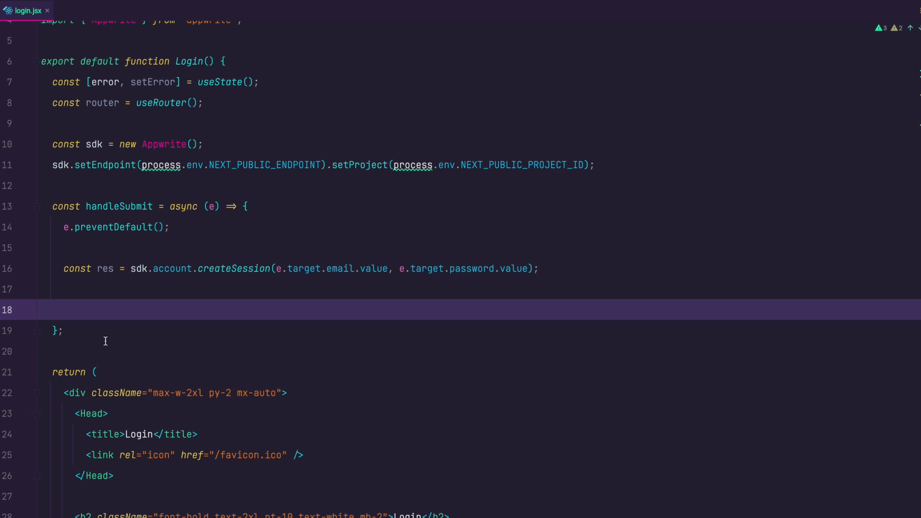
pyautogui.write('res.then(')
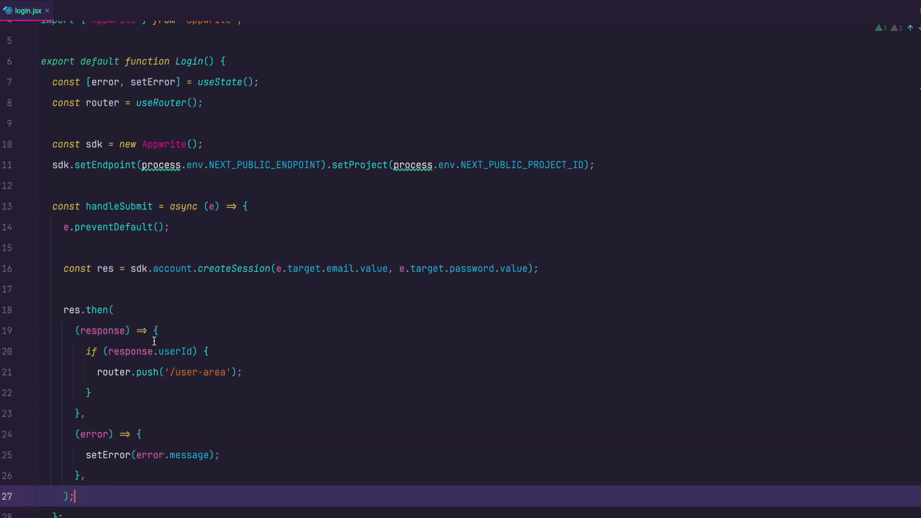
pyautogui.scroll(-3)
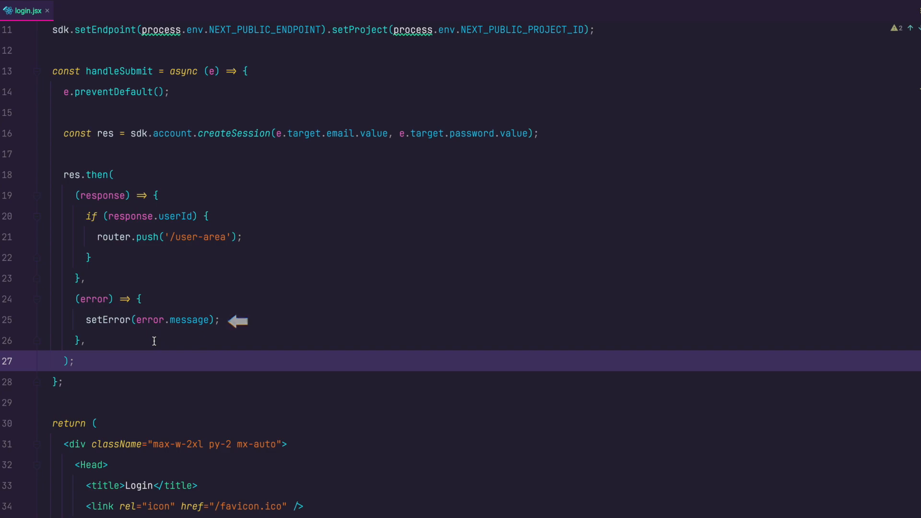
pyautogui.press('alt+tab')
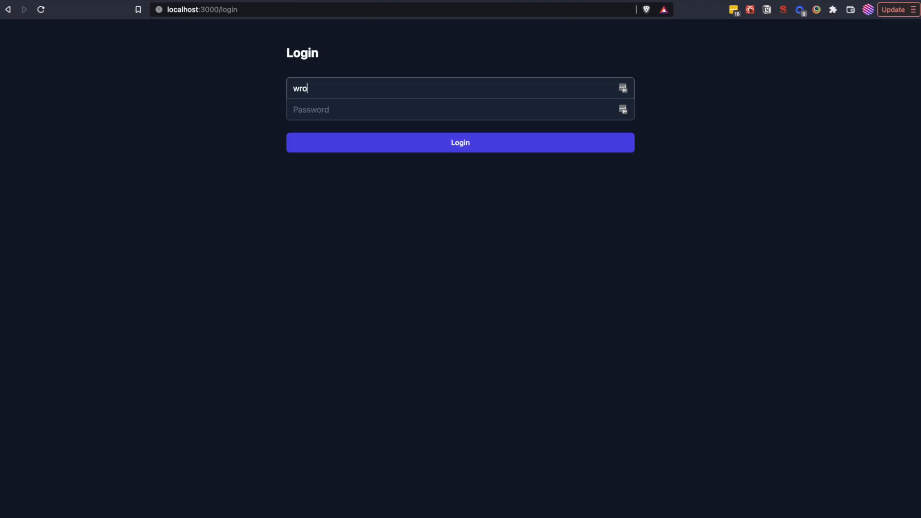
pyautogui.write('ng@user.com')
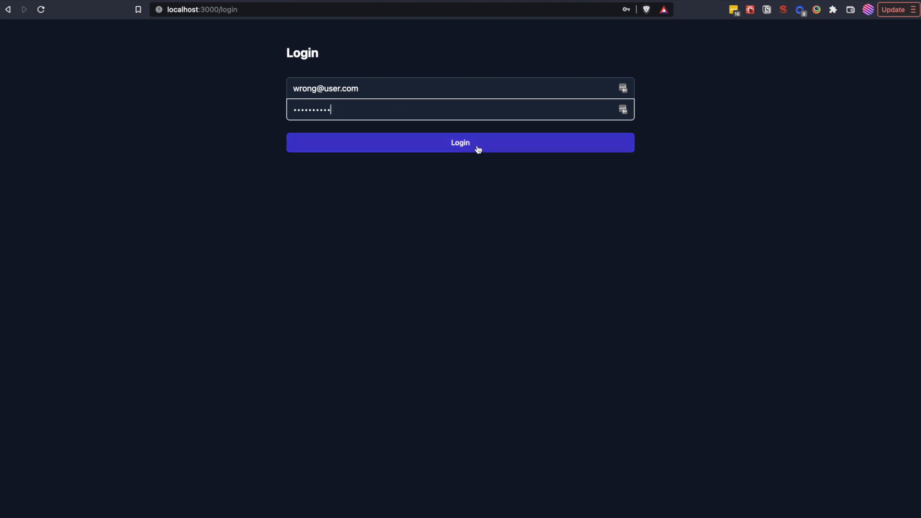
pyautogui.click(460, 142)
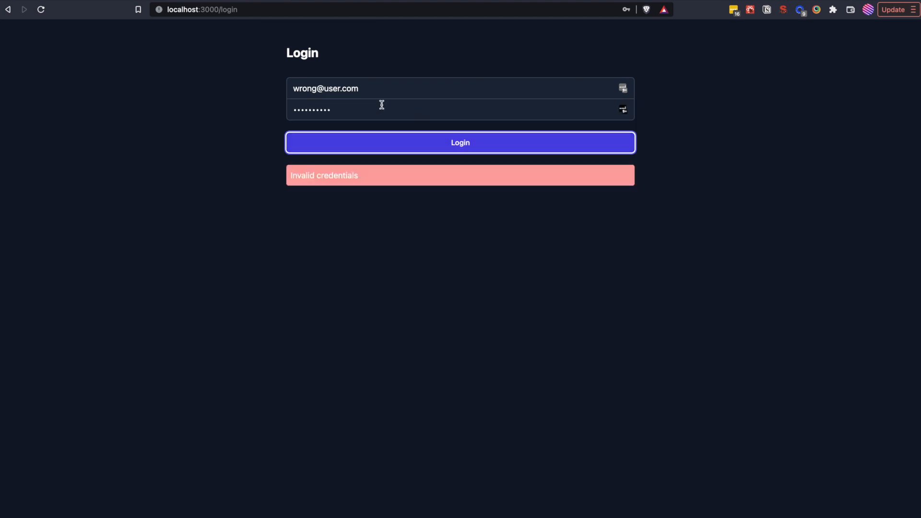
pyautogui.write('john@')
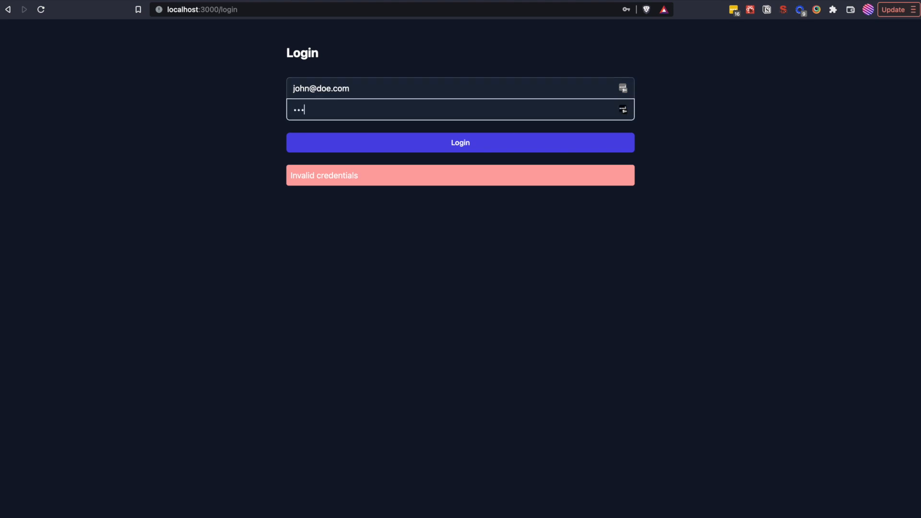
pyautogui.click(461, 142)
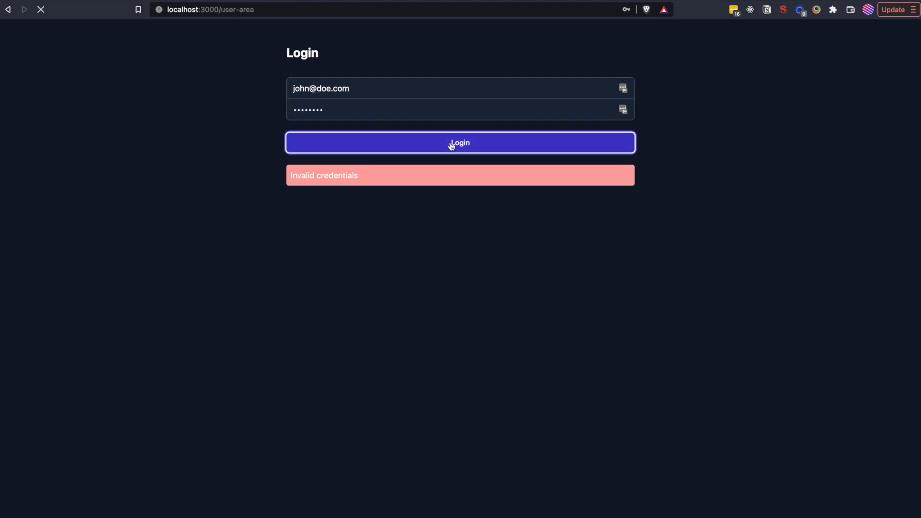
pyautogui.click(460, 143)
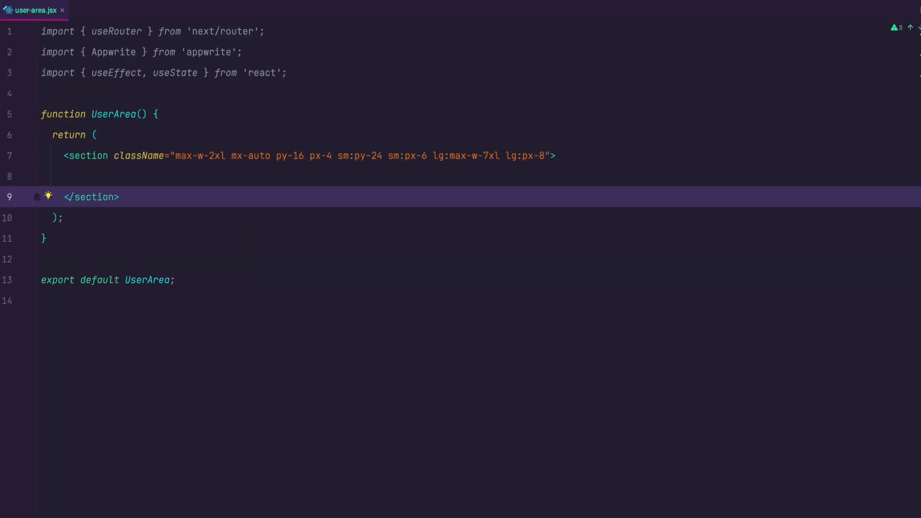
# Step: Add a 'Hello, {user?.name}' heading and 'This is an authenticated page.' paragraph to UserArea
pyautogui.press('Enter')
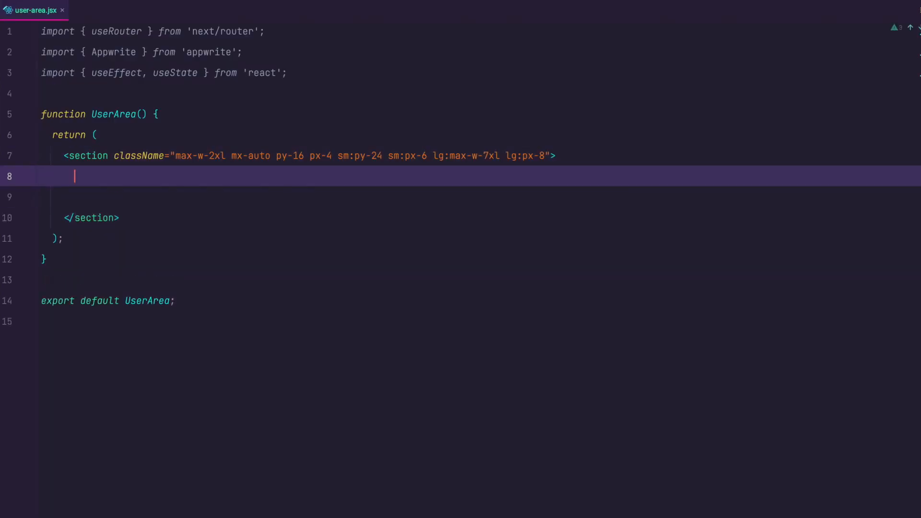
pyautogui.write('<h2>Hello, {user?.name}</h2>')
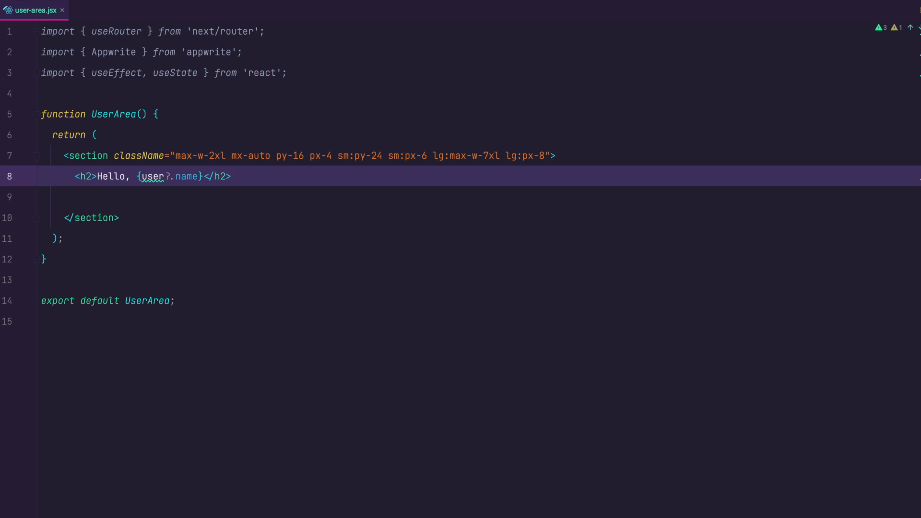
pyautogui.write('<p>This is an authenticated page.</p>')
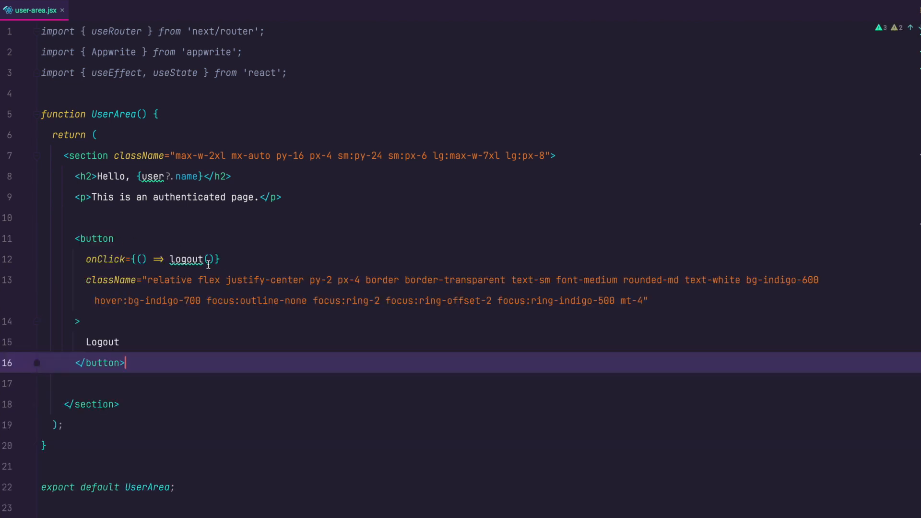
pyautogui.click(187, 114)
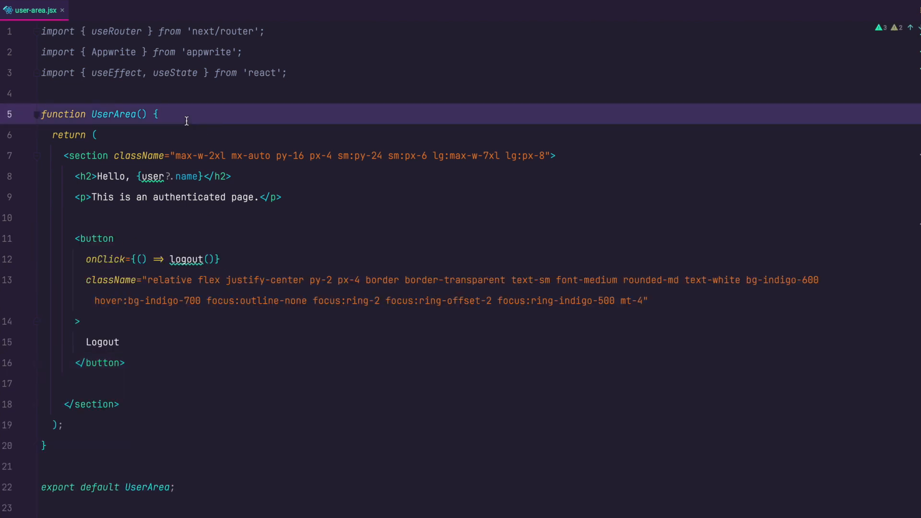
pyautogui.press('enter')
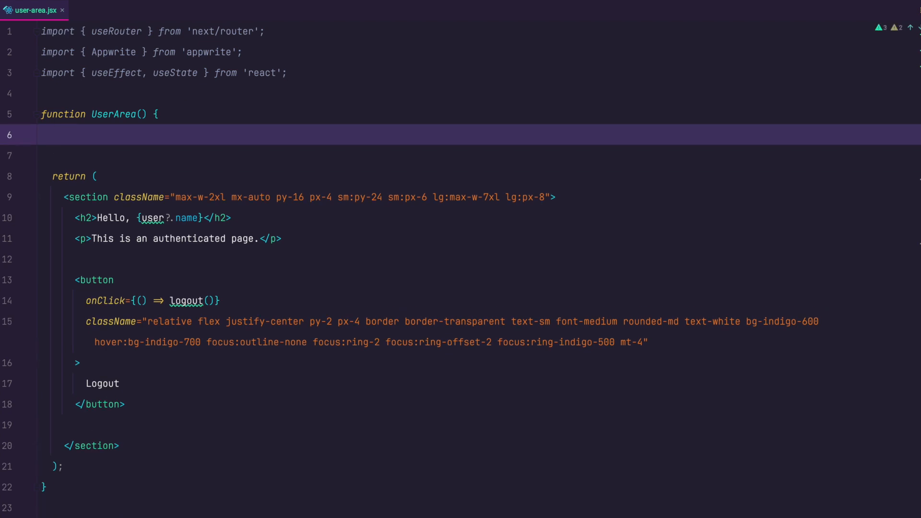
# Step: Declare user and isAuthenticated useState hooks plus const router = useRouter() in UserArea
pyautogui.click(89, 135)
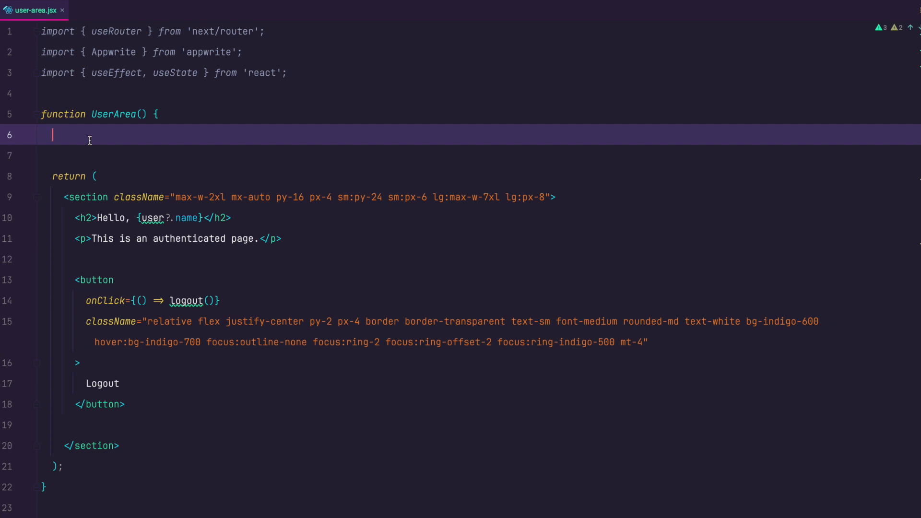
pyautogui.write('const [user, setUser] = useState(undefined);')
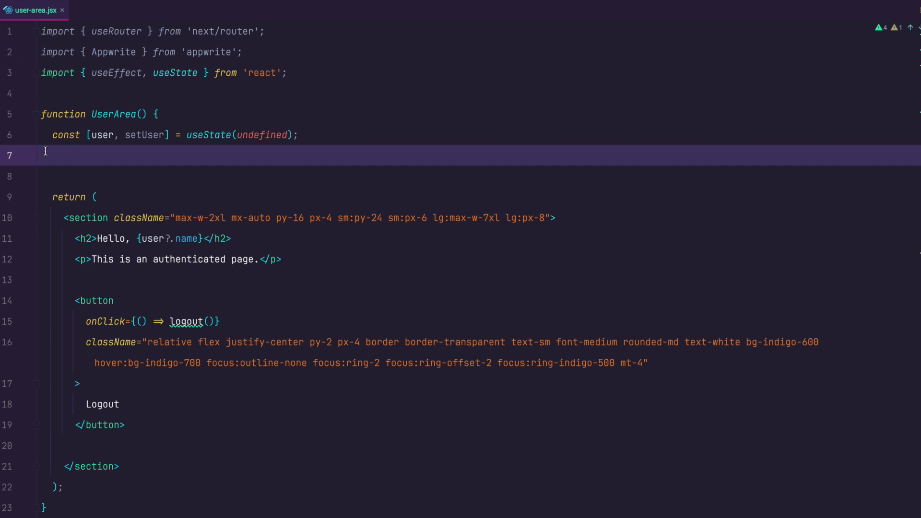
pyautogui.write('const [isAuthenticated, setIsAuthenticated] = useState(false);')
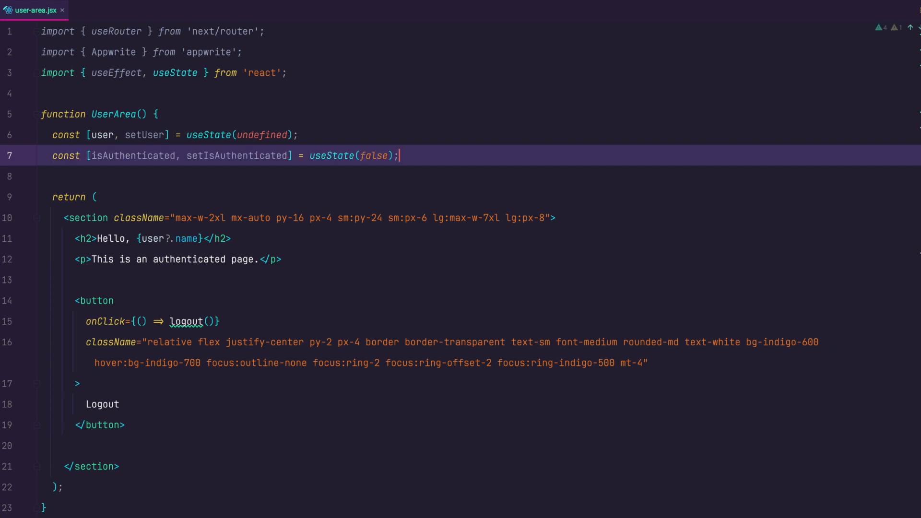
pyautogui.press('Enter')
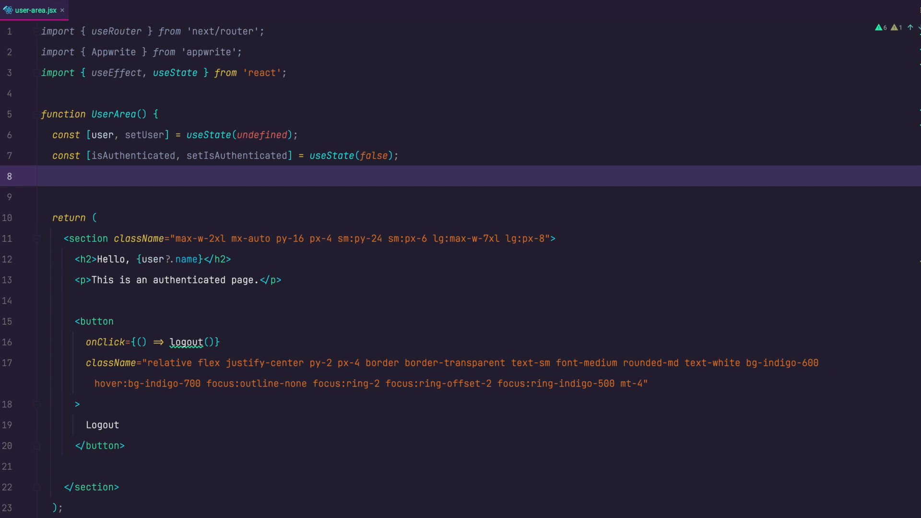
pyautogui.click(53, 176)
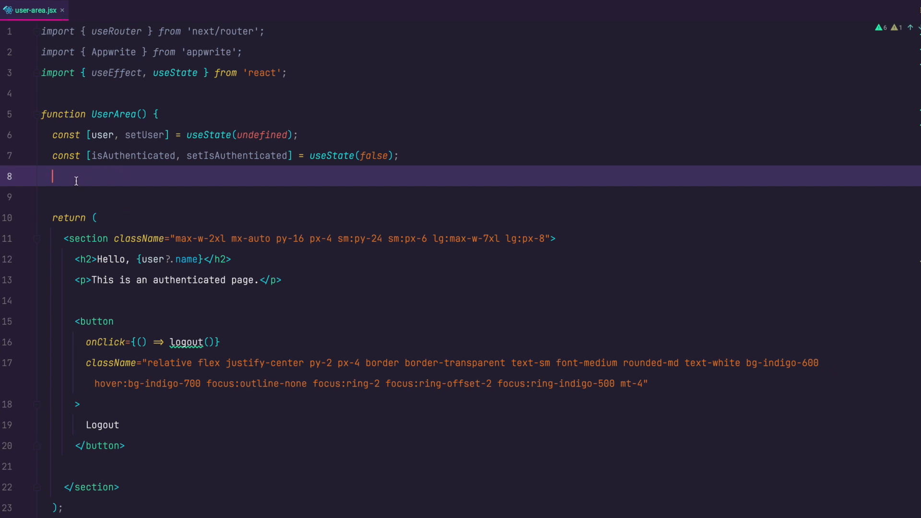
pyautogui.write('const router = useRouter();')
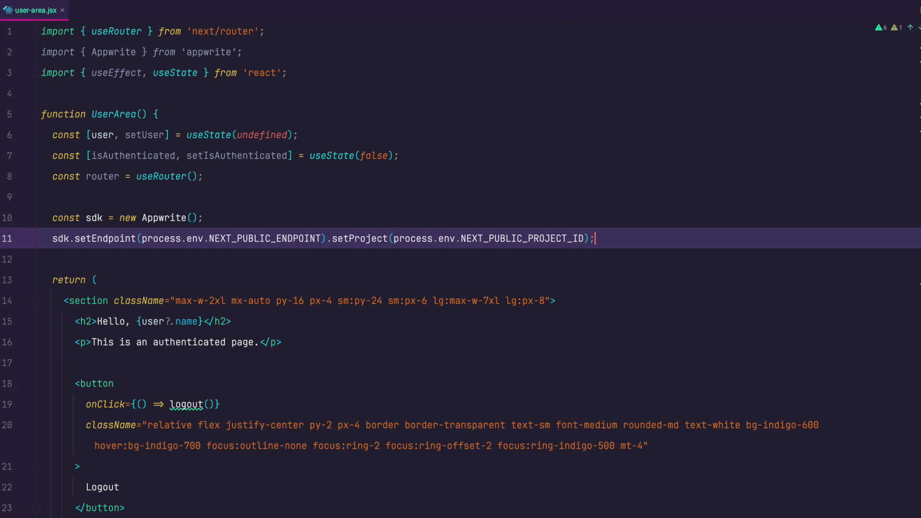
pyautogui.press('enter')
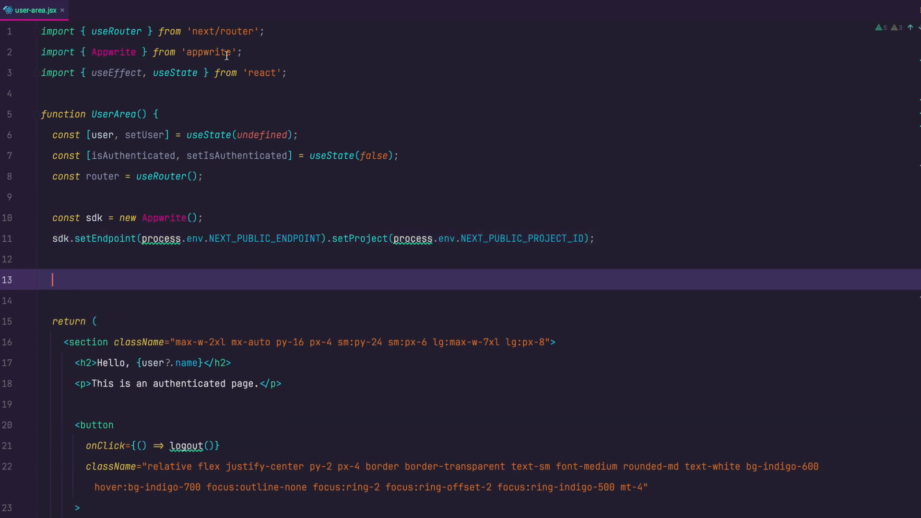
pyautogui.moveTo(61, 278)
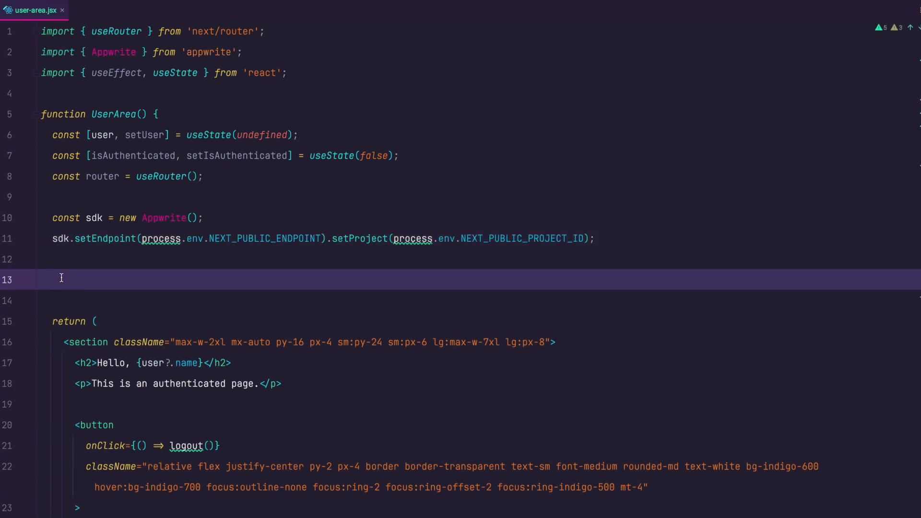
# Step: Add const res = sdk.account.getSession('current') to fetch the current session
pyautogui.write("const res = sdk.account.getSession('current');")
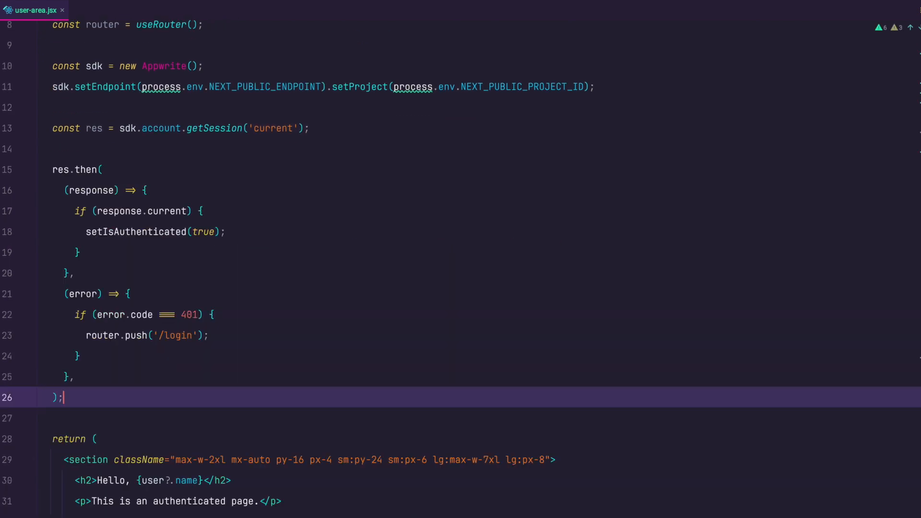
pyautogui.scroll(-3)
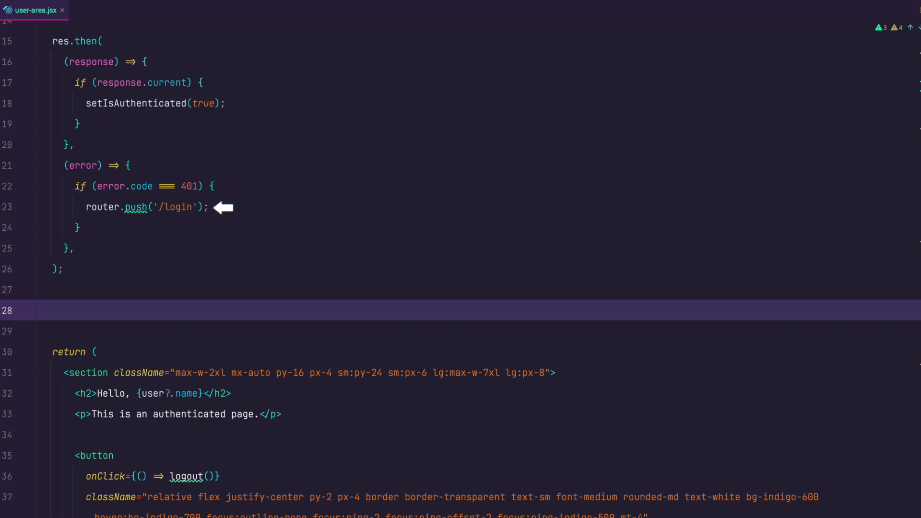
# Step: Start a useEffect on [isAuthenticated] that fetches sdk.account.get() into setUser, logging errors
pyautogui.write('useEffect(() => {')
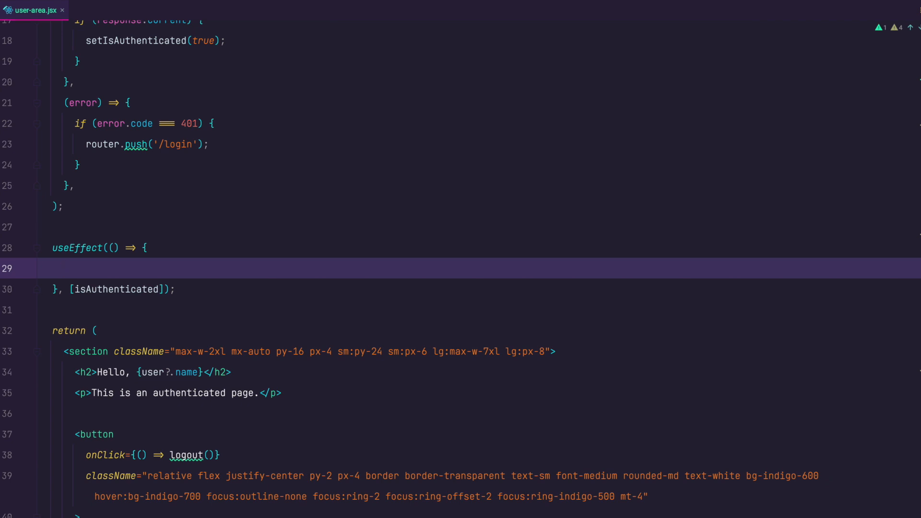
pyautogui.click(150, 248)
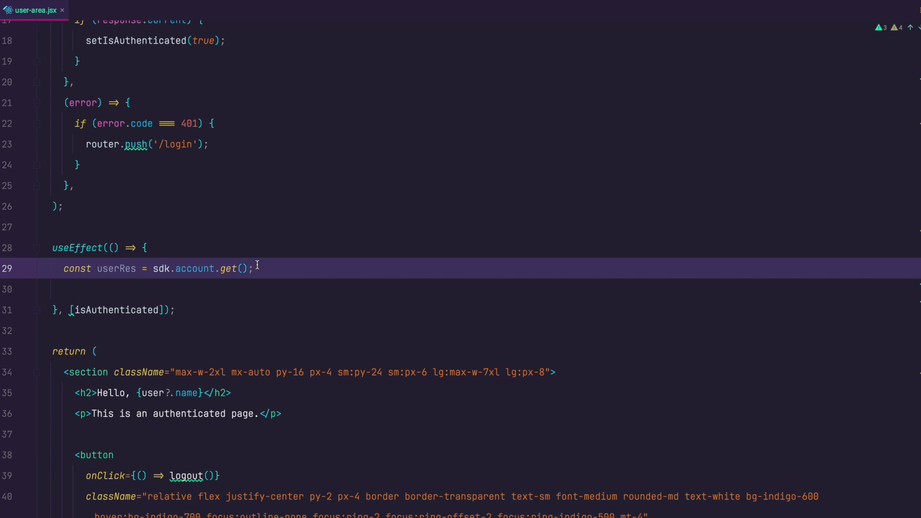
pyautogui.press('enter')
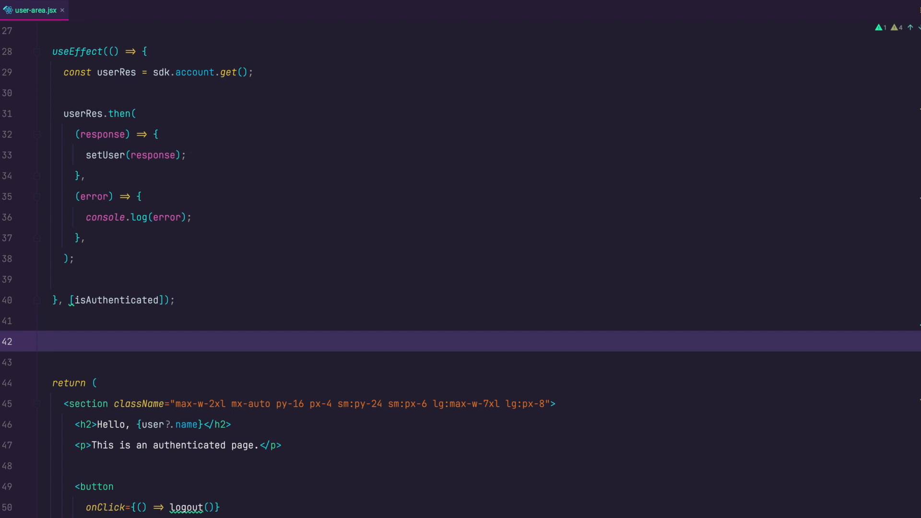
# Step: Write logout calling sdk.account.deleteSessions() with res.then, and return null when unauthenticated
pyautogui.write('const logout = () => {')
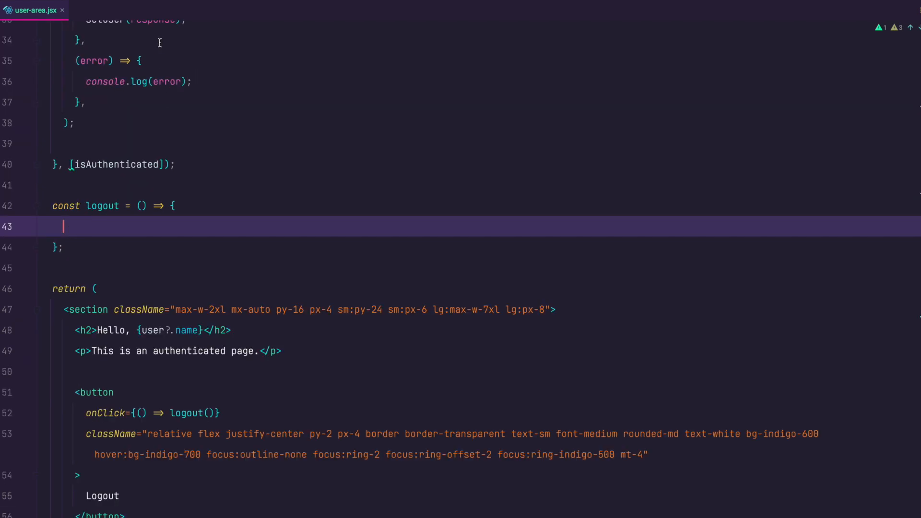
pyautogui.write('const res = sdk.account.deleteSessions();')
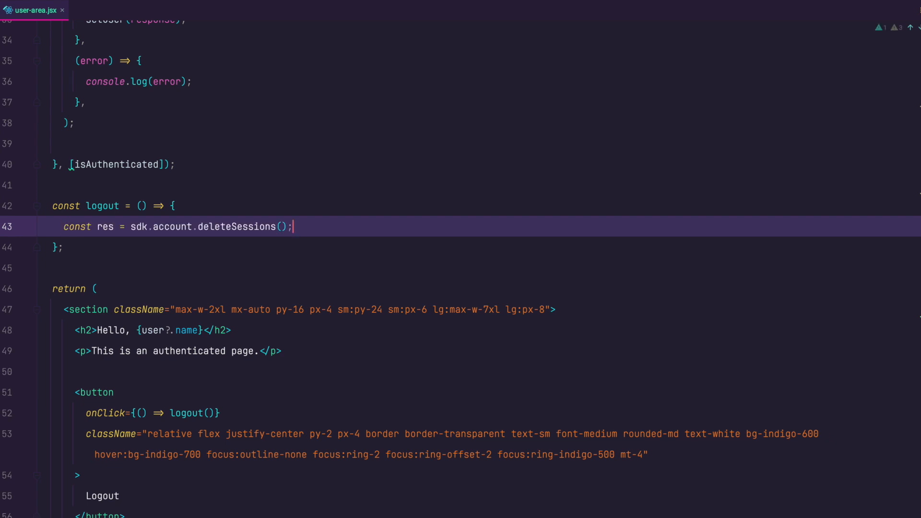
pyautogui.press('Enter')
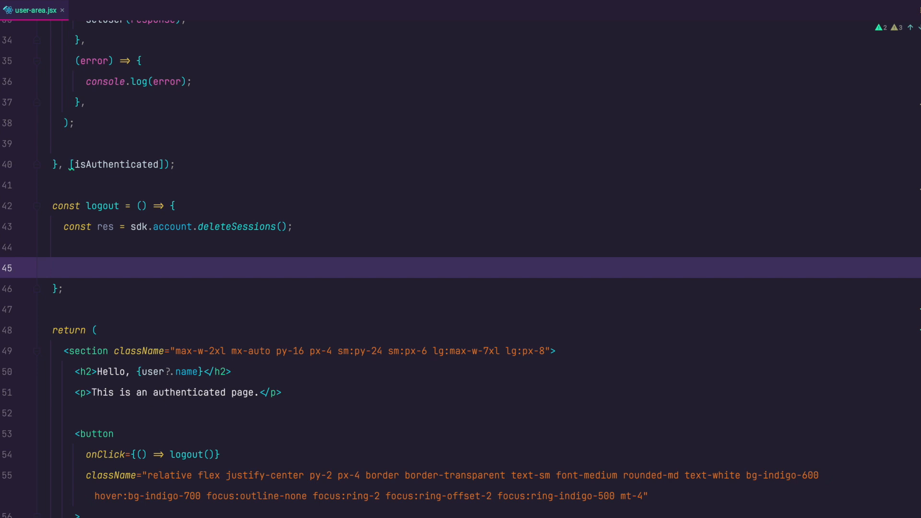
pyautogui.write('res.then(')
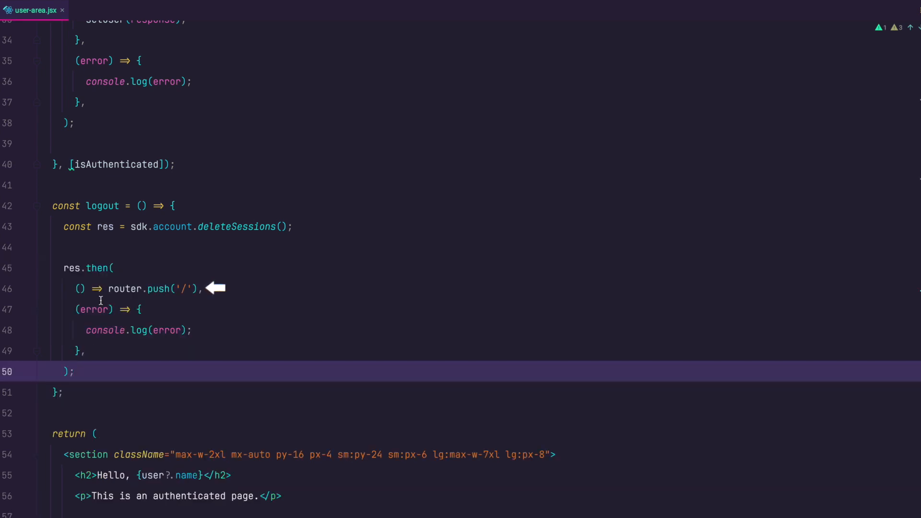
pyautogui.scroll(-3)
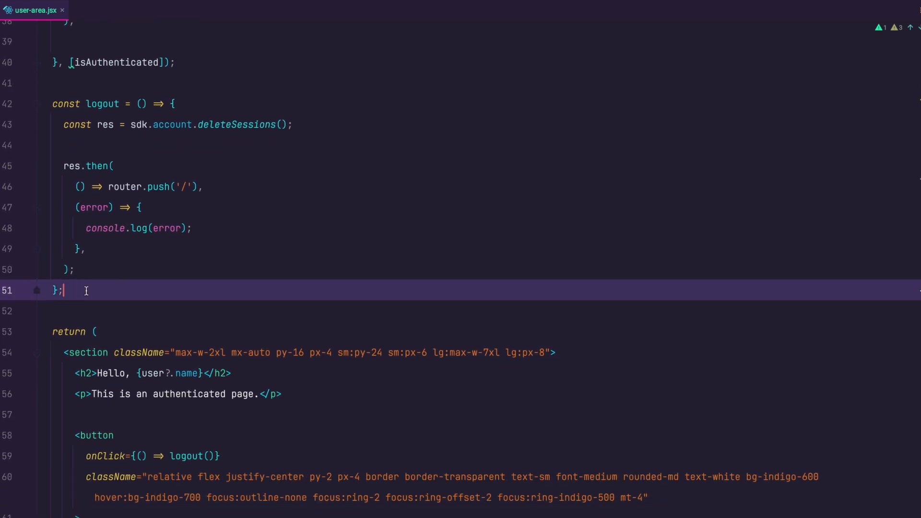
pyautogui.write('if (!isAuthenticated) return null;')
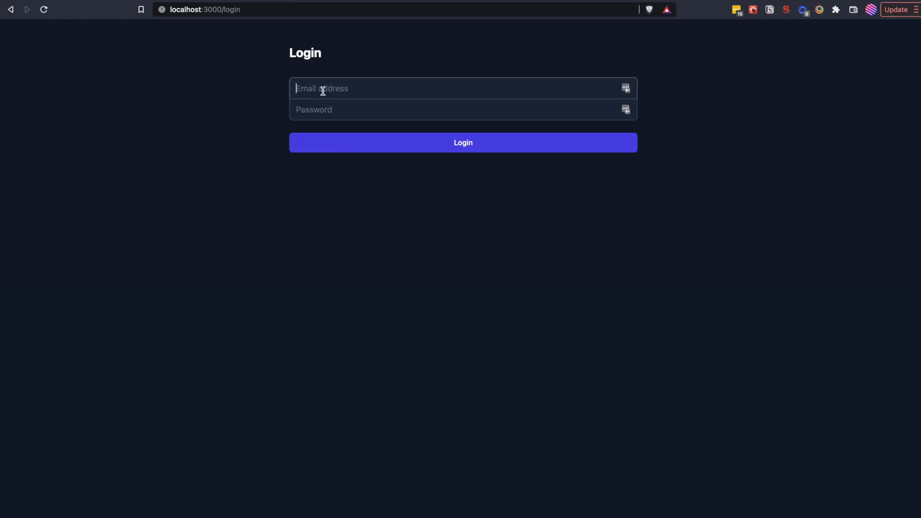
pyautogui.write('john@doe.com')
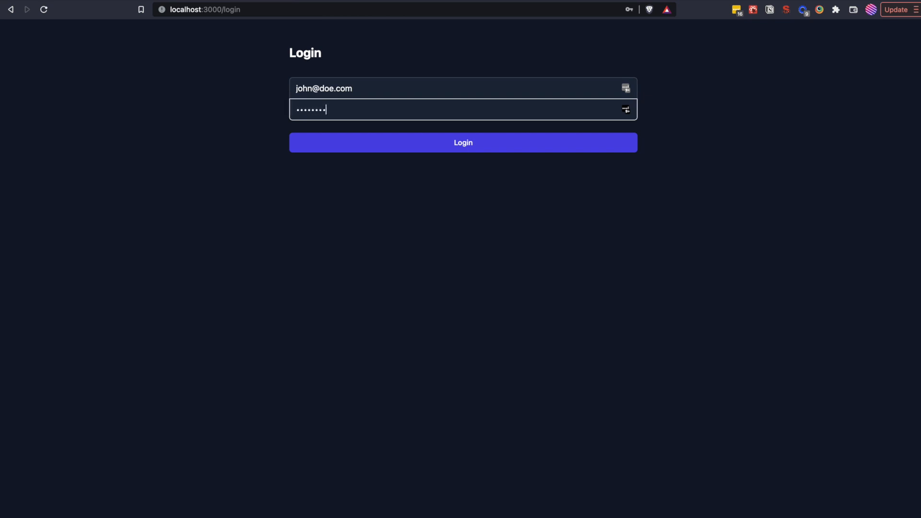
pyautogui.click(463, 142)
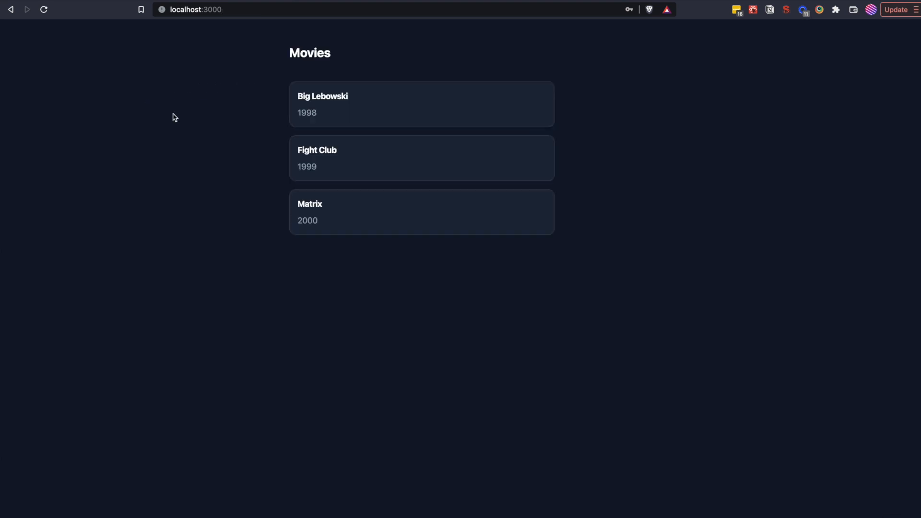
pyautogui.click(194, 10)
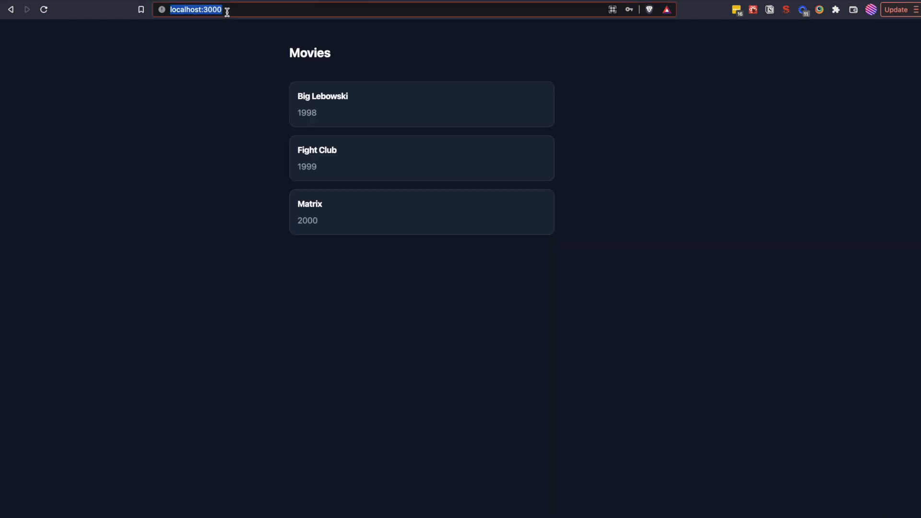
pyautogui.write('/user-area')
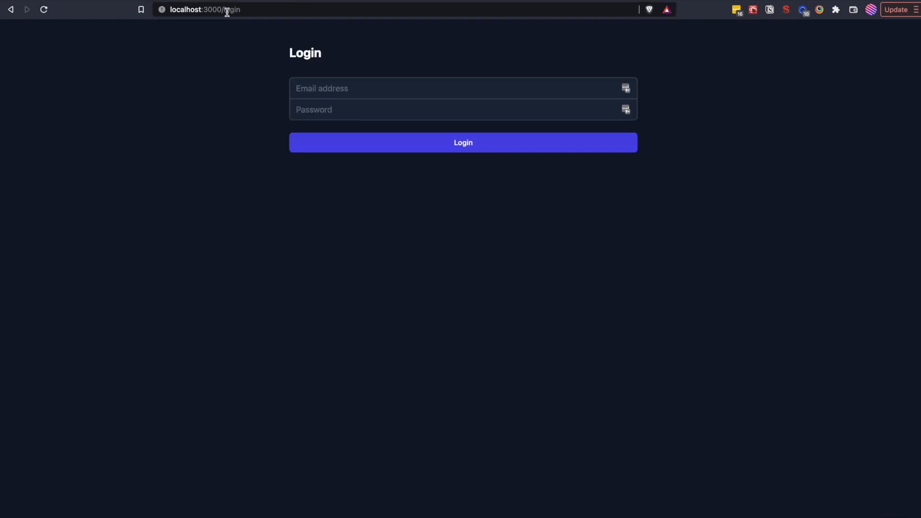
pyautogui.moveTo(227, 100)
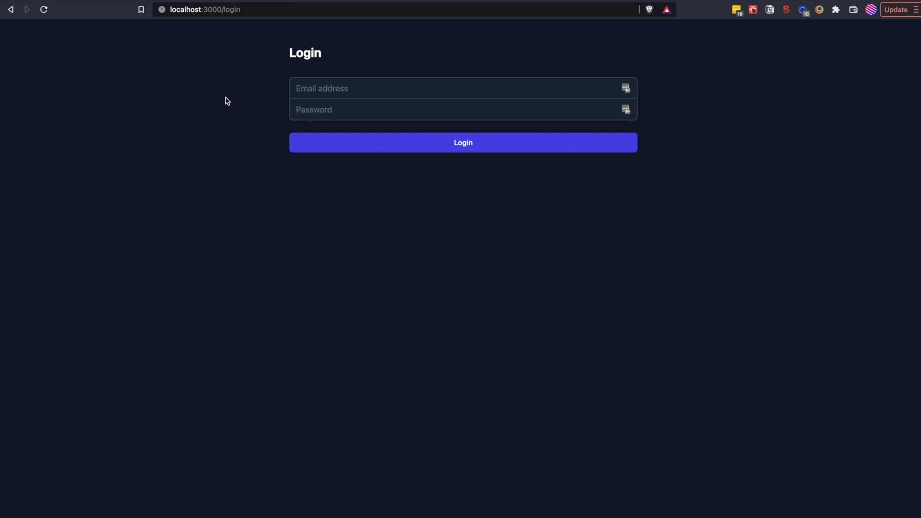